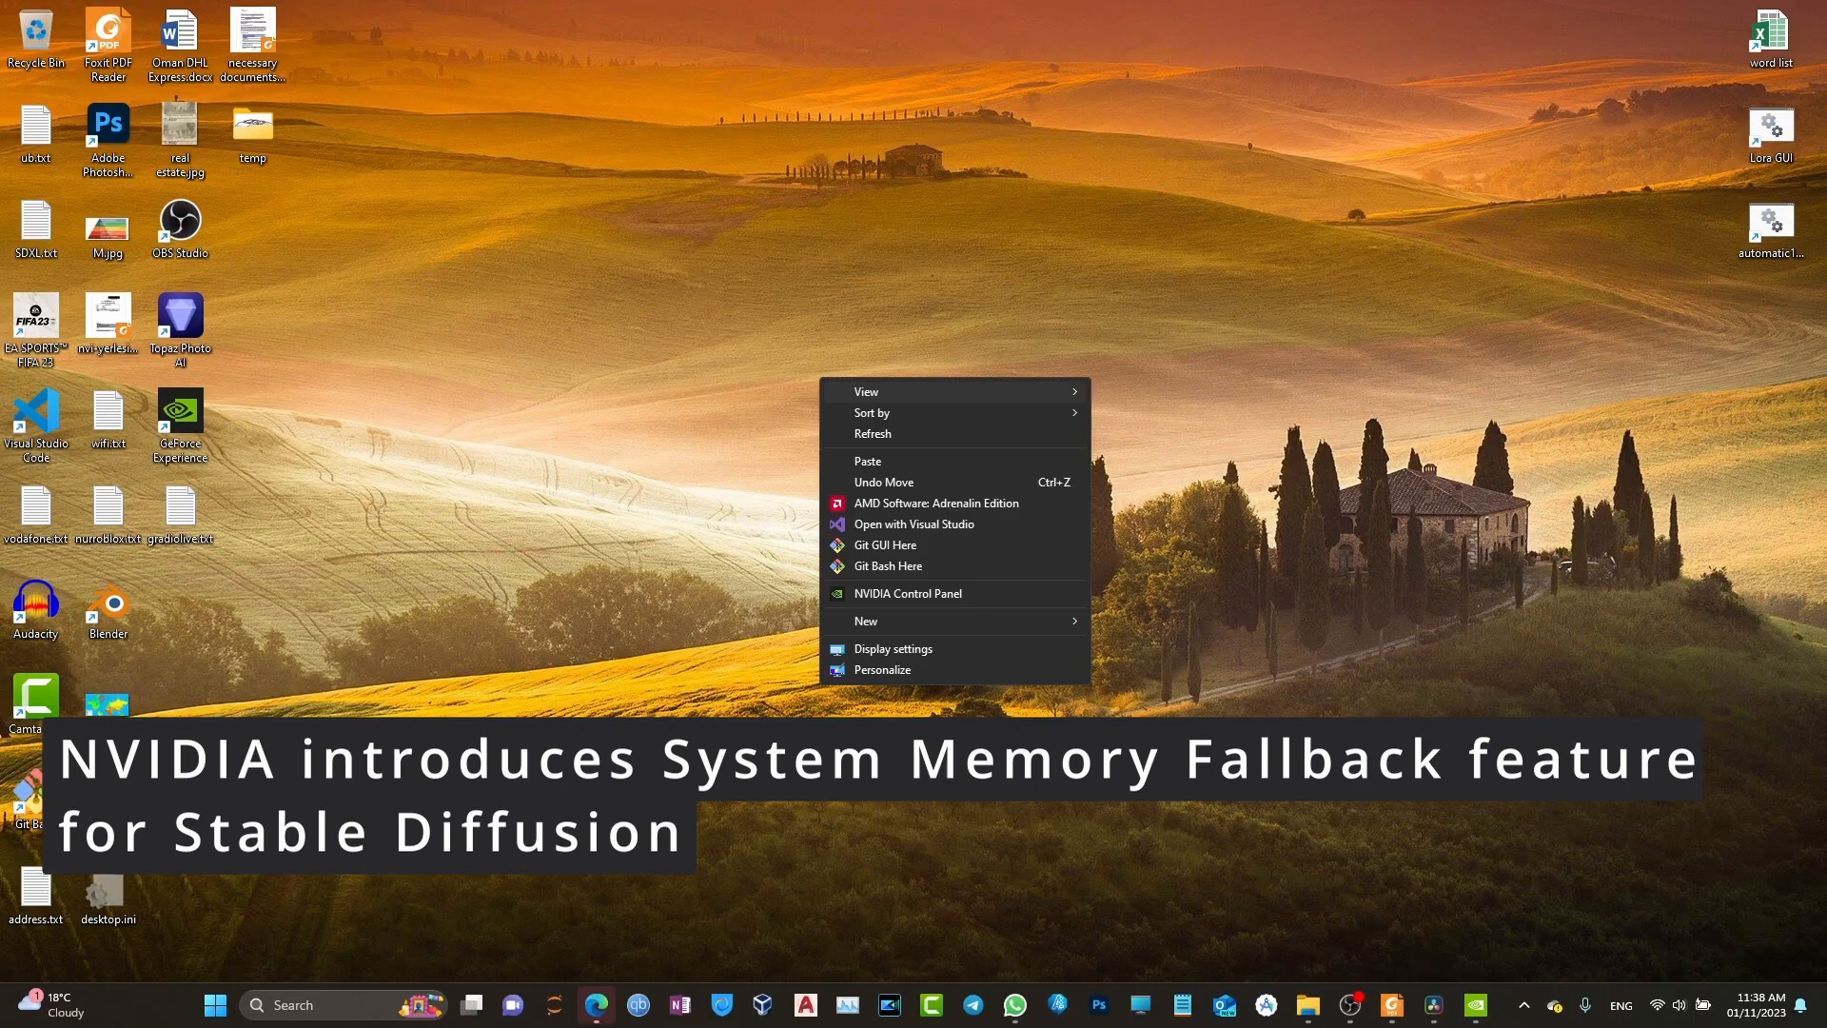
# Reach the global 3D settings and review the CUDA Sysmem Fallback Policy choices
pyautogui.click(906, 594)
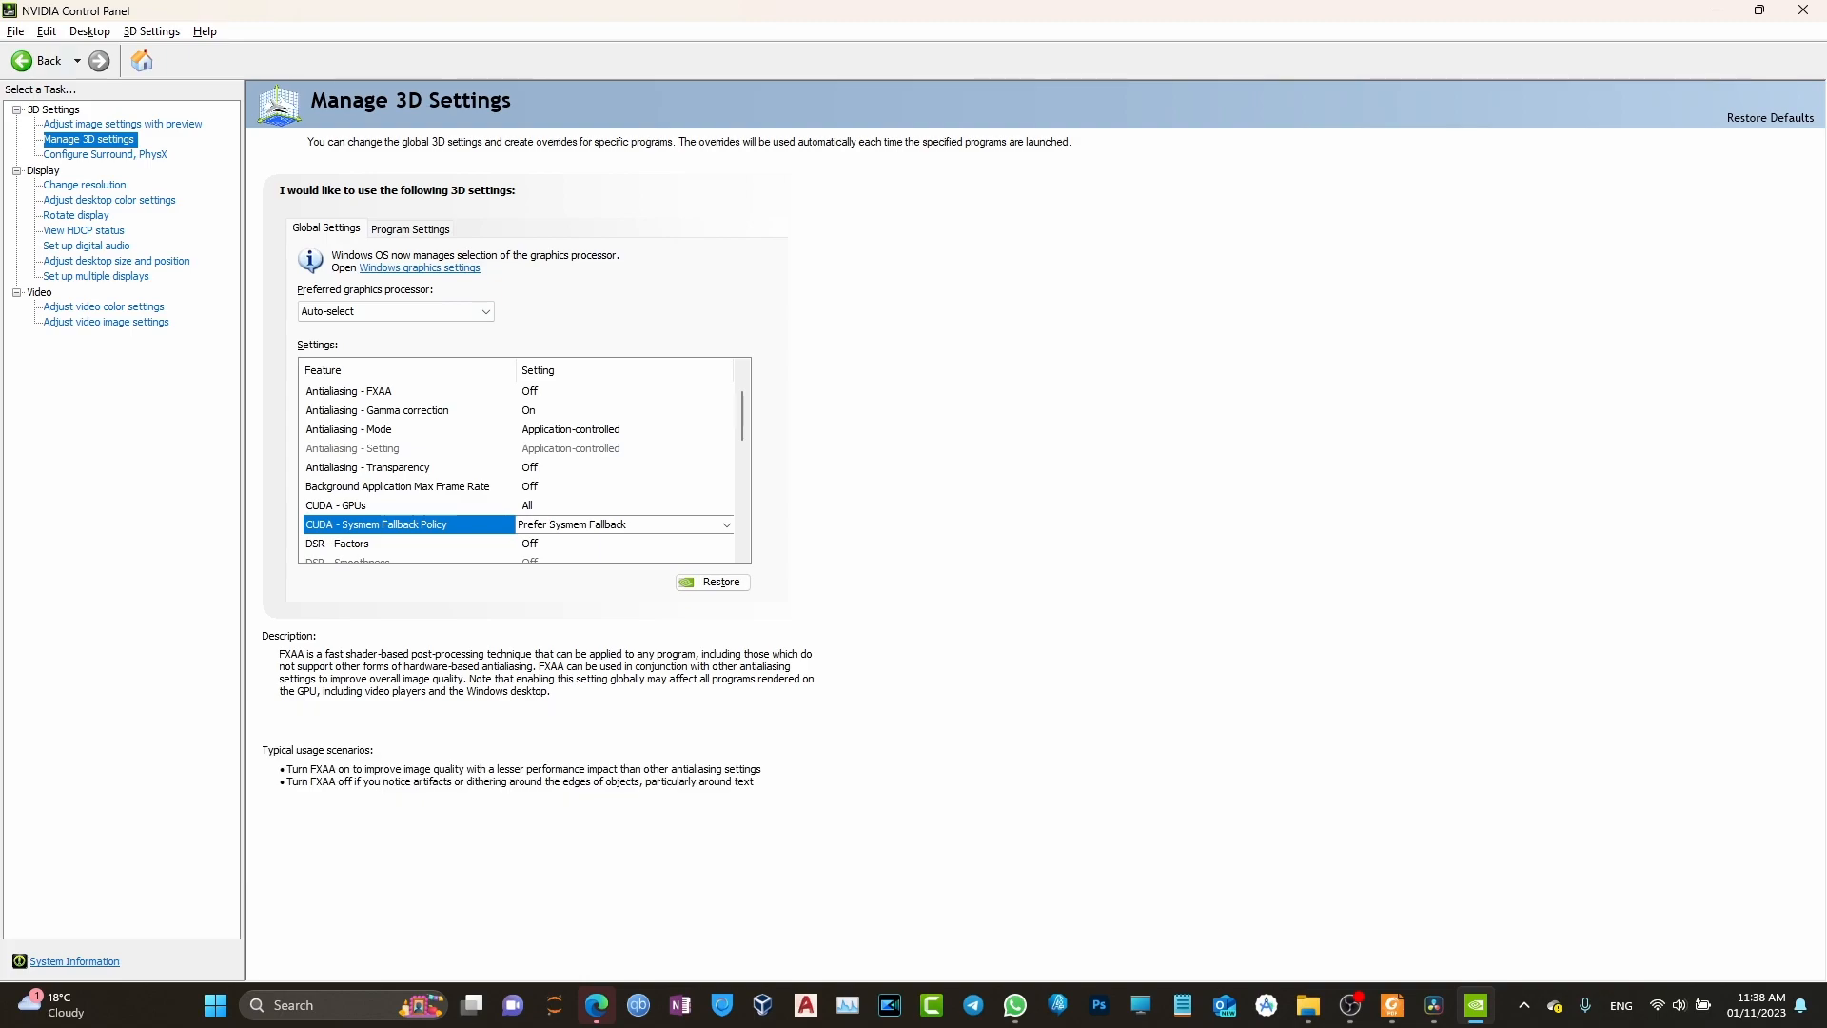
pyautogui.click(122, 126)
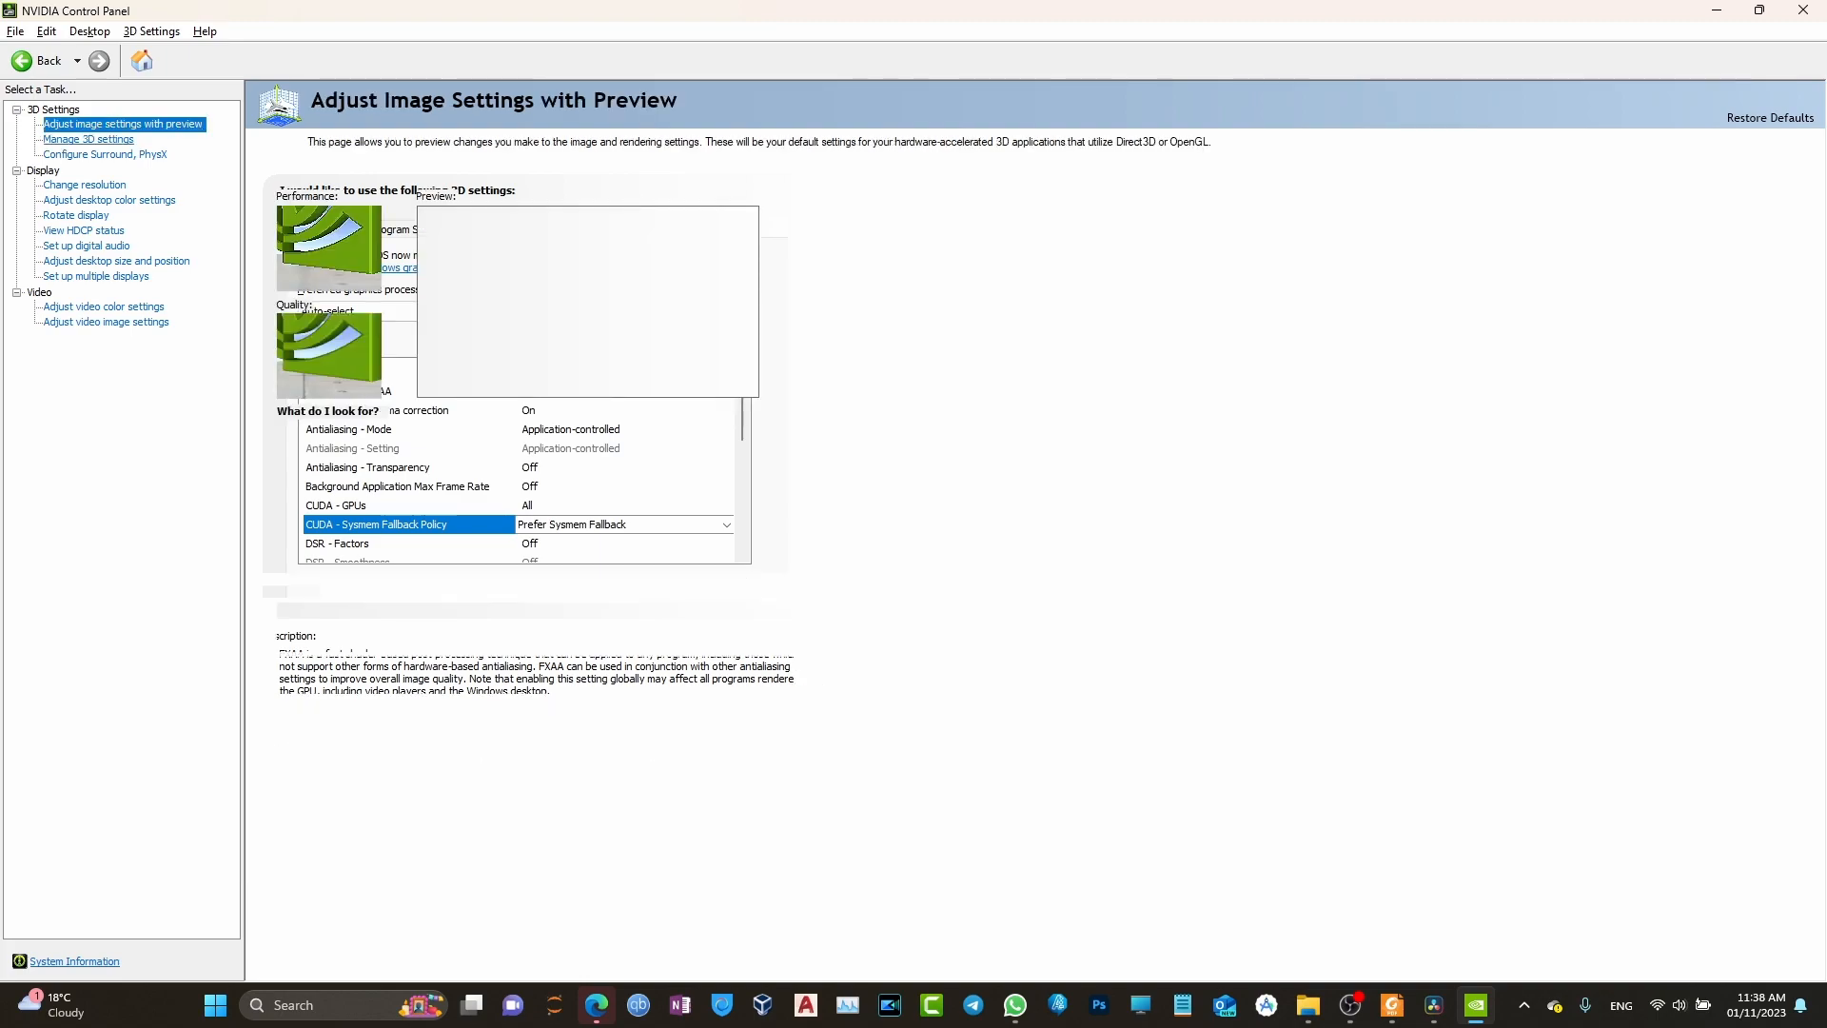
pyautogui.click(88, 139)
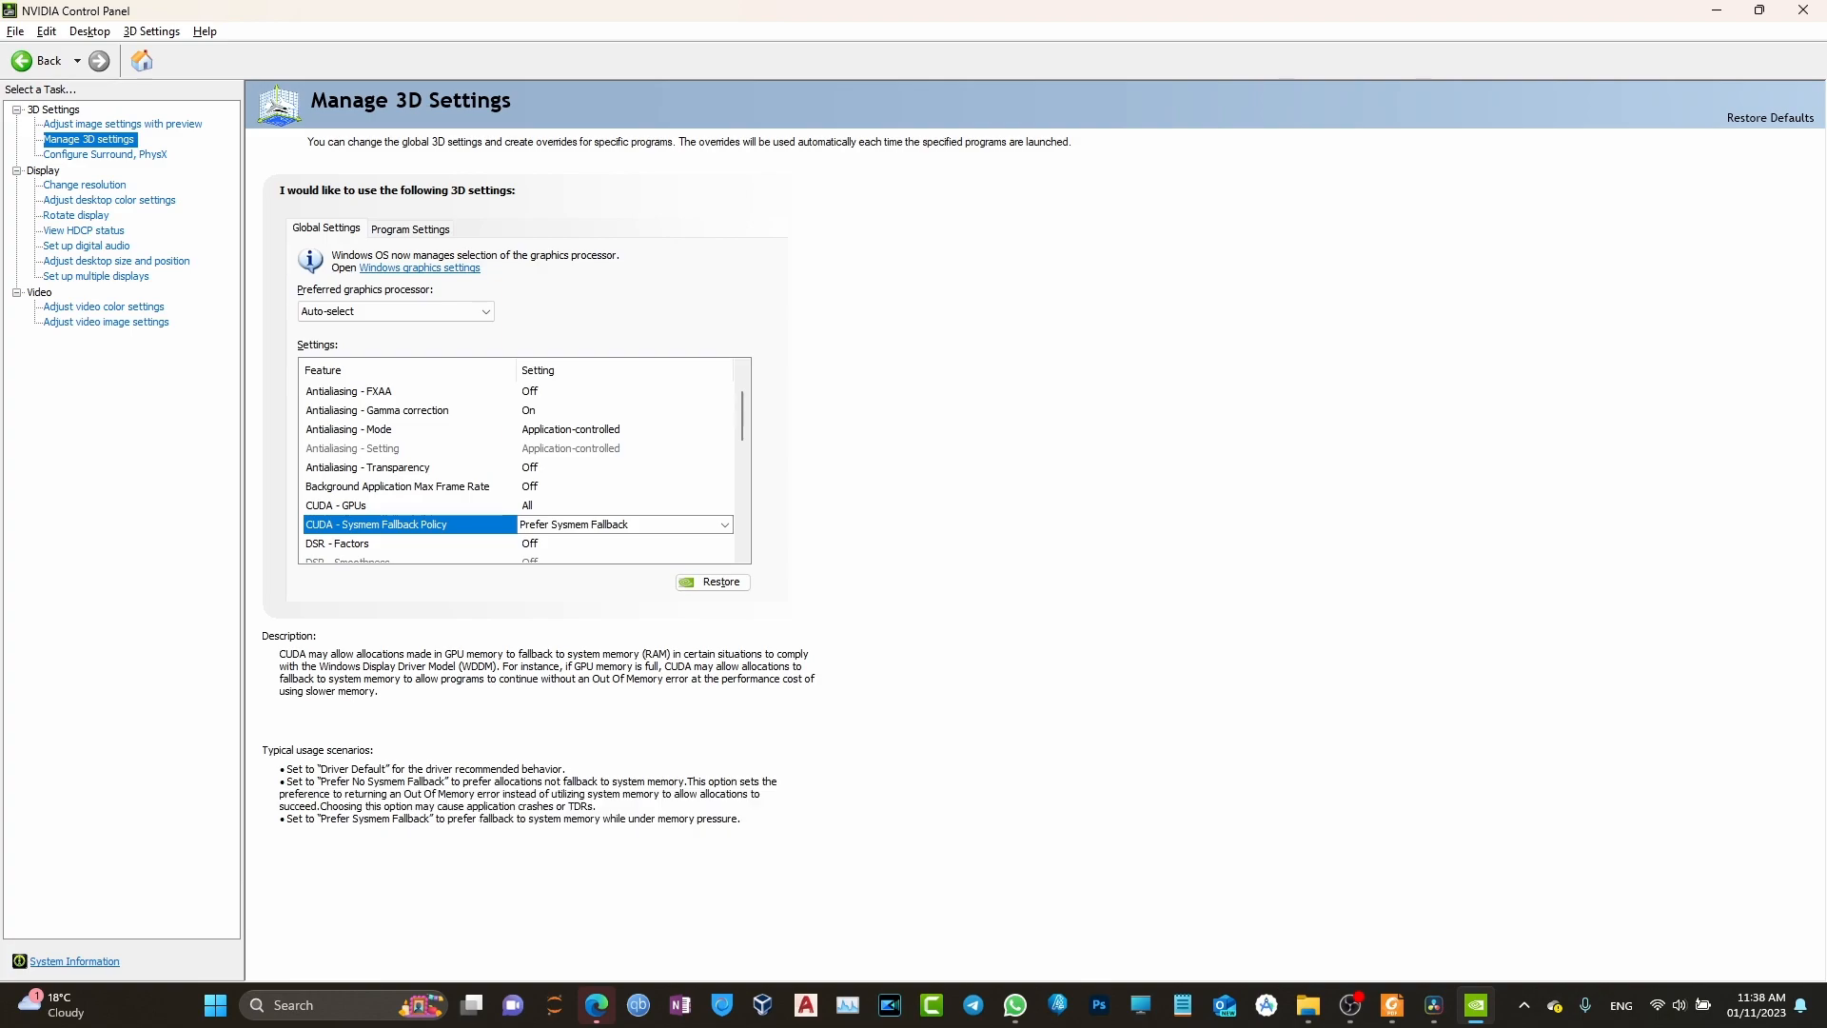
pyautogui.click(723, 526)
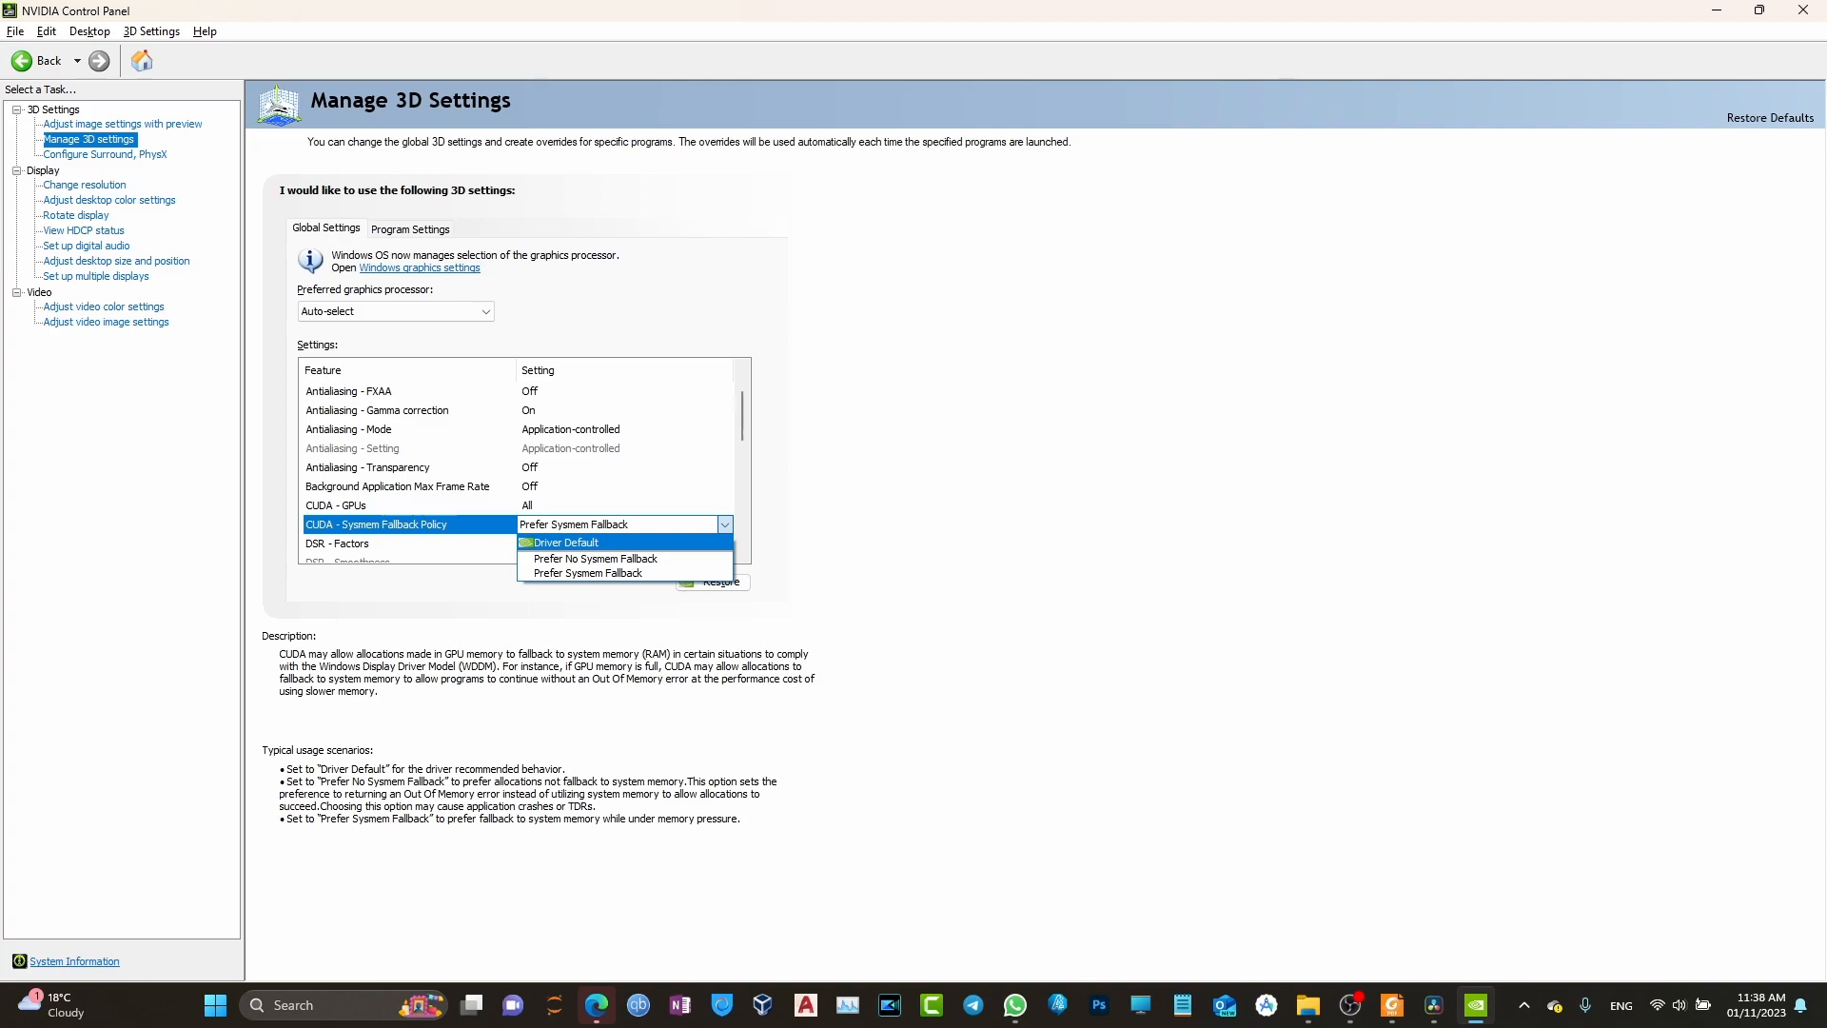
pyautogui.moveTo(586, 573)
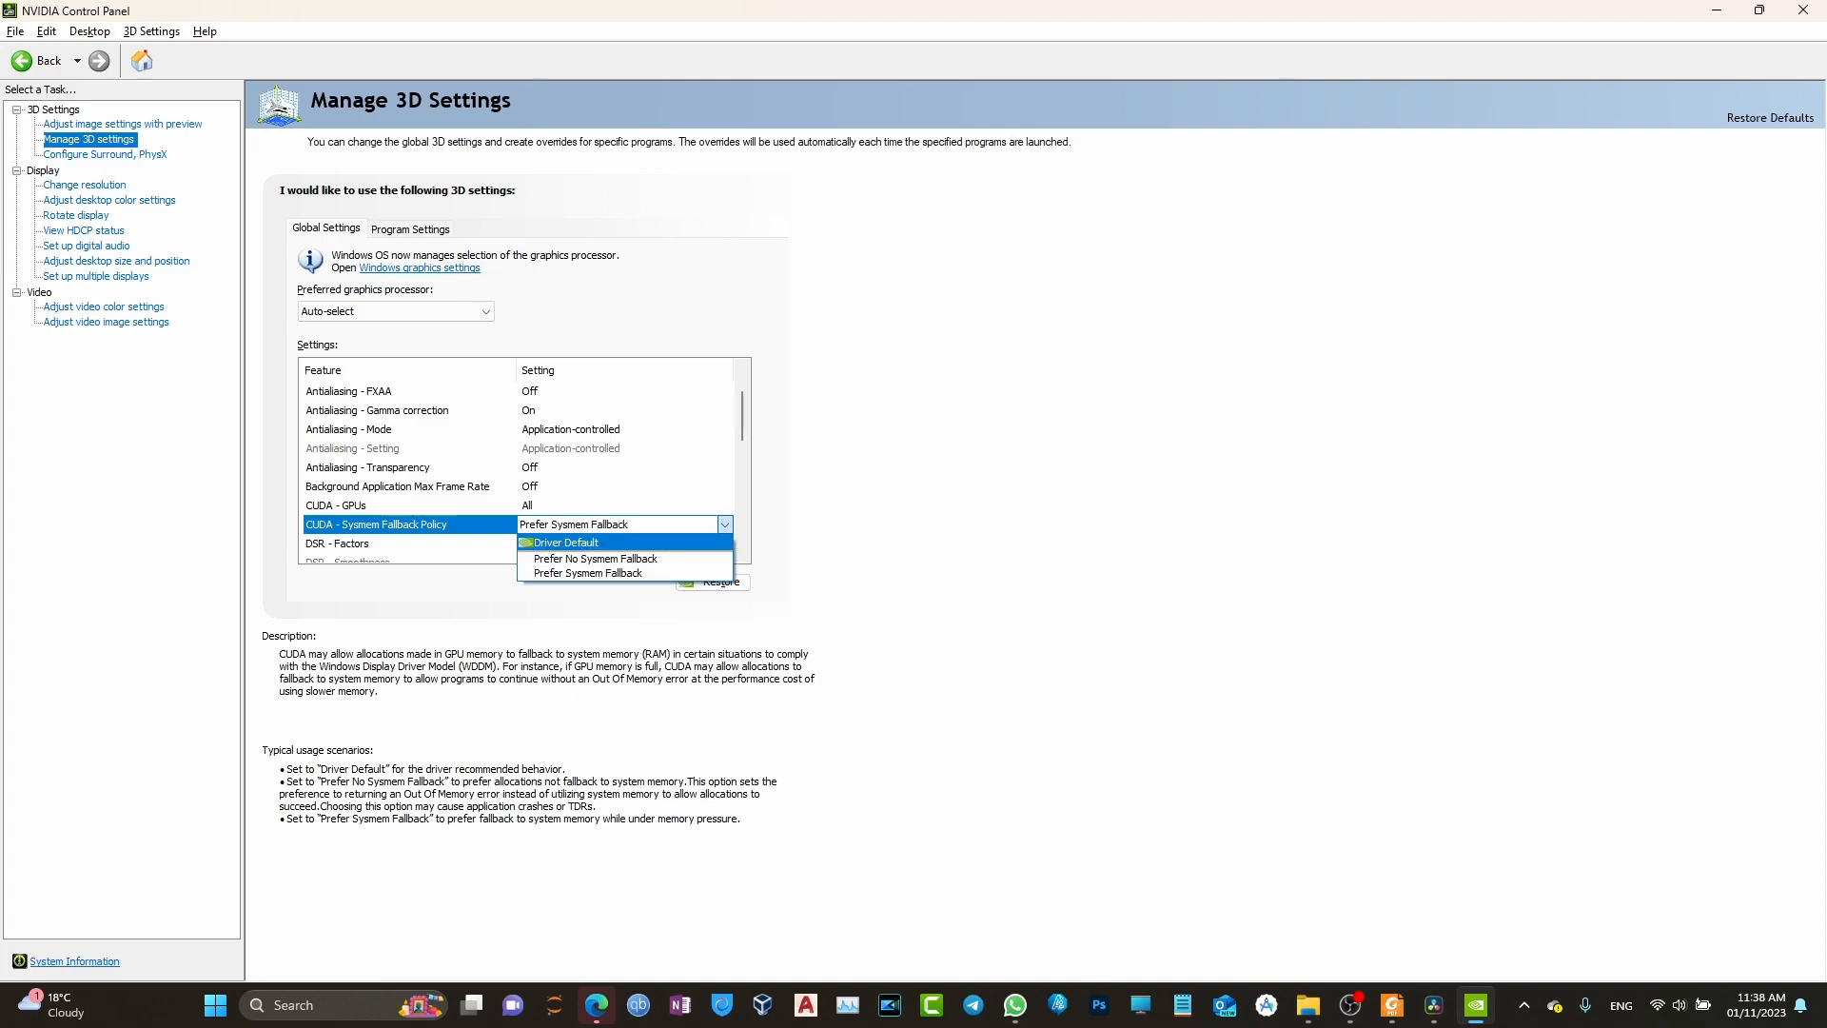
pyautogui.moveTo(586, 573)
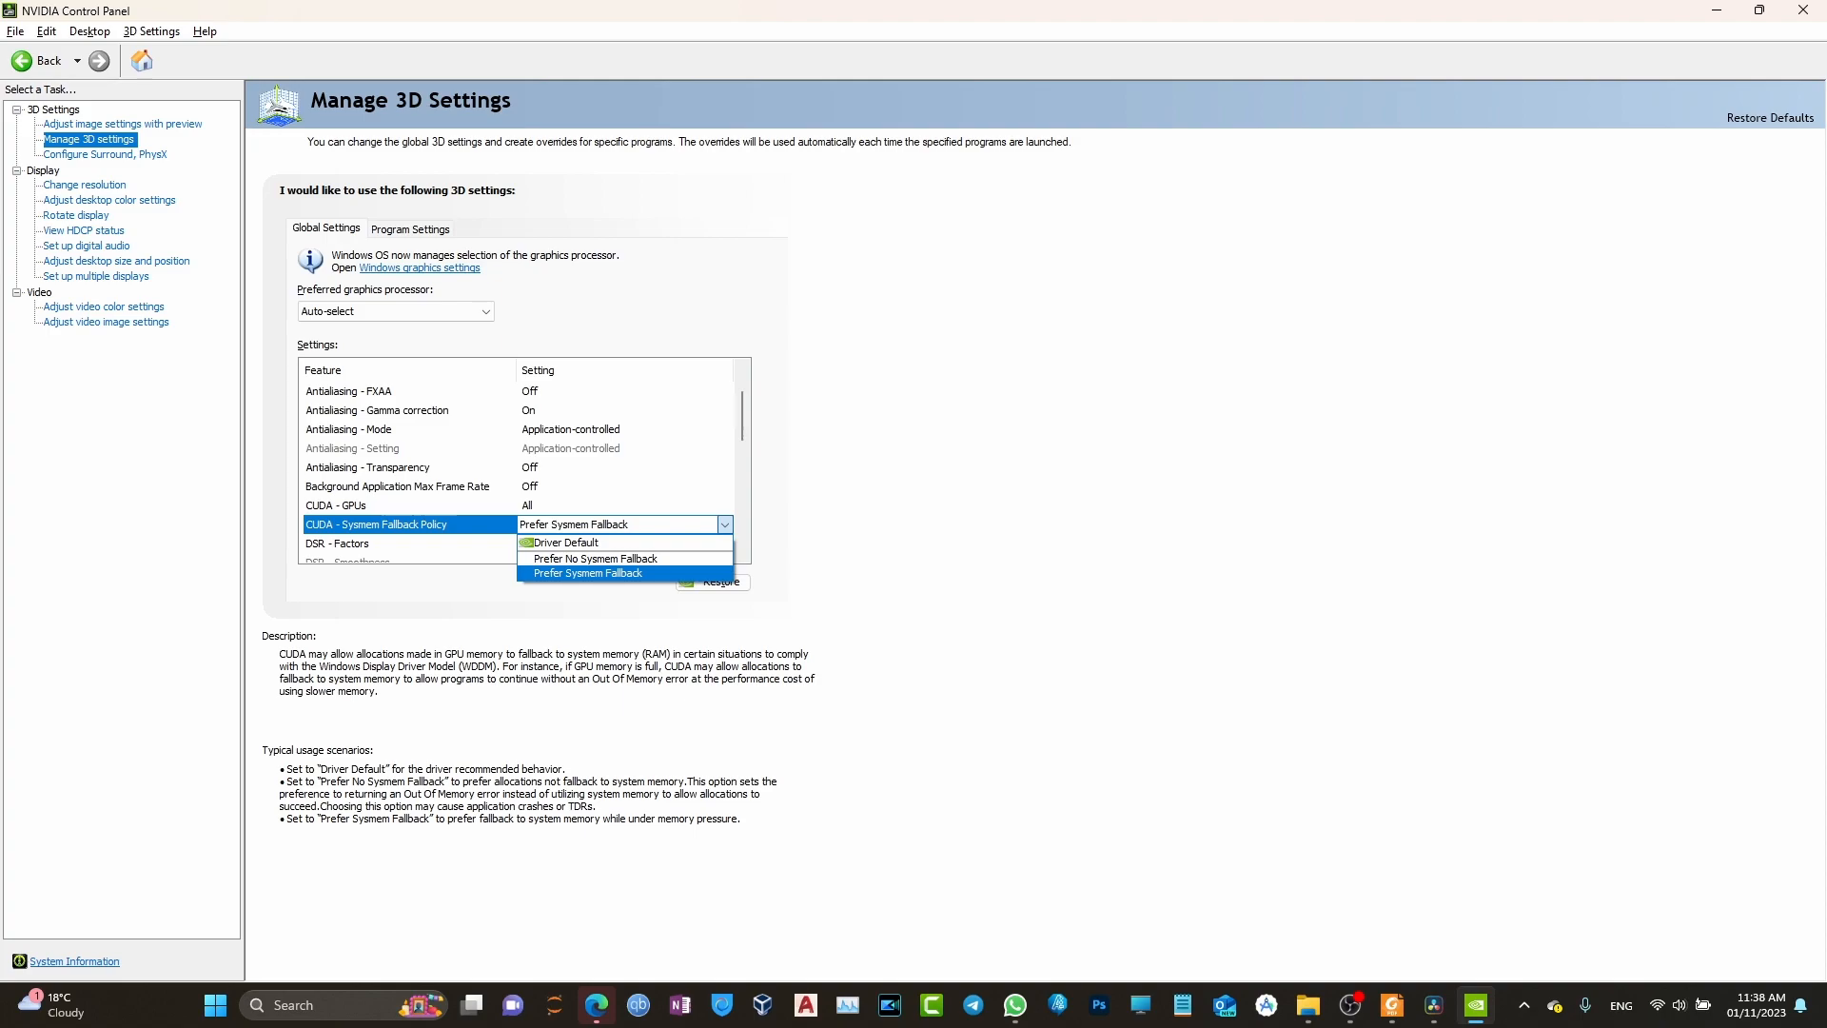
pyautogui.moveTo(560, 543)
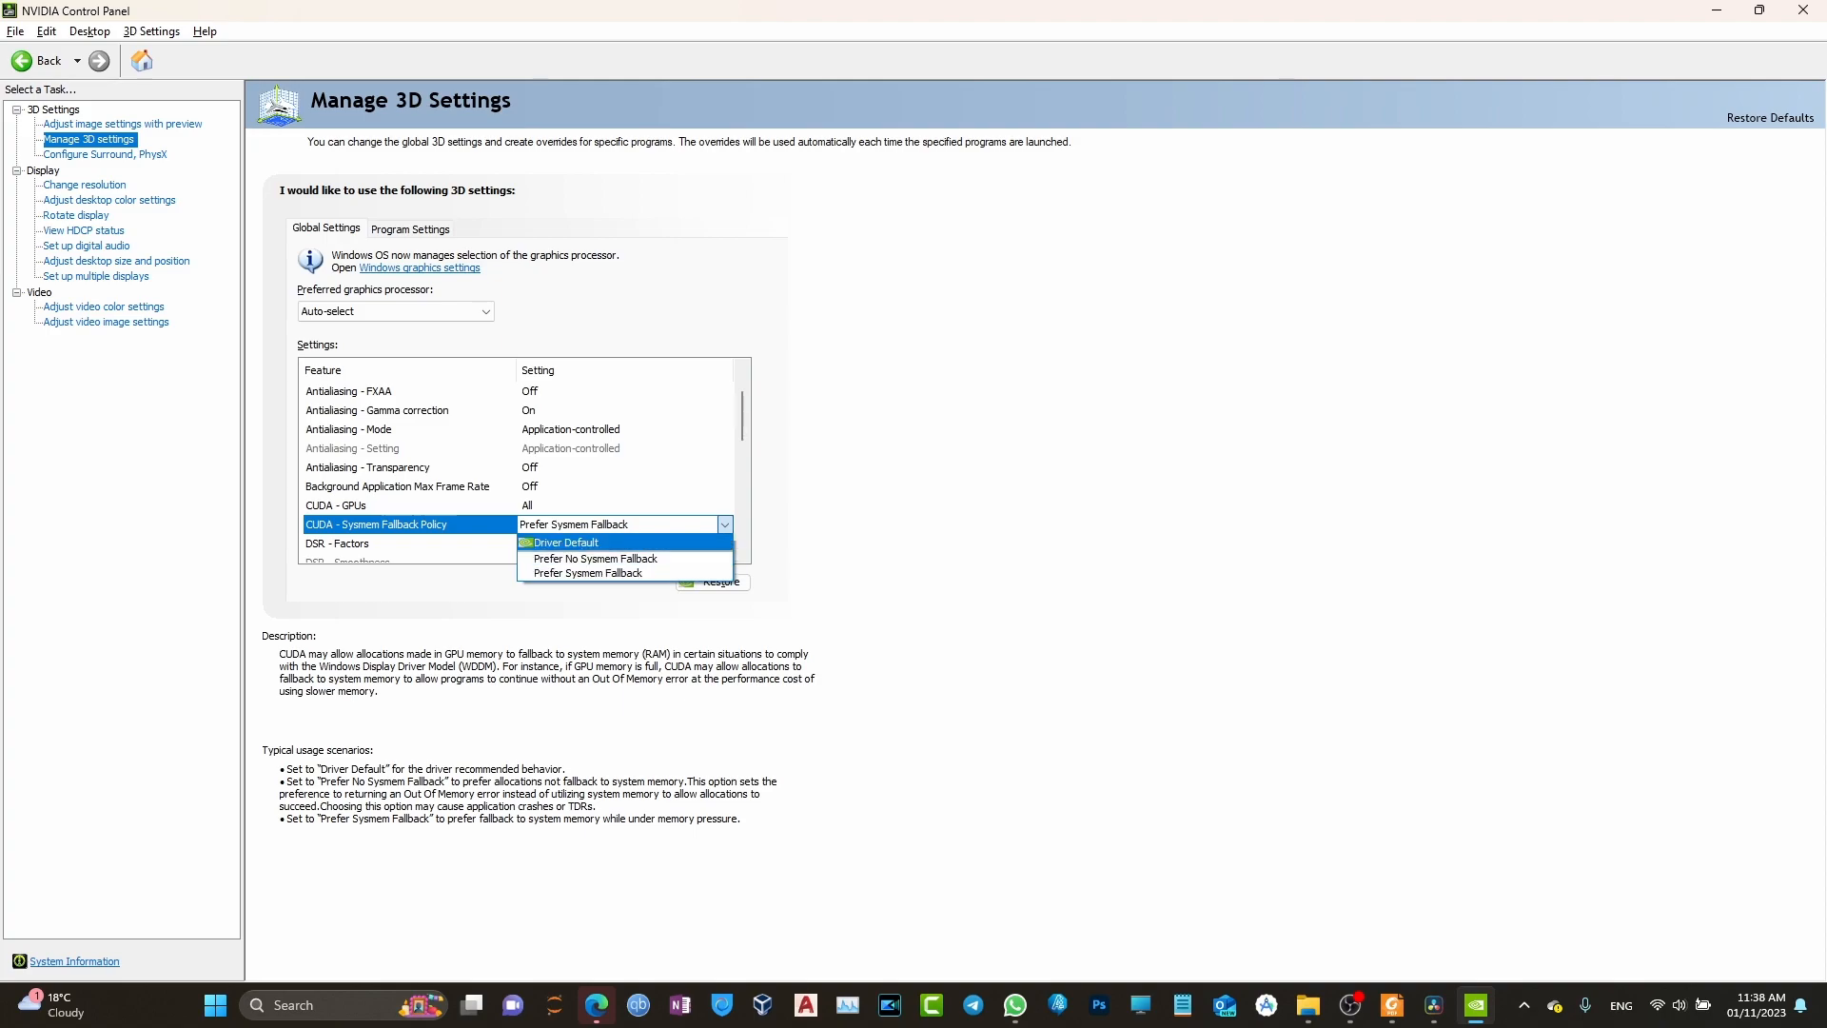
pyautogui.click(588, 573)
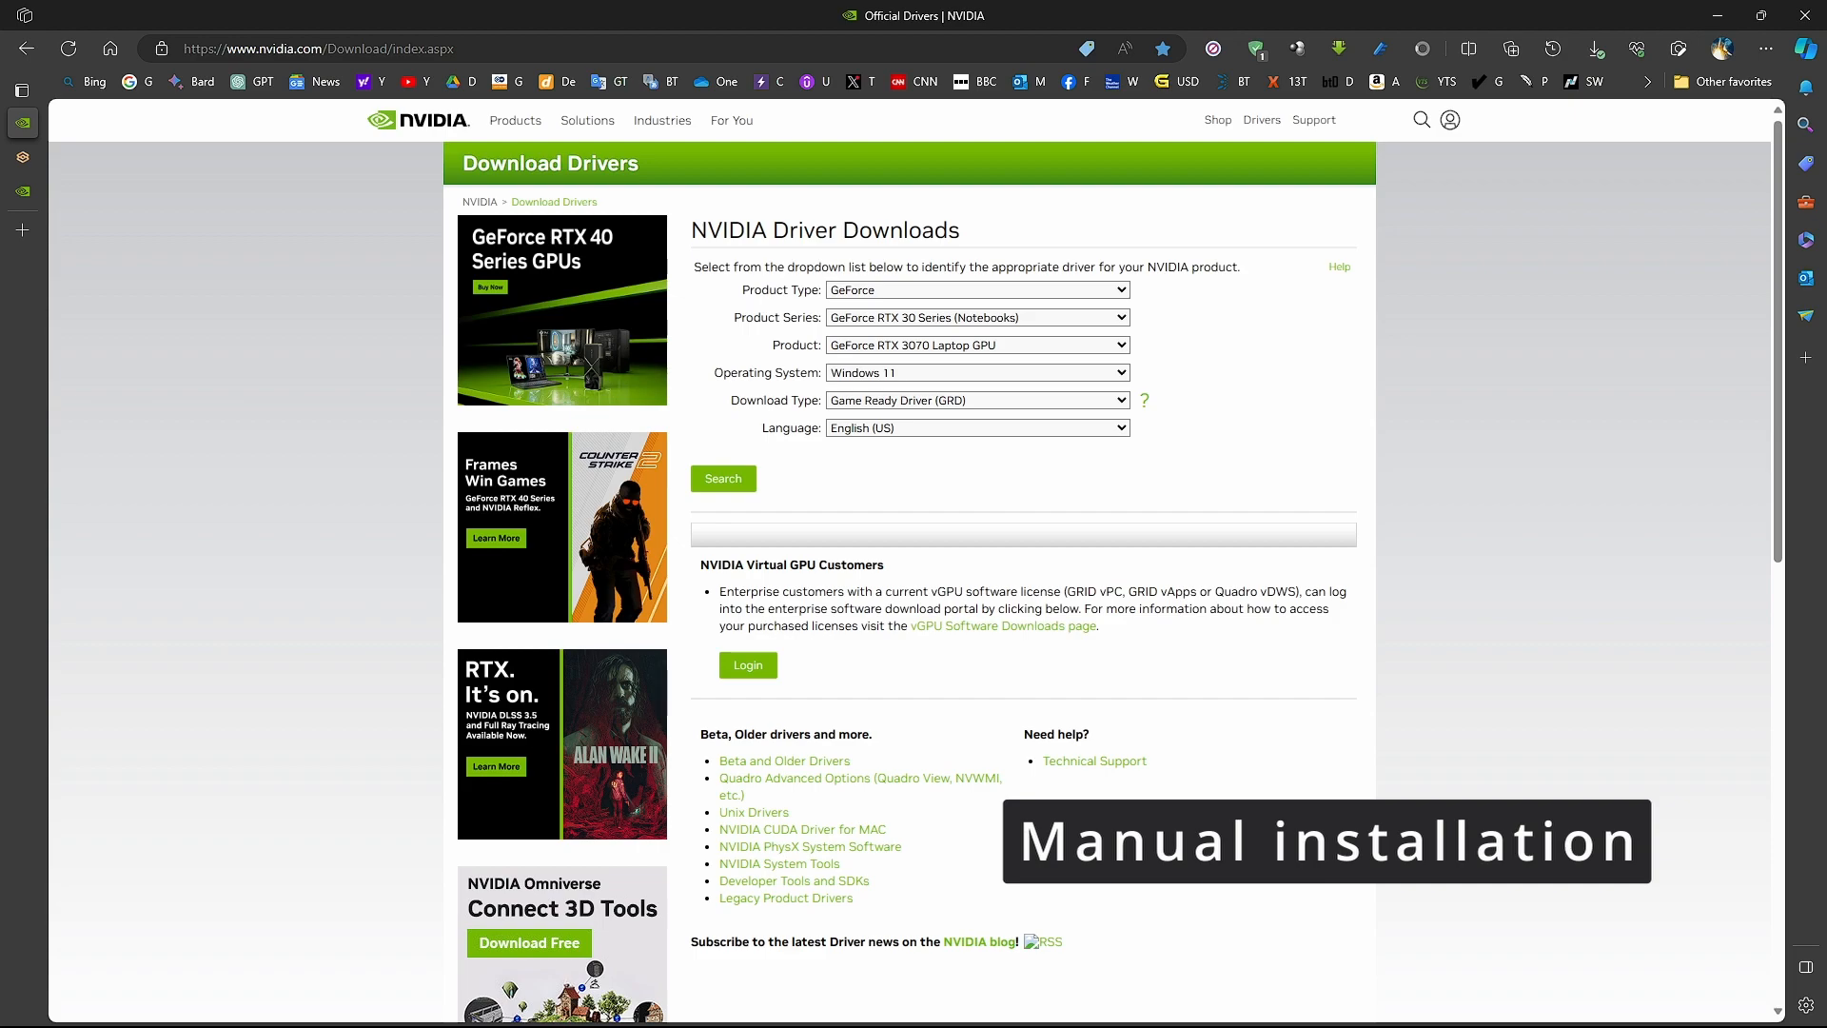
# Search for the GeForce RTX 3070 Laptop GPU Windows 11 driver, reaching version 546.01
pyautogui.click(977, 289)
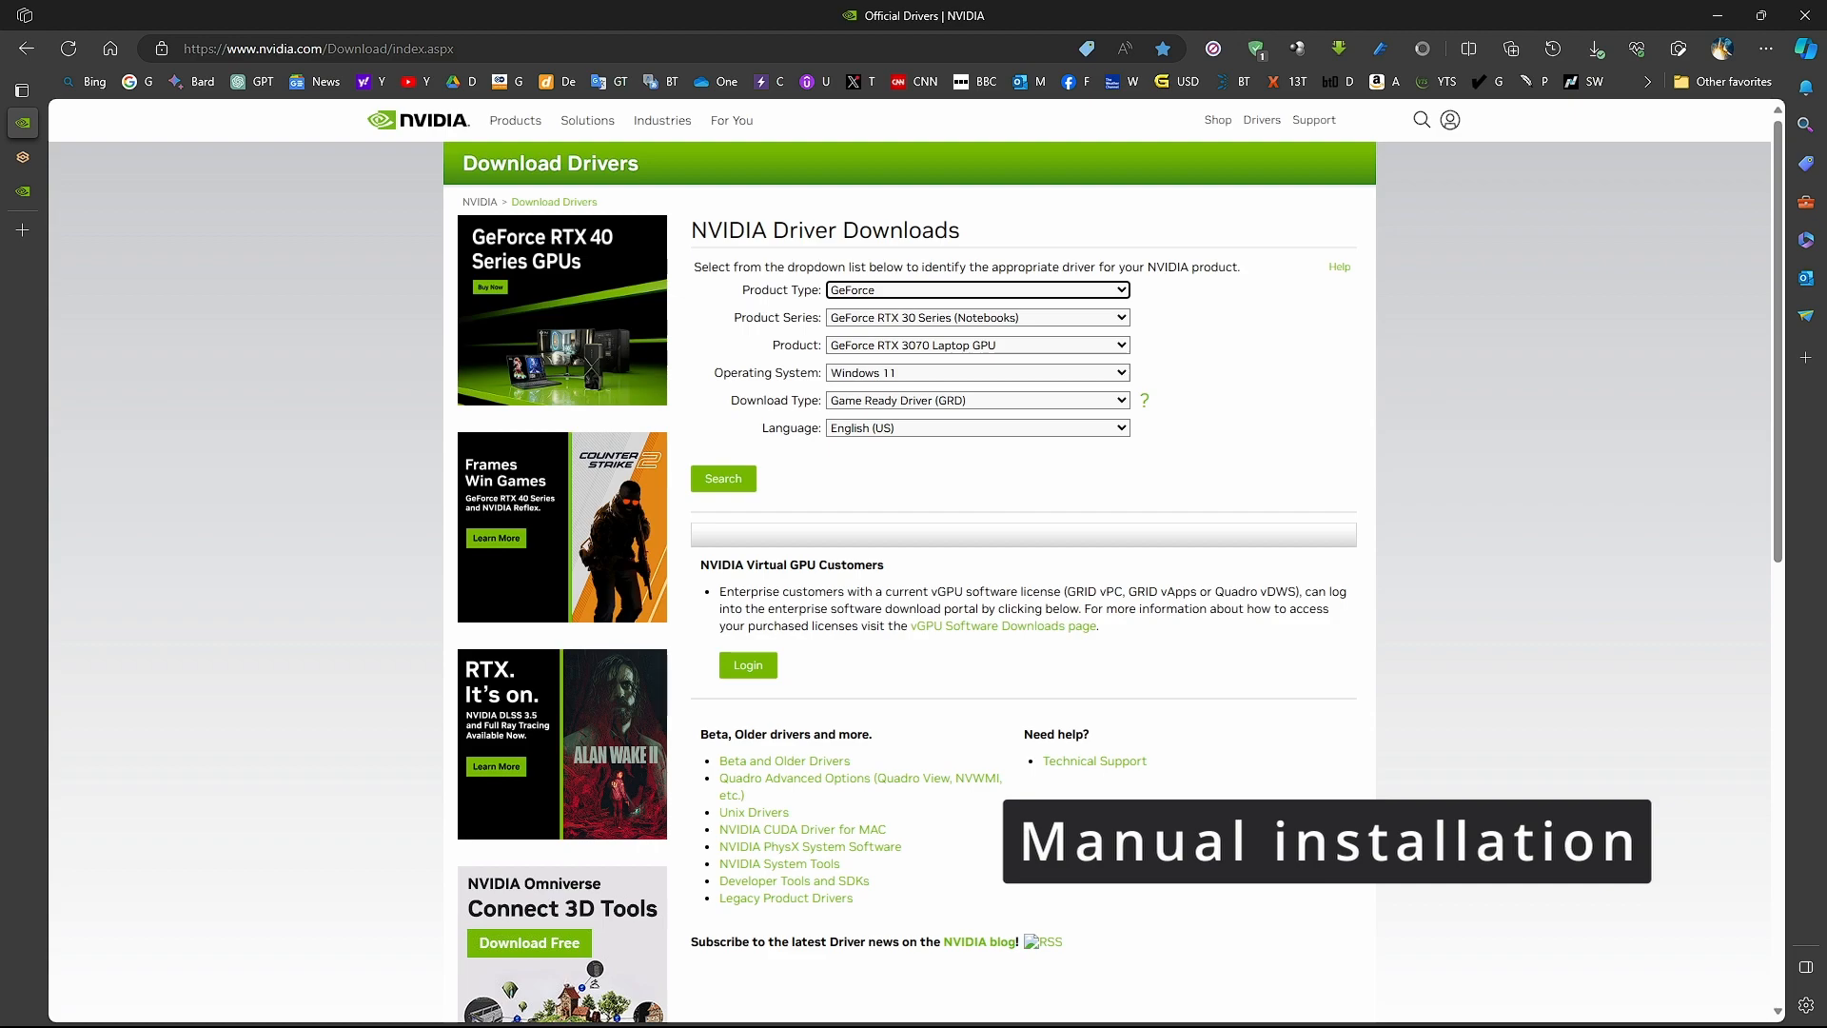
pyautogui.click(723, 479)
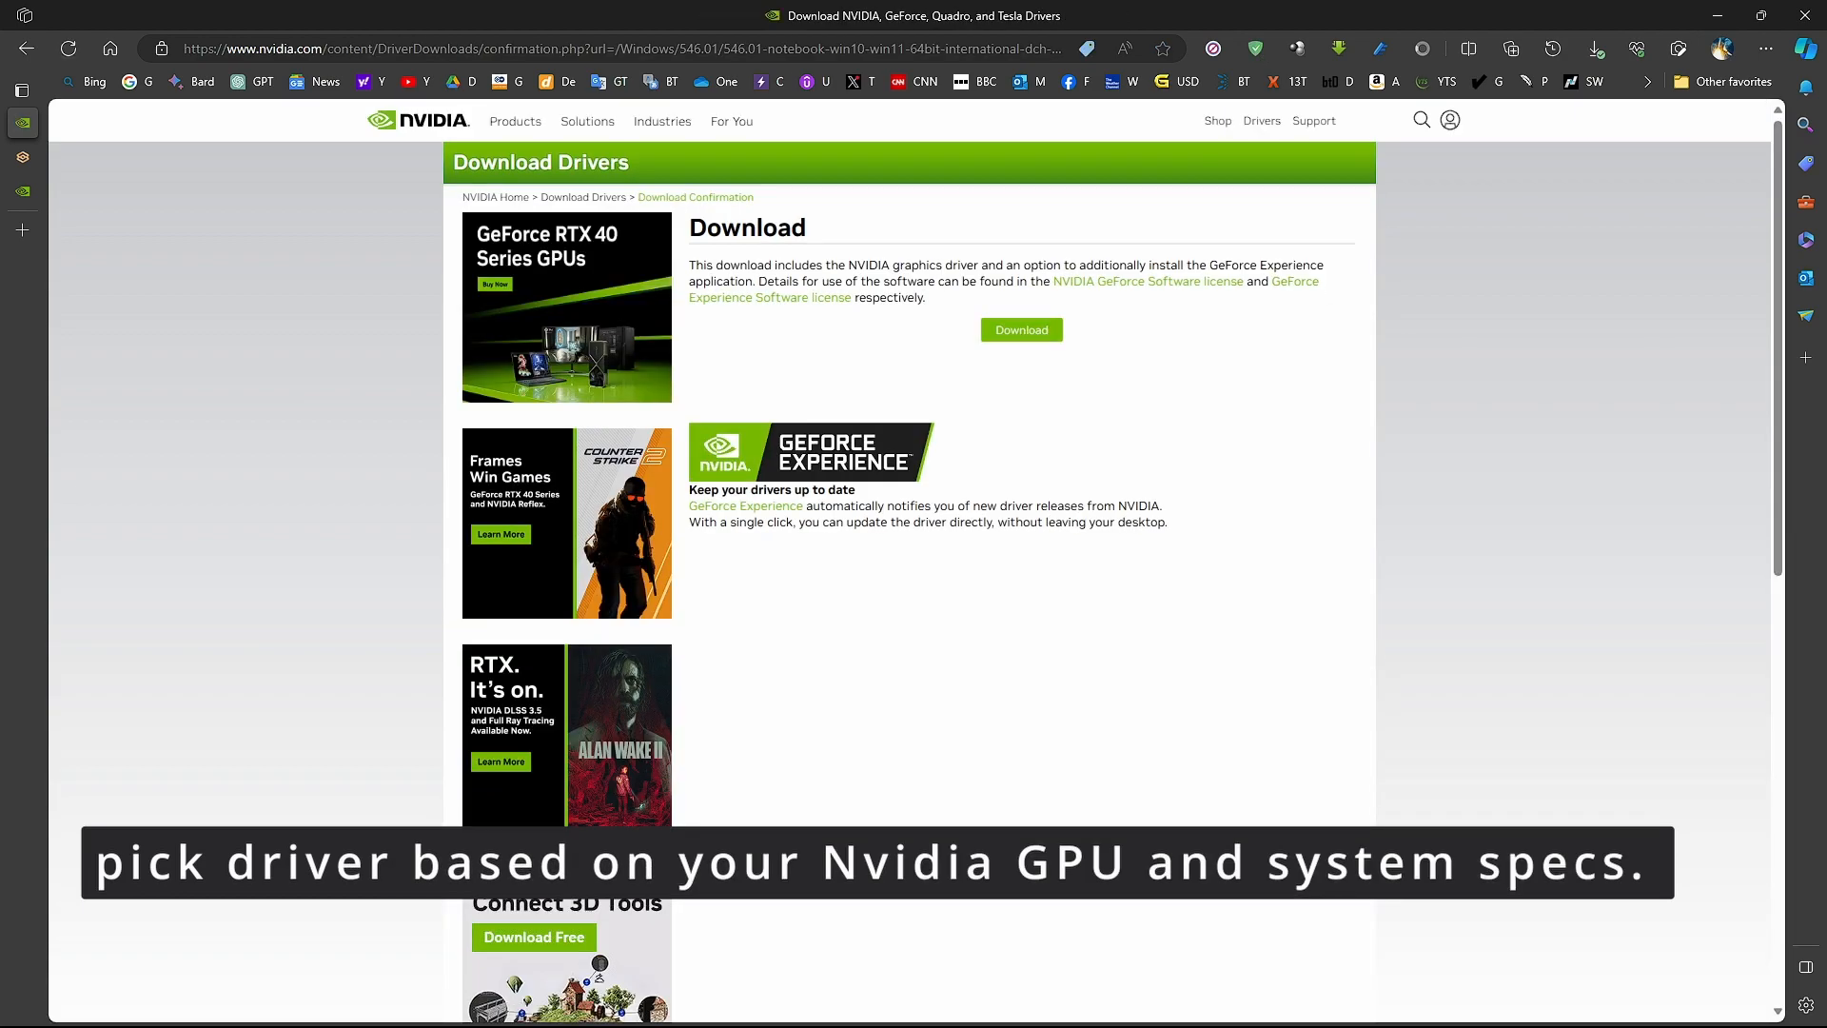
pyautogui.moveTo(1021, 329)
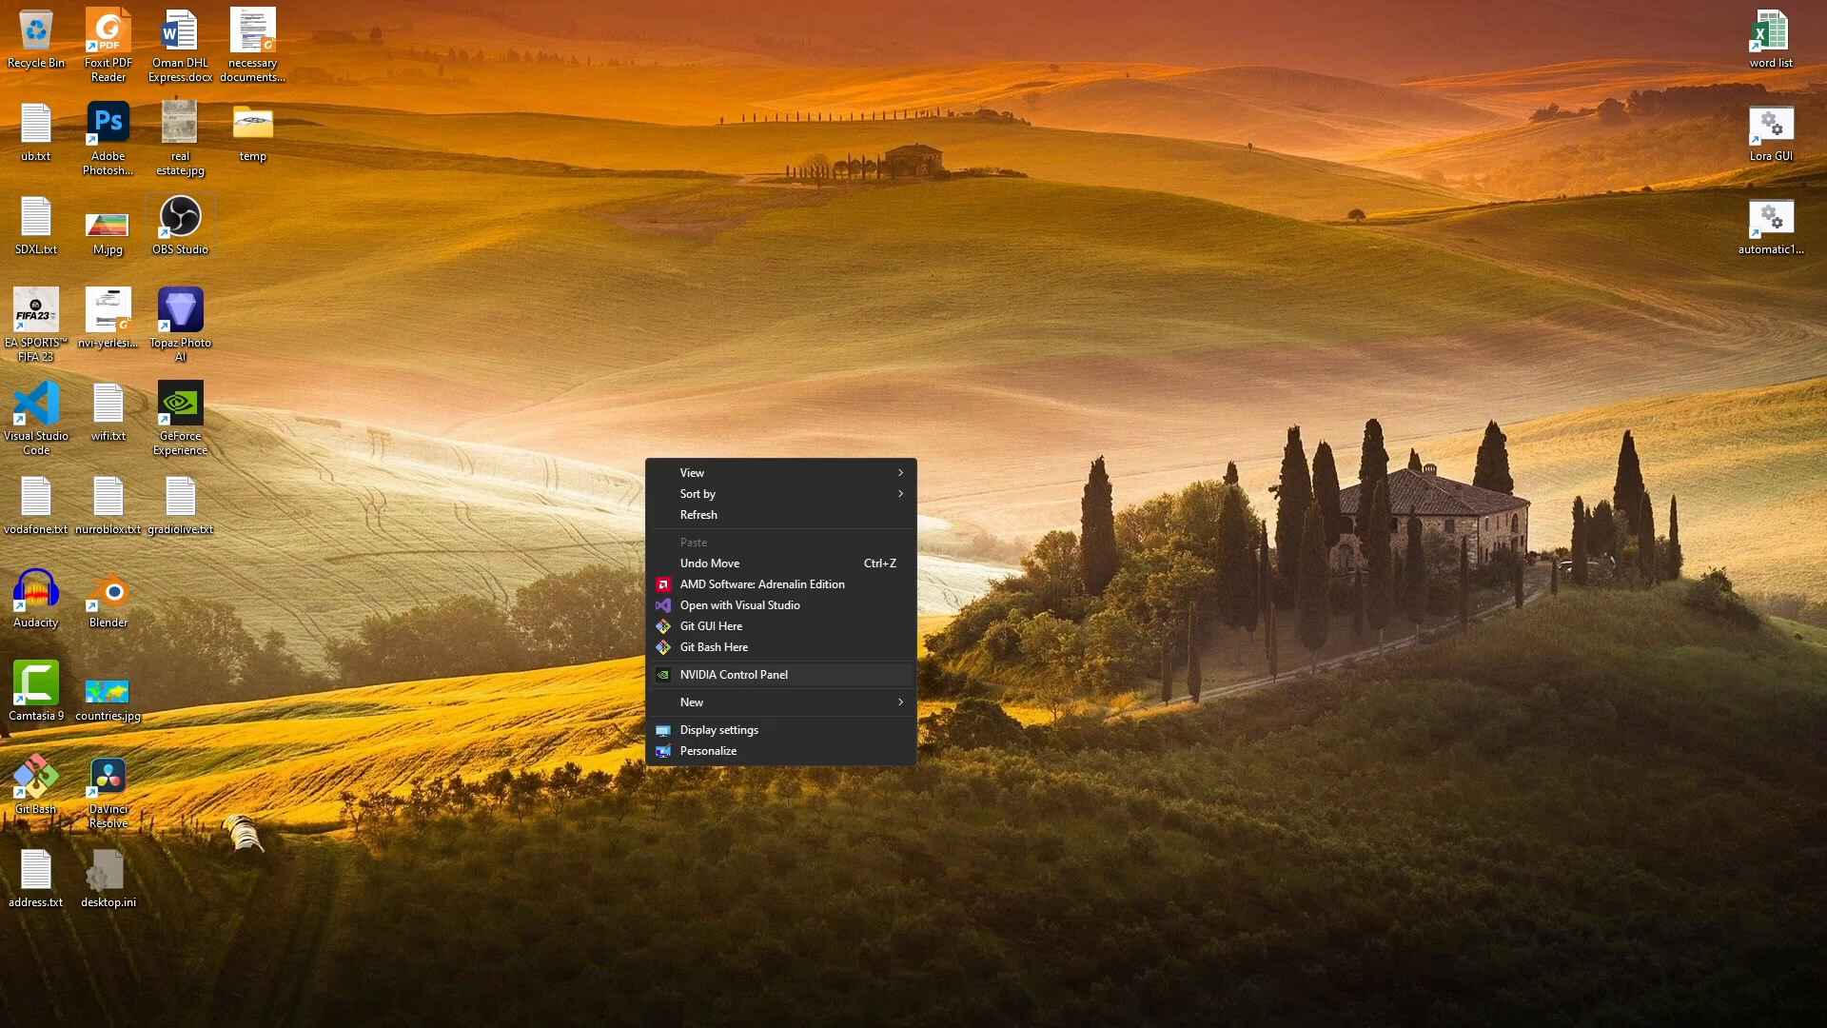
# Set the CUDA Sysmem Fallback Policy to Prefer Sysmem Fallback in Manage 3D settings
pyautogui.click(735, 674)
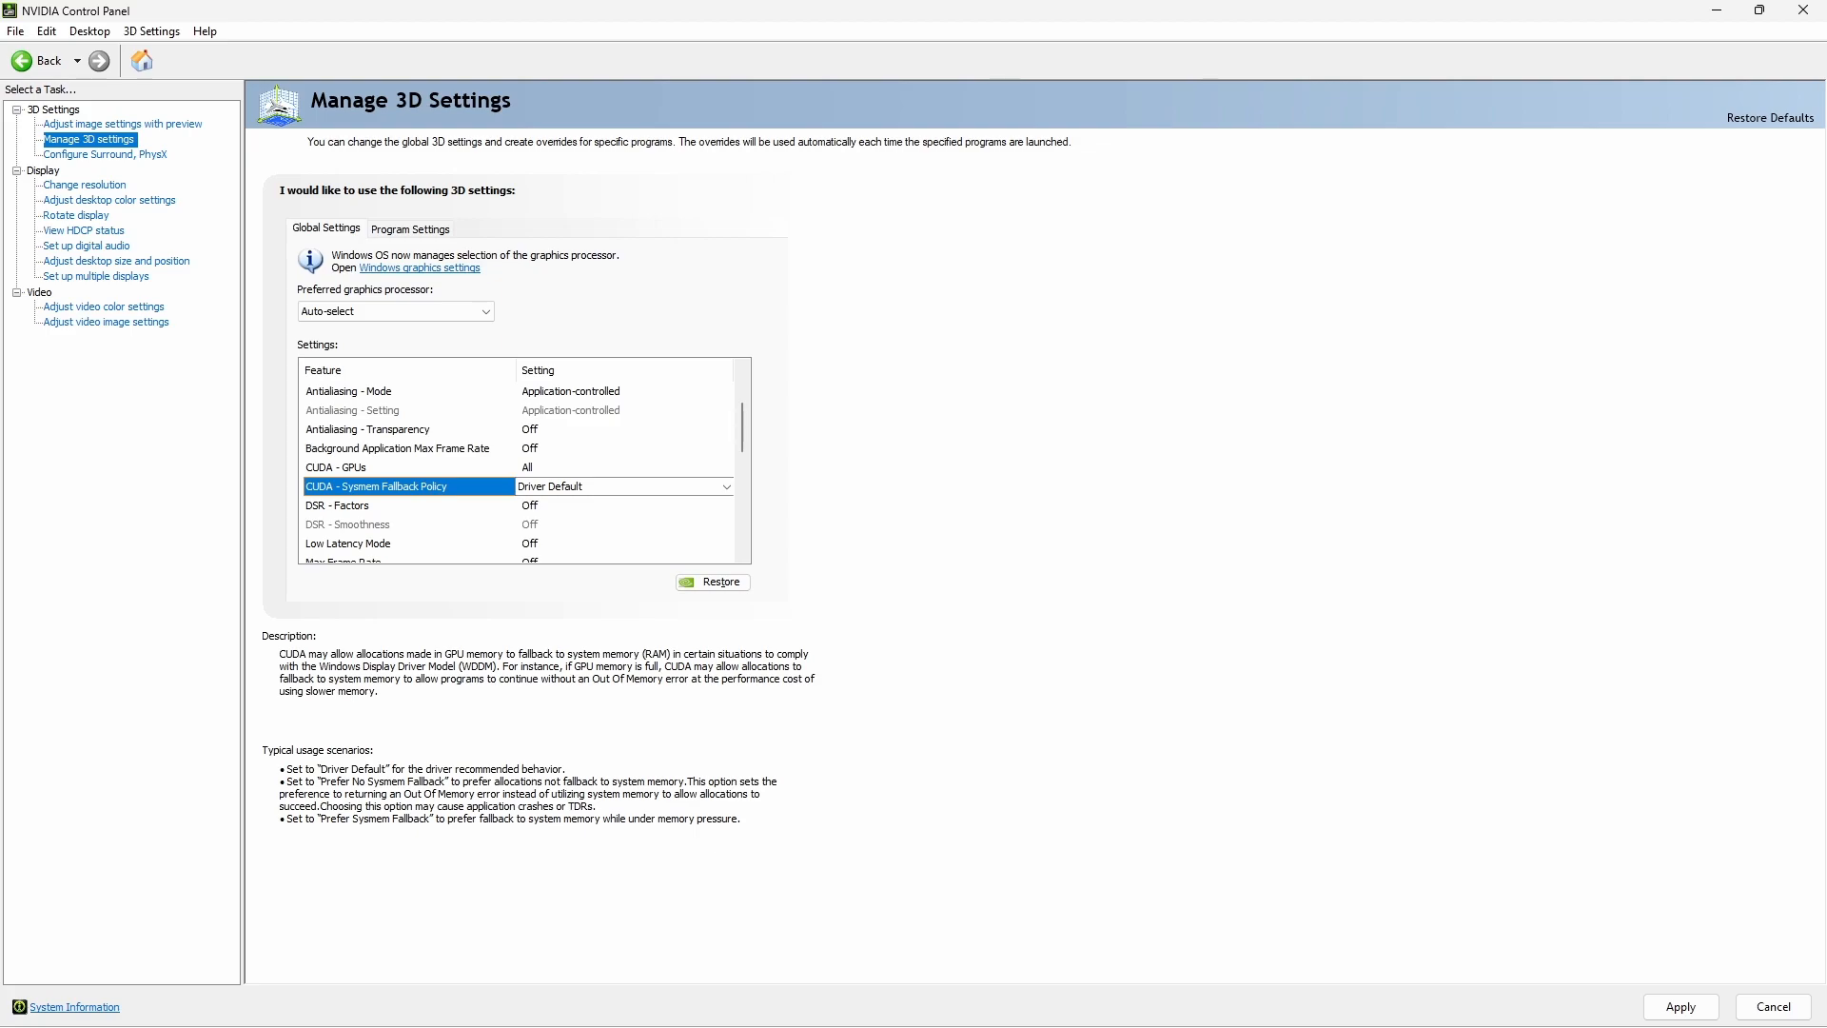
pyautogui.click(723, 485)
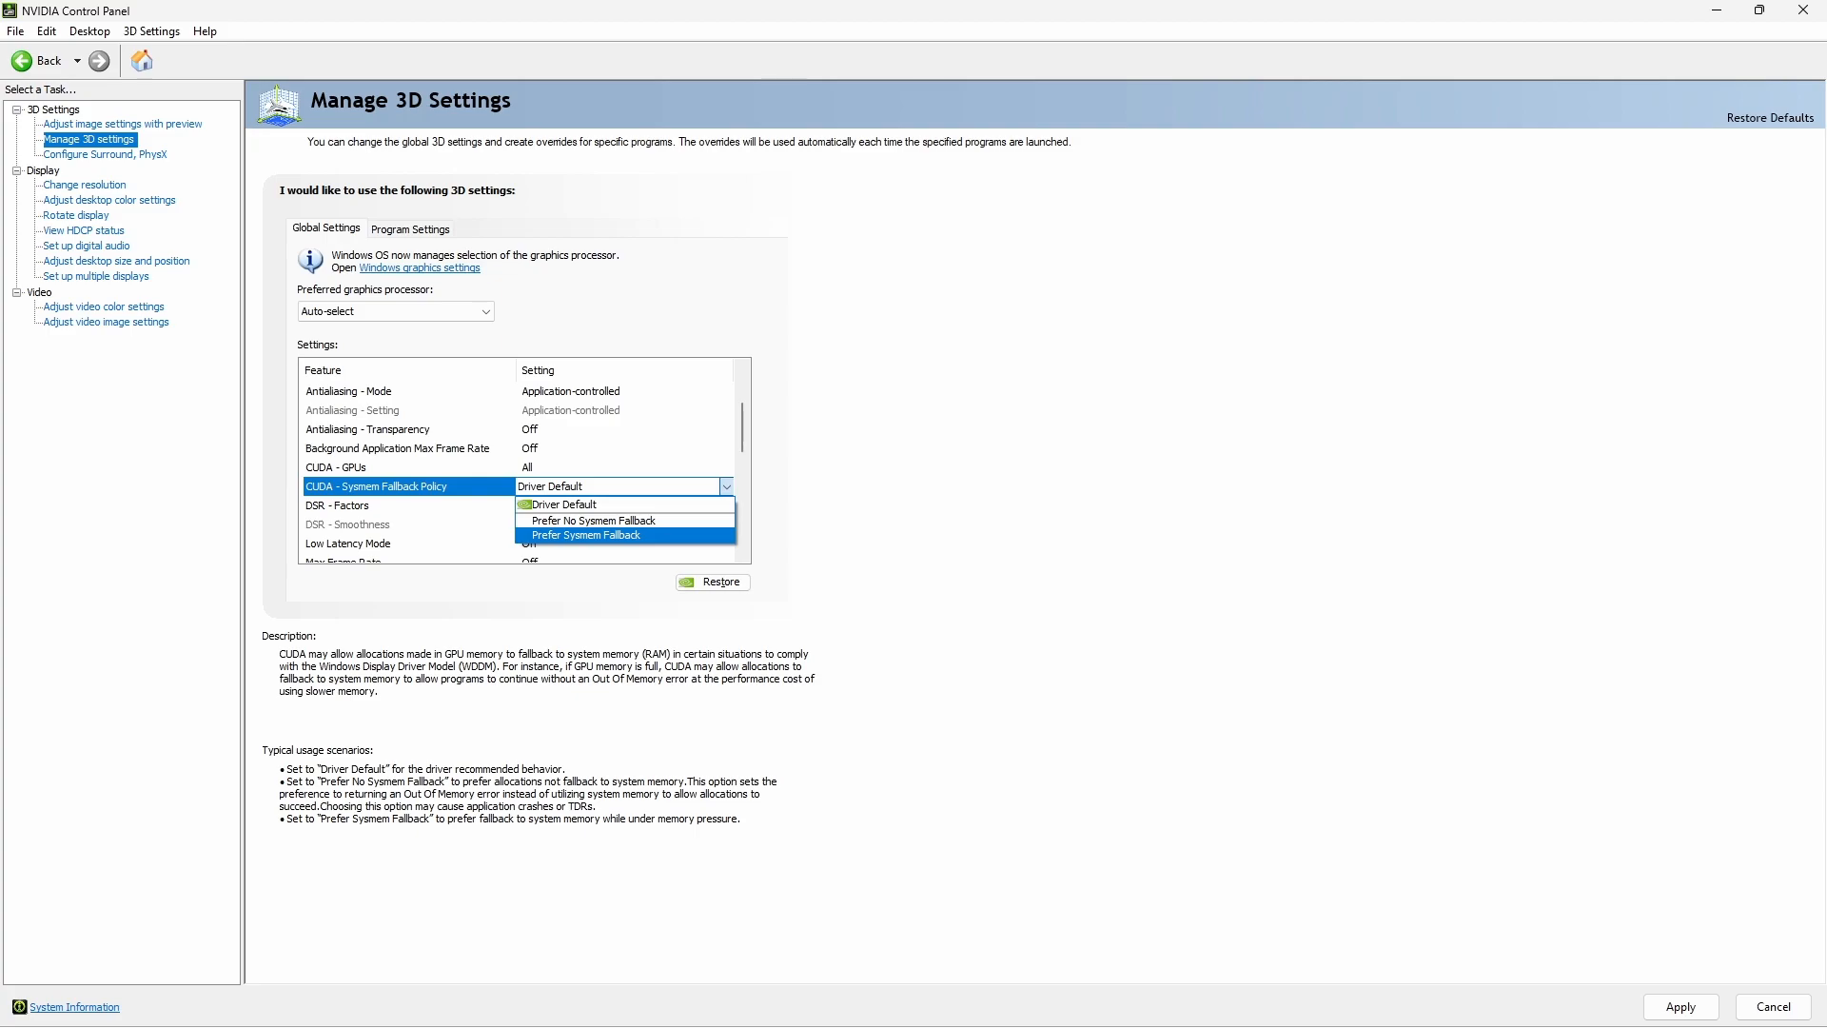
pyautogui.click(586, 534)
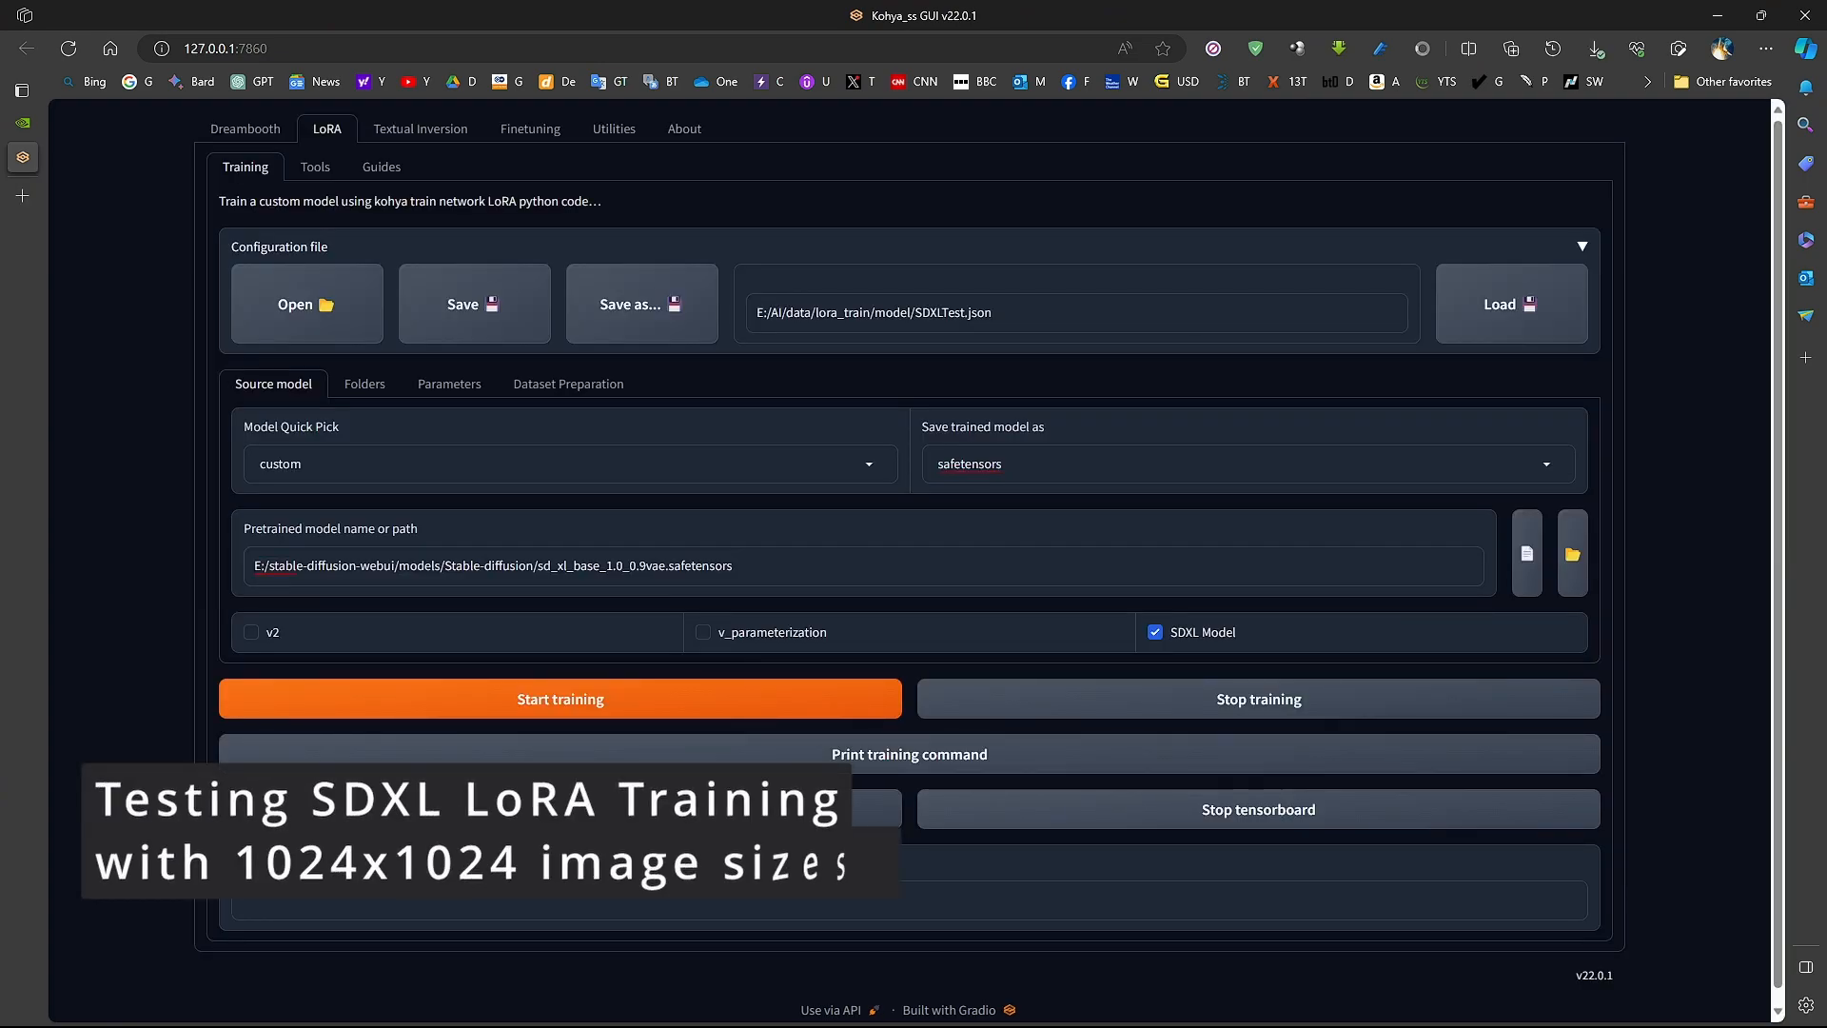
# Review the SDXLTest LoRA folders and scroll through its basic training parameters
pyautogui.click(364, 382)
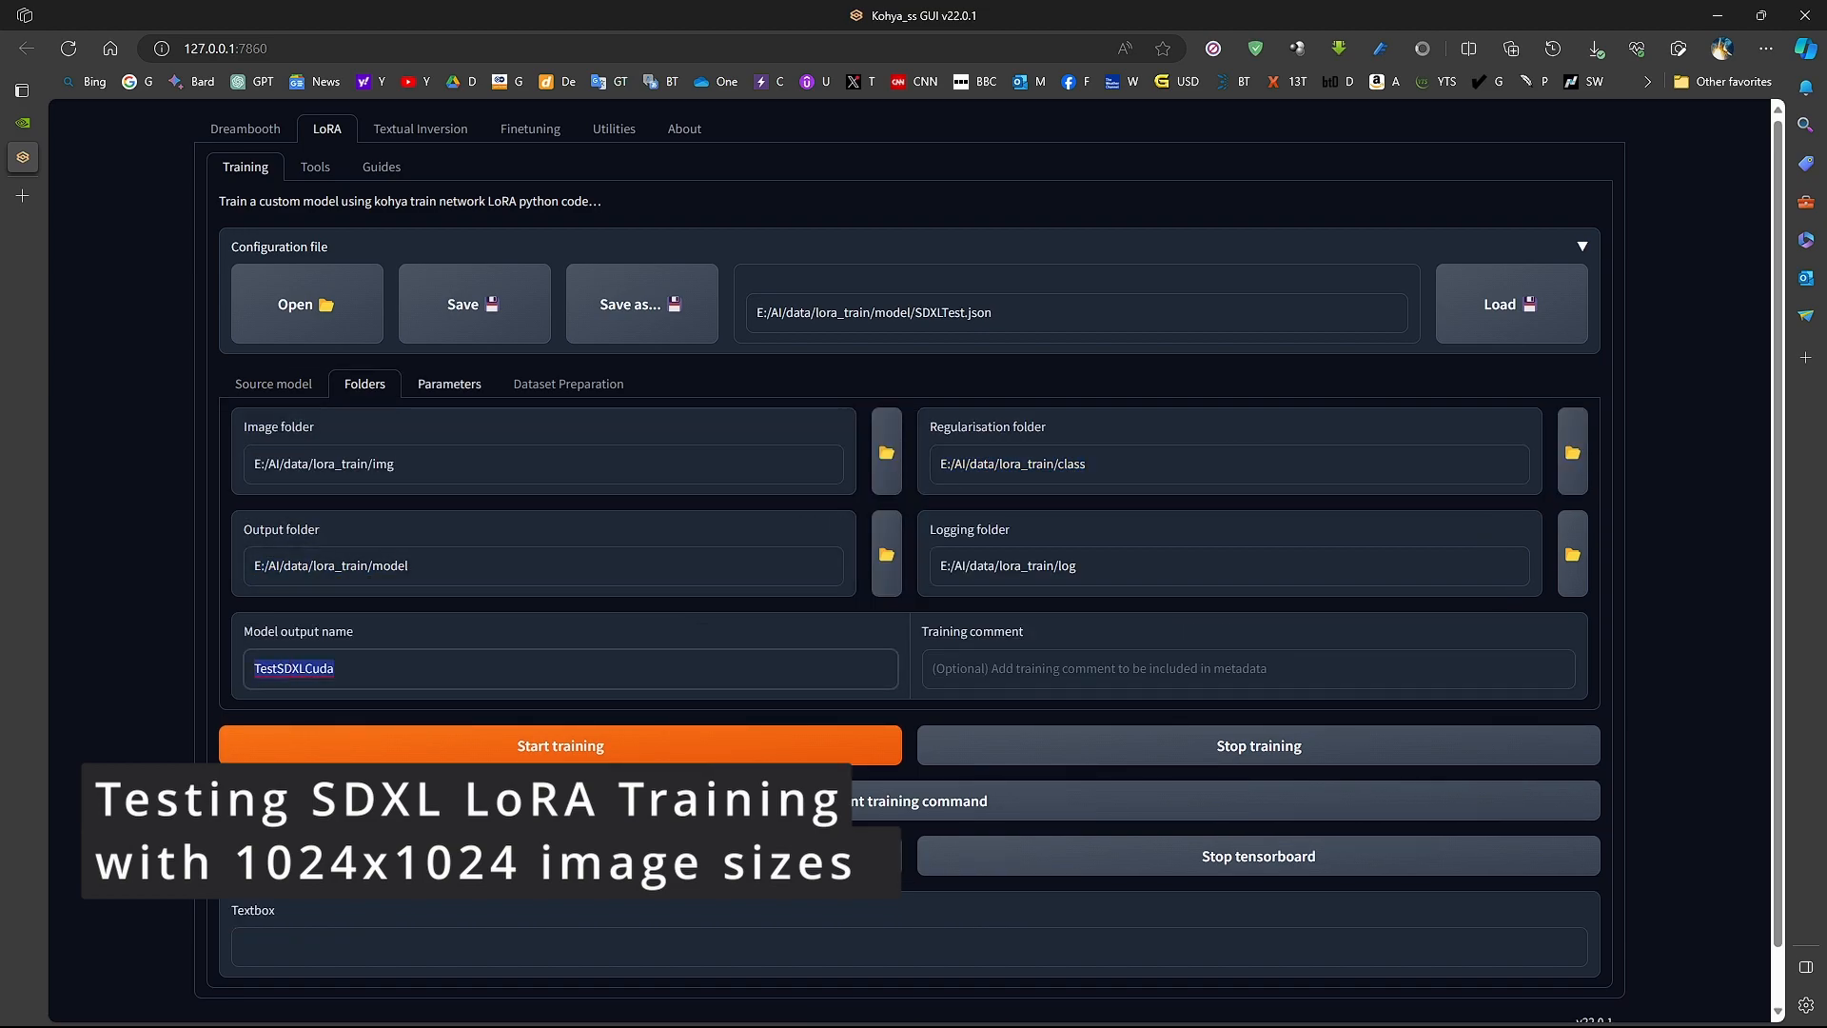
pyautogui.click(449, 382)
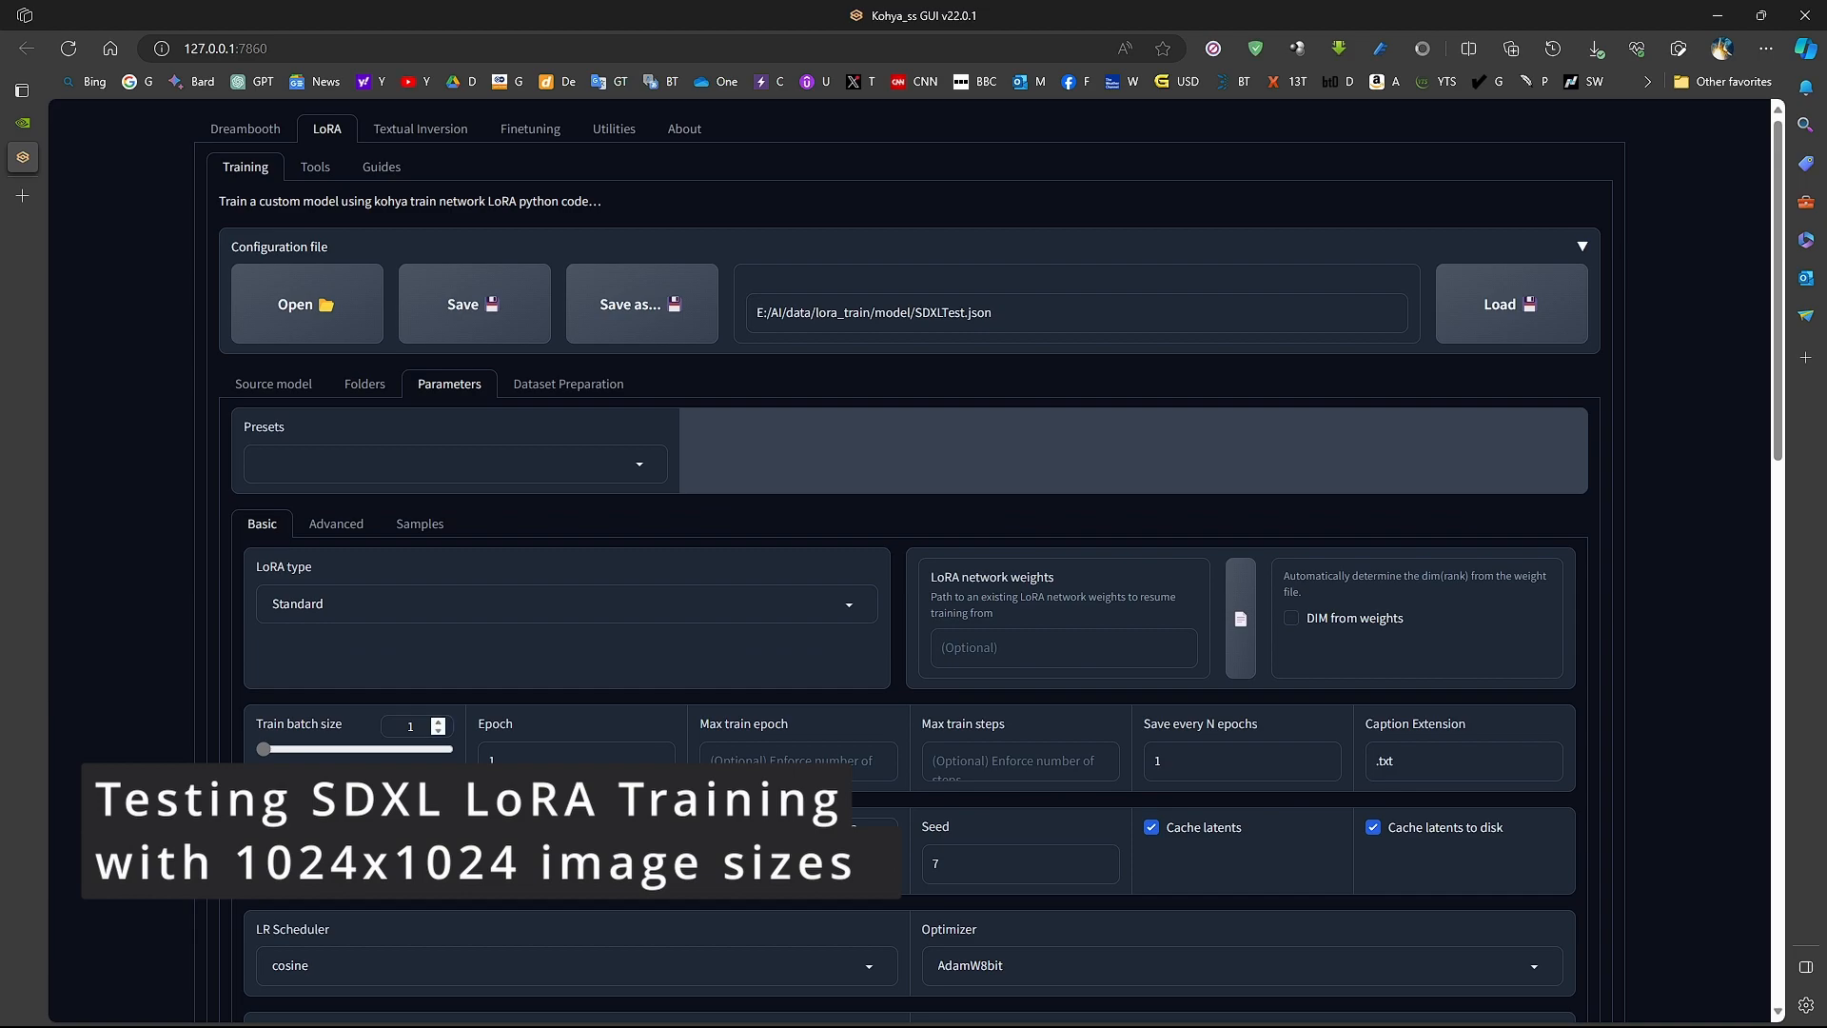
pyautogui.scroll(-3)
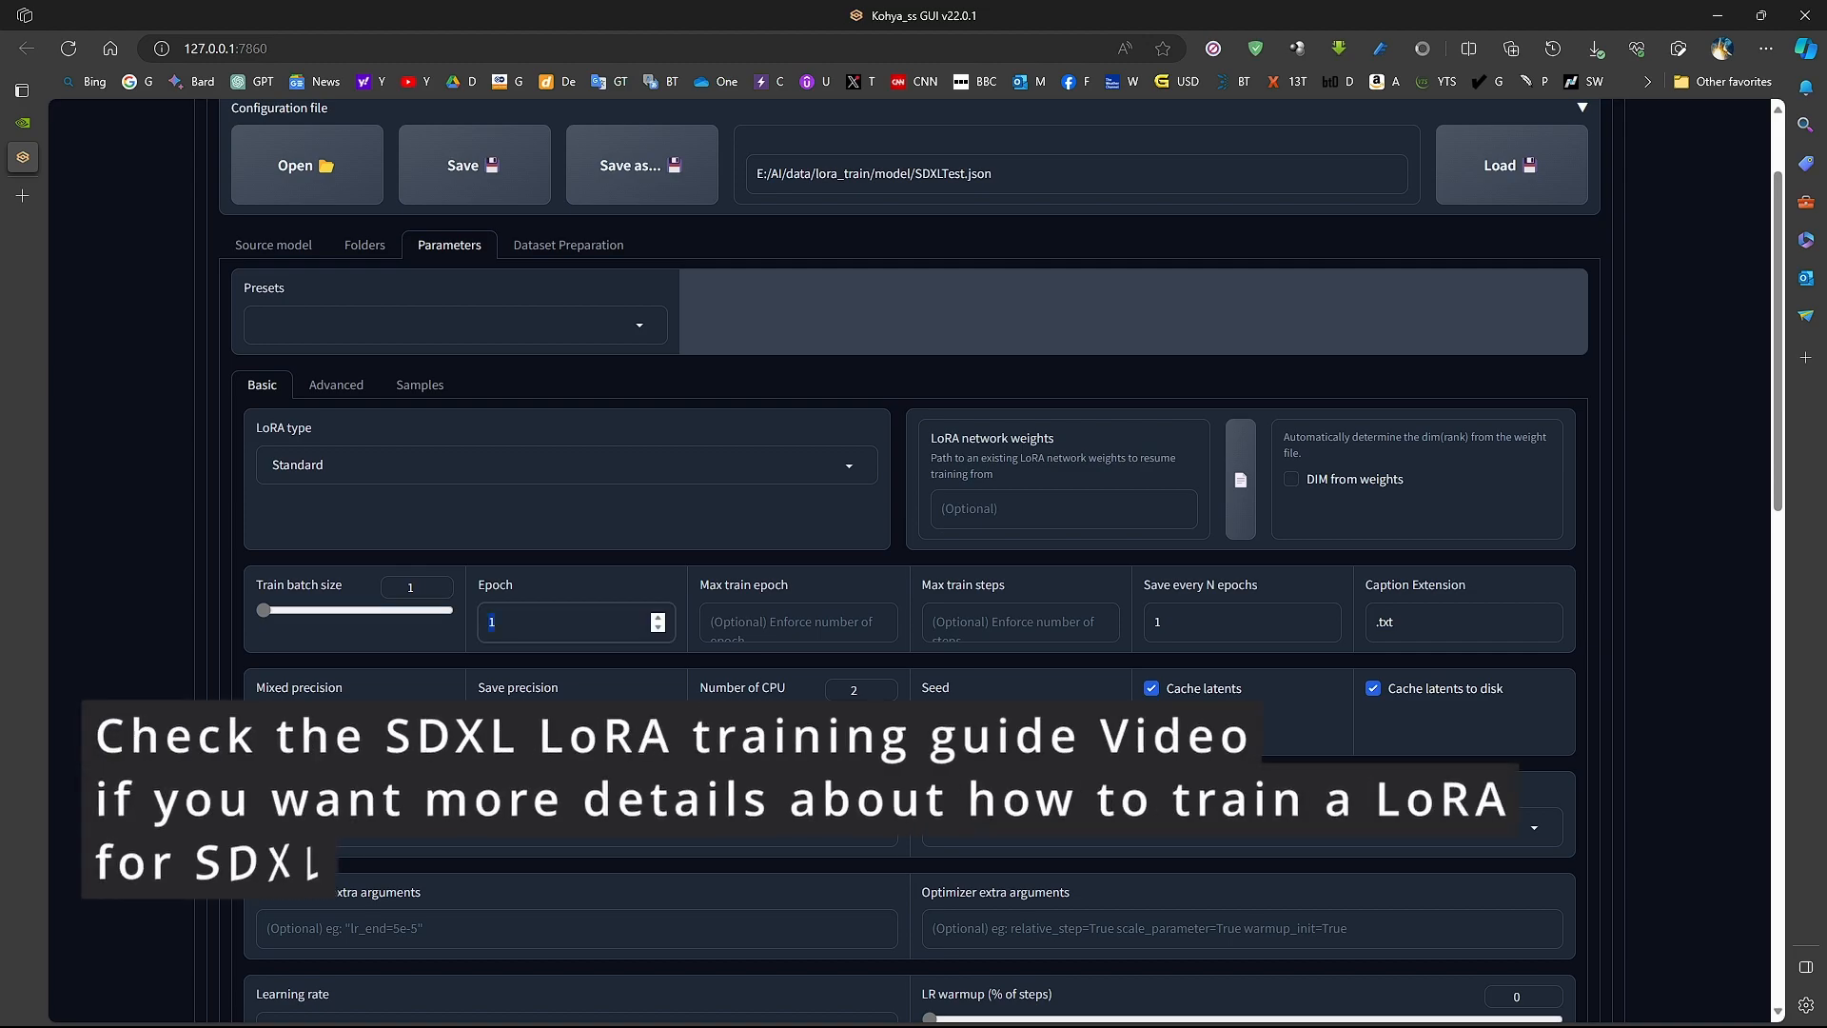
pyautogui.scroll(-3)
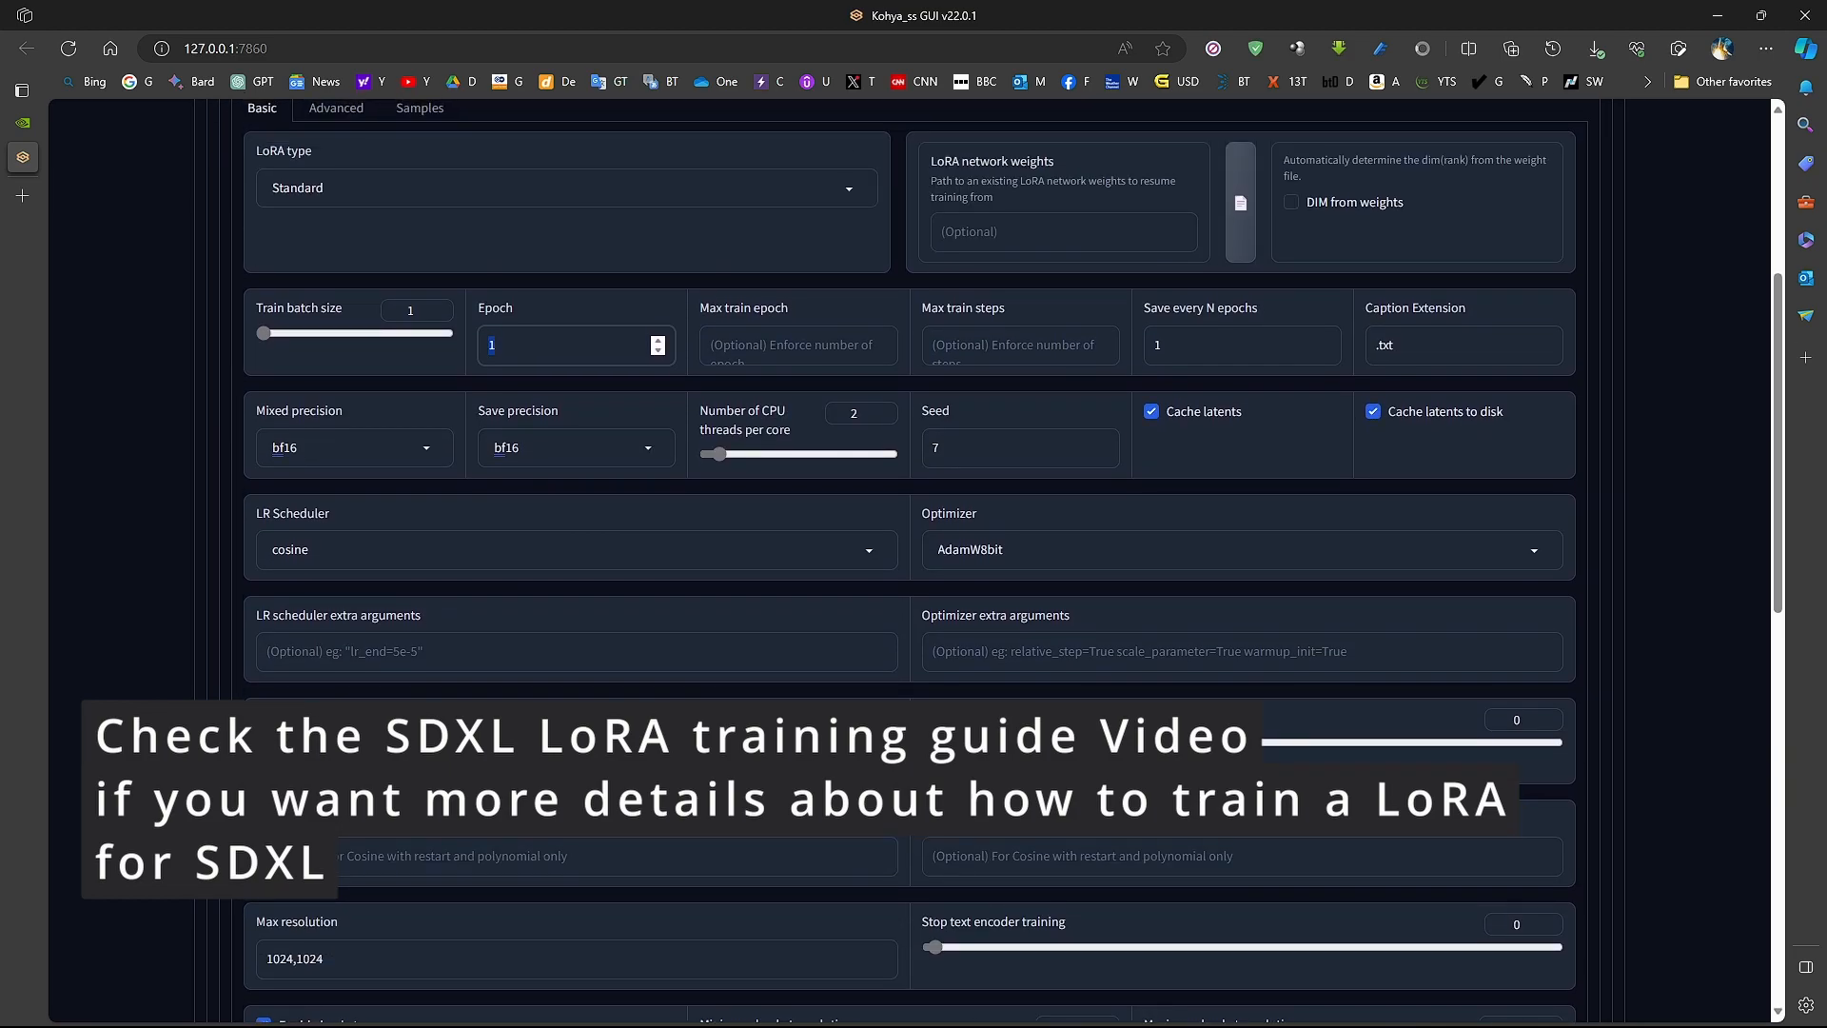
pyautogui.scroll(-3)
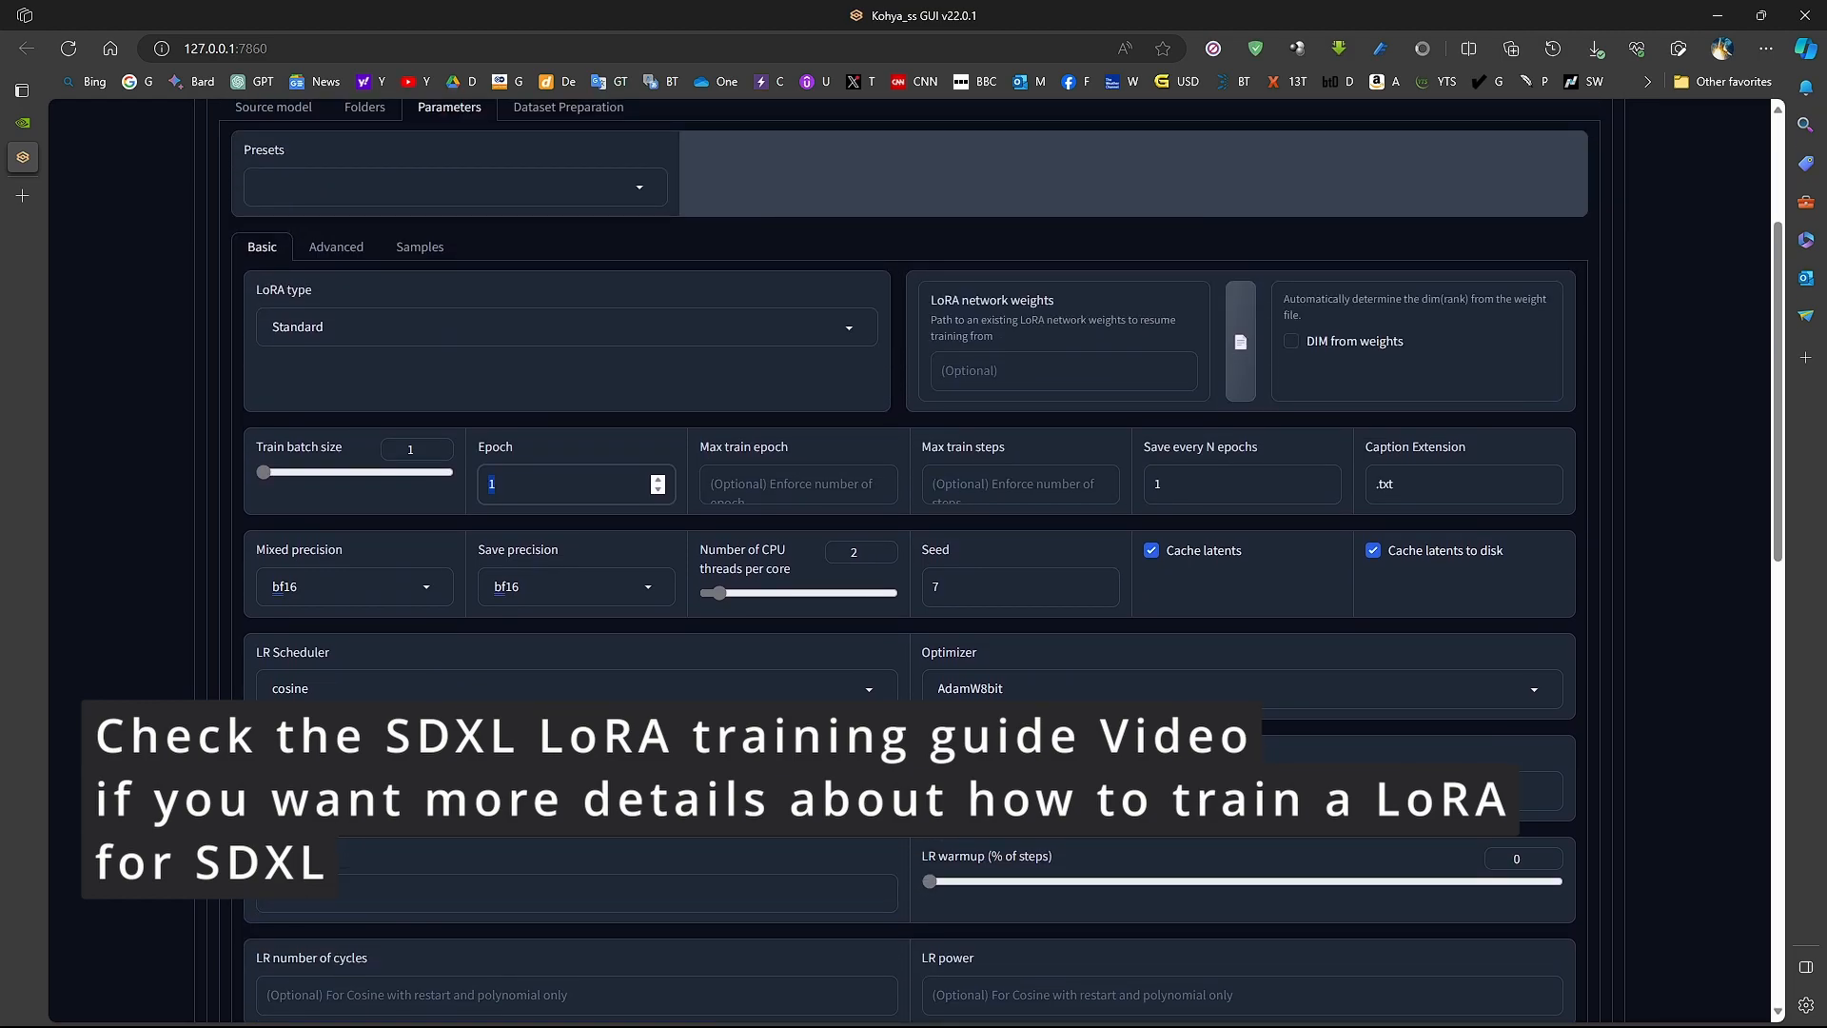
pyautogui.scroll(-3)
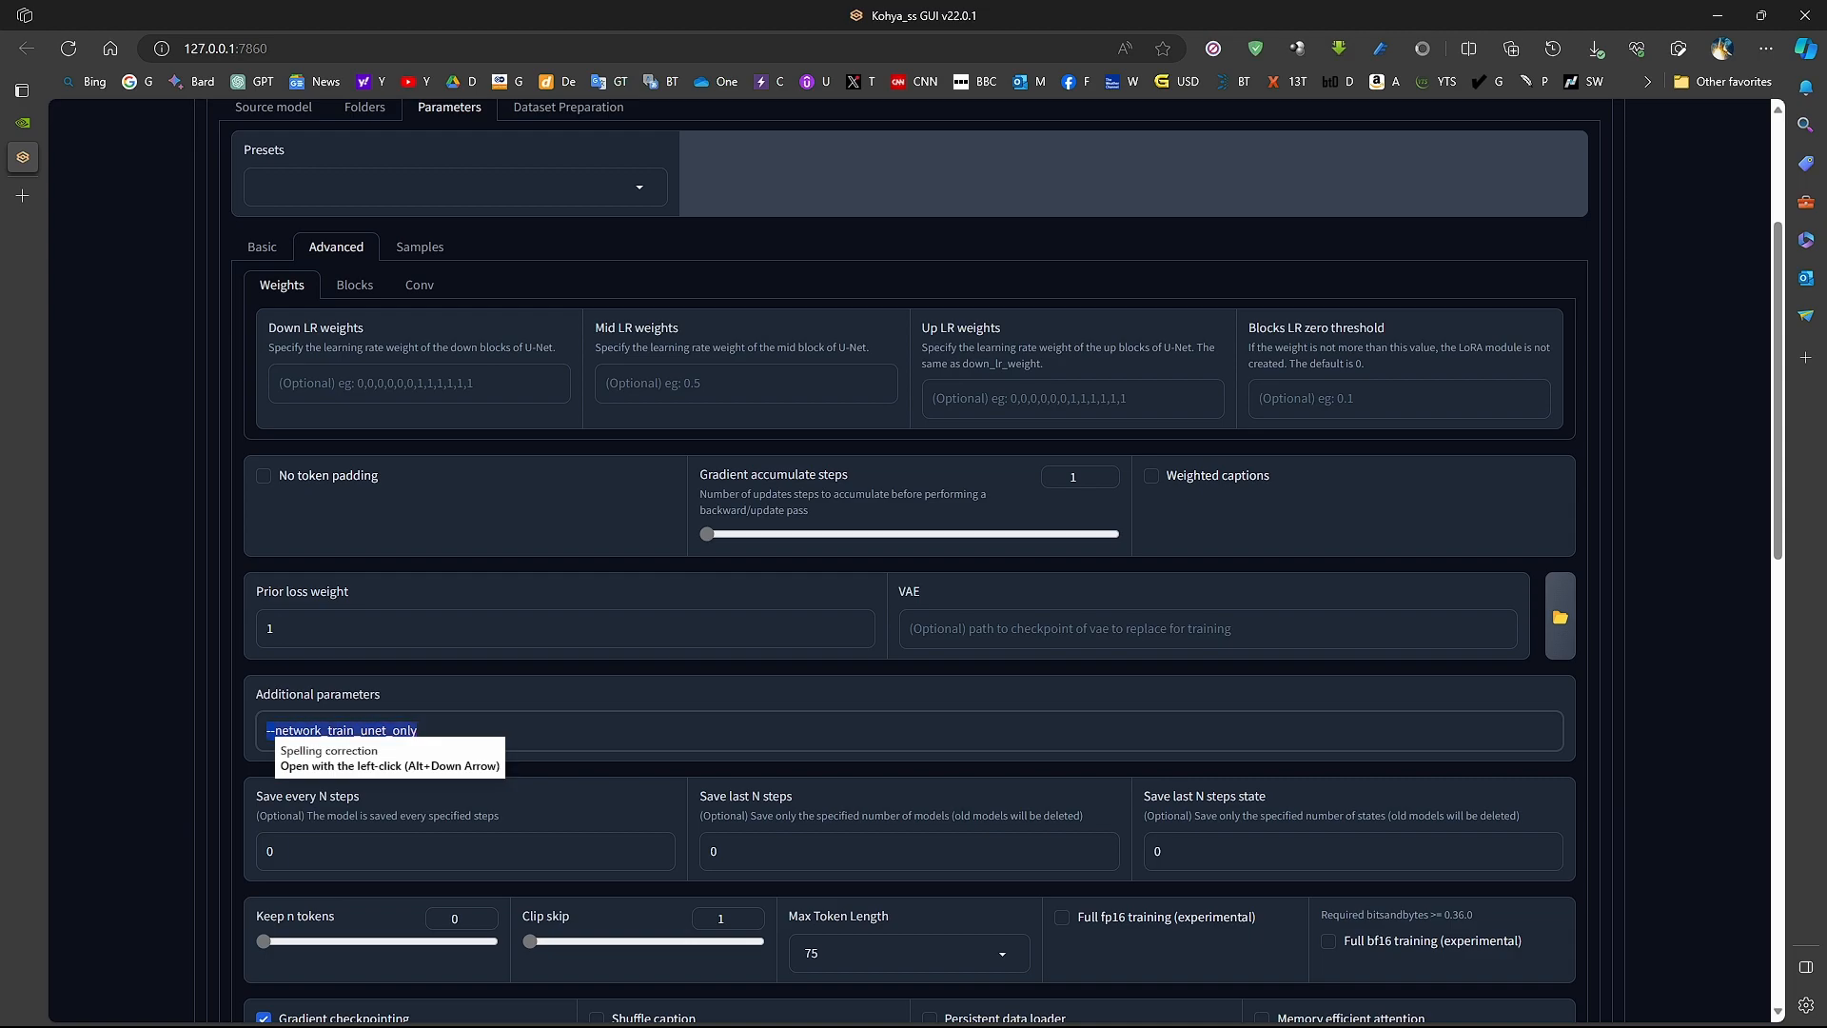
# Finish reviewing the LoRA sample settings and move to Dreambooth training
pyautogui.scroll(-3)
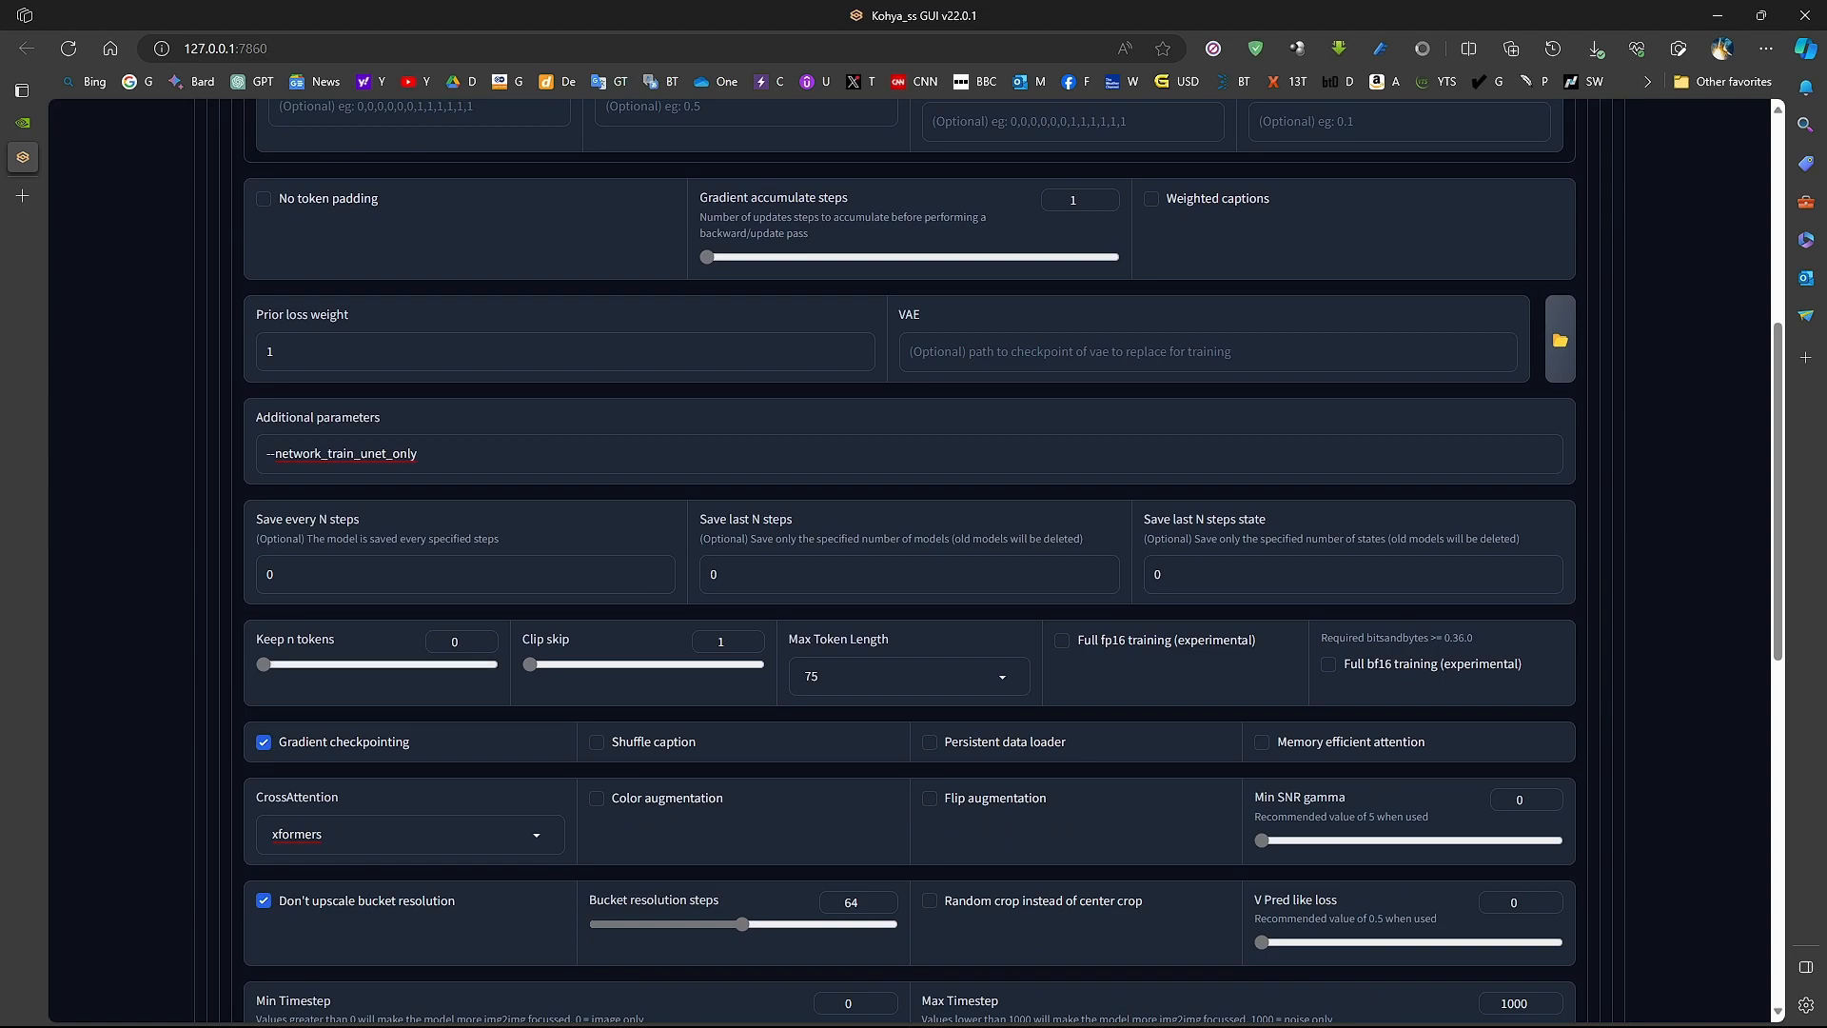
pyautogui.scroll(-3)
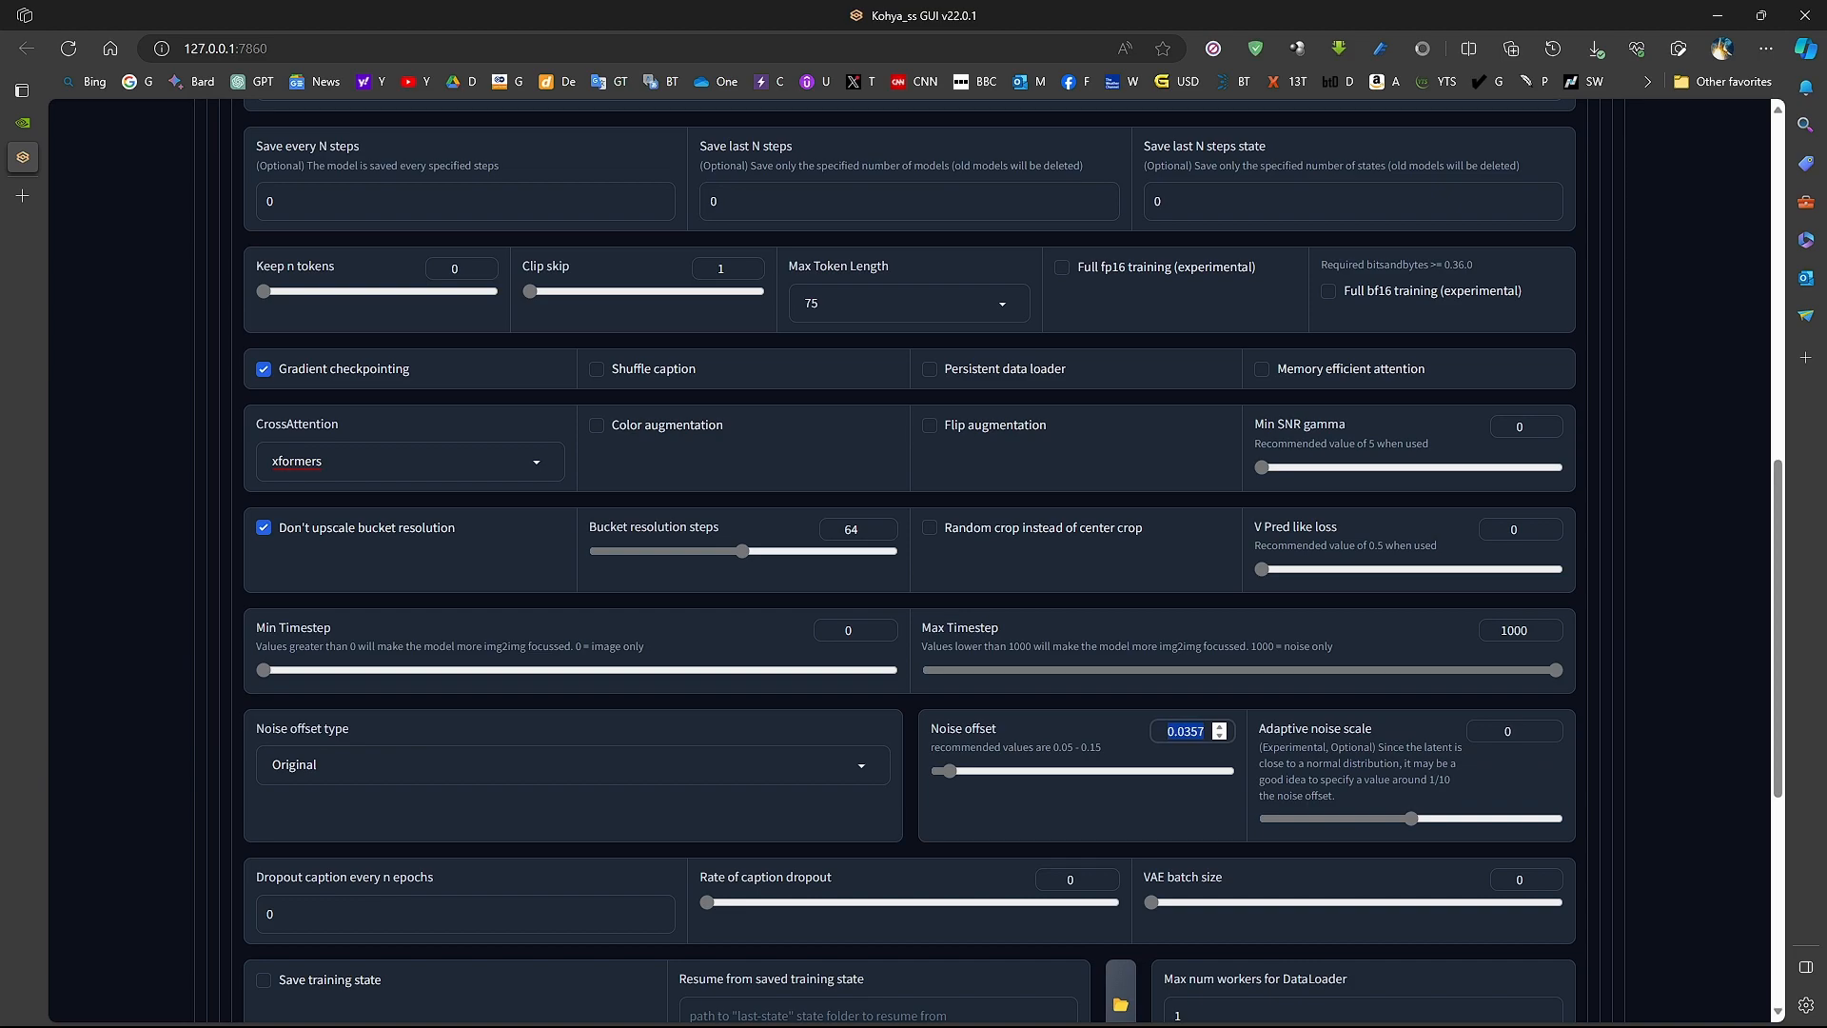
pyautogui.scroll(3)
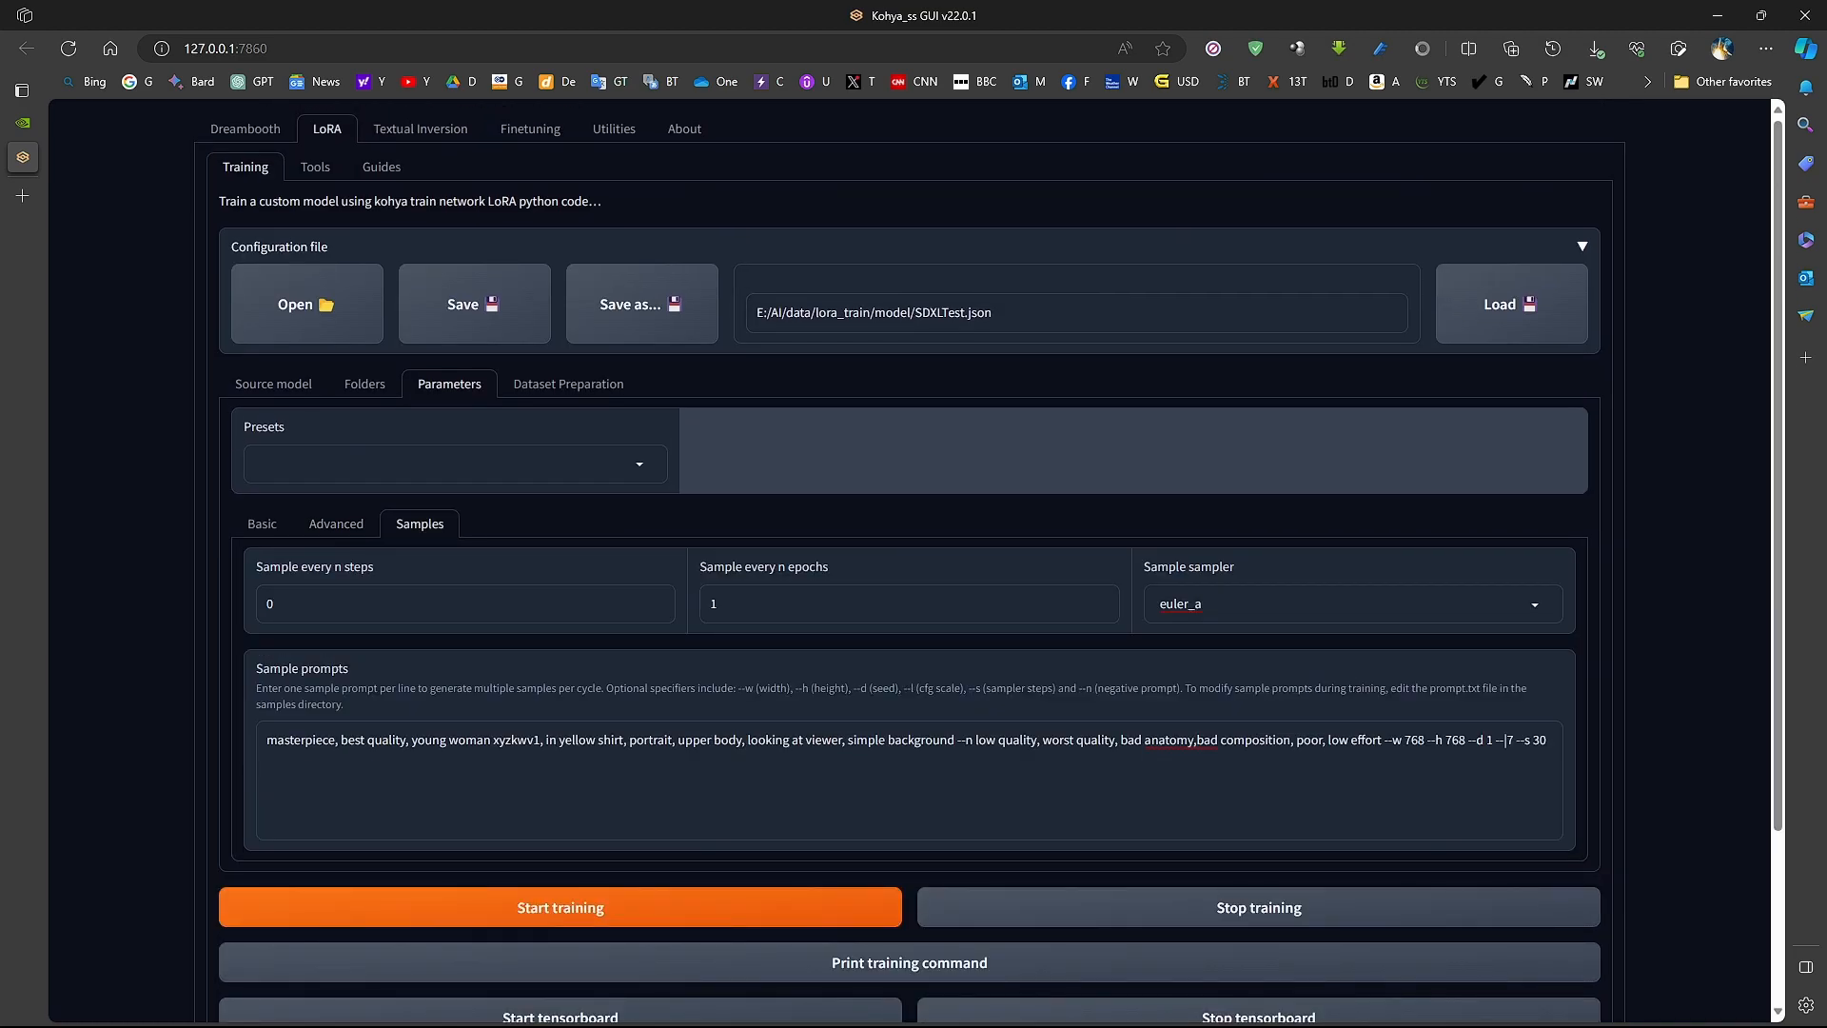
pyautogui.scroll(-3)
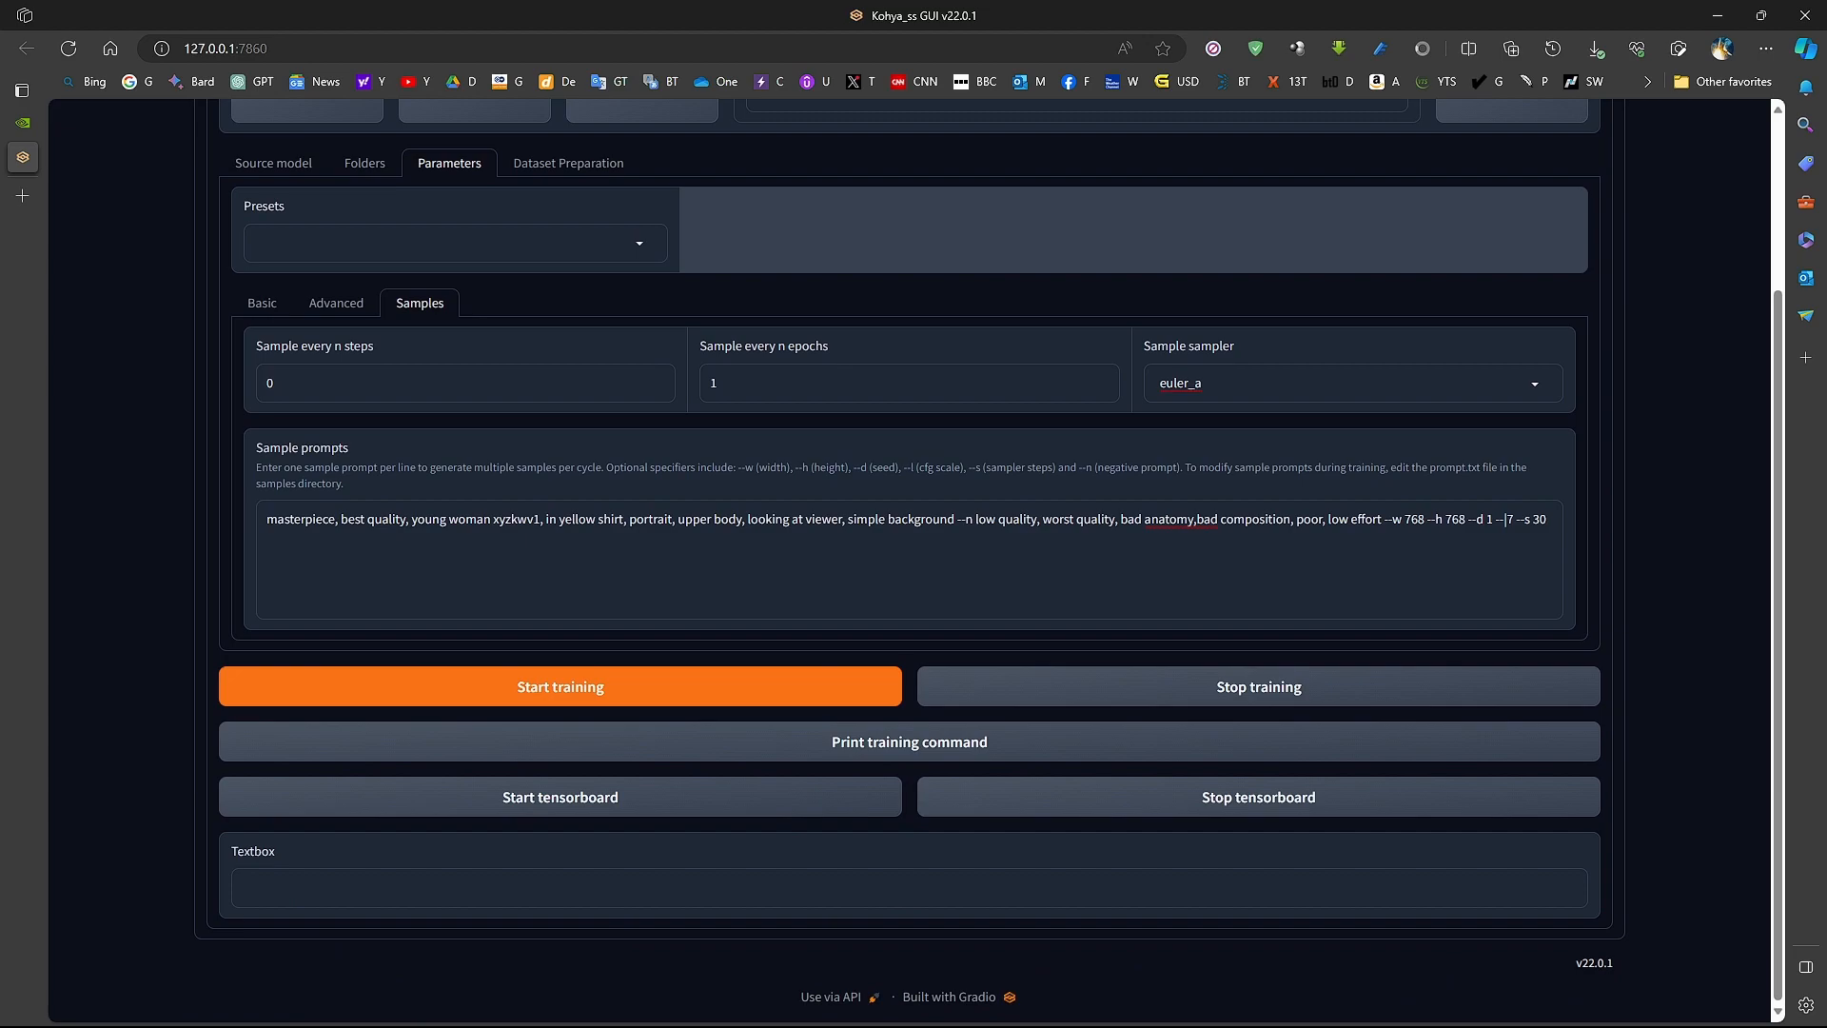
pyautogui.click(560, 687)
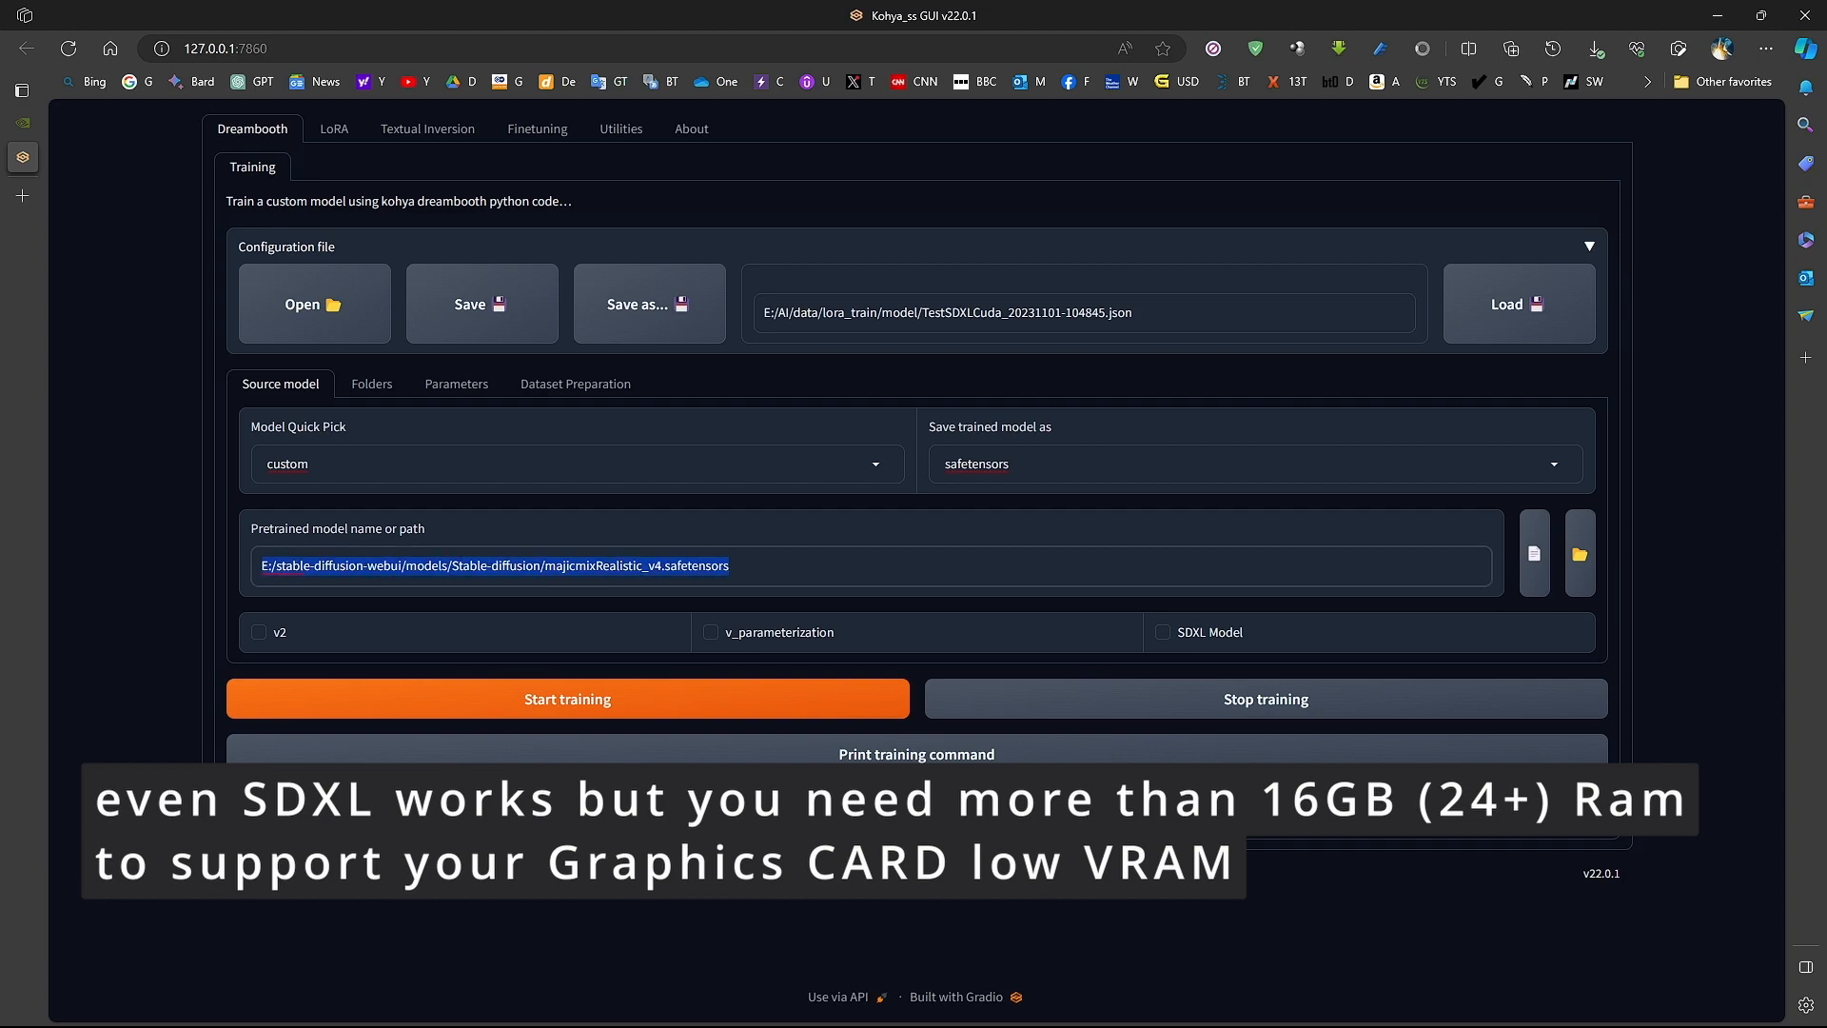
# Scroll through the Dreambooth basic and advanced parameters toward the xyzkwv1 woman sample prompt
pyautogui.click(371, 382)
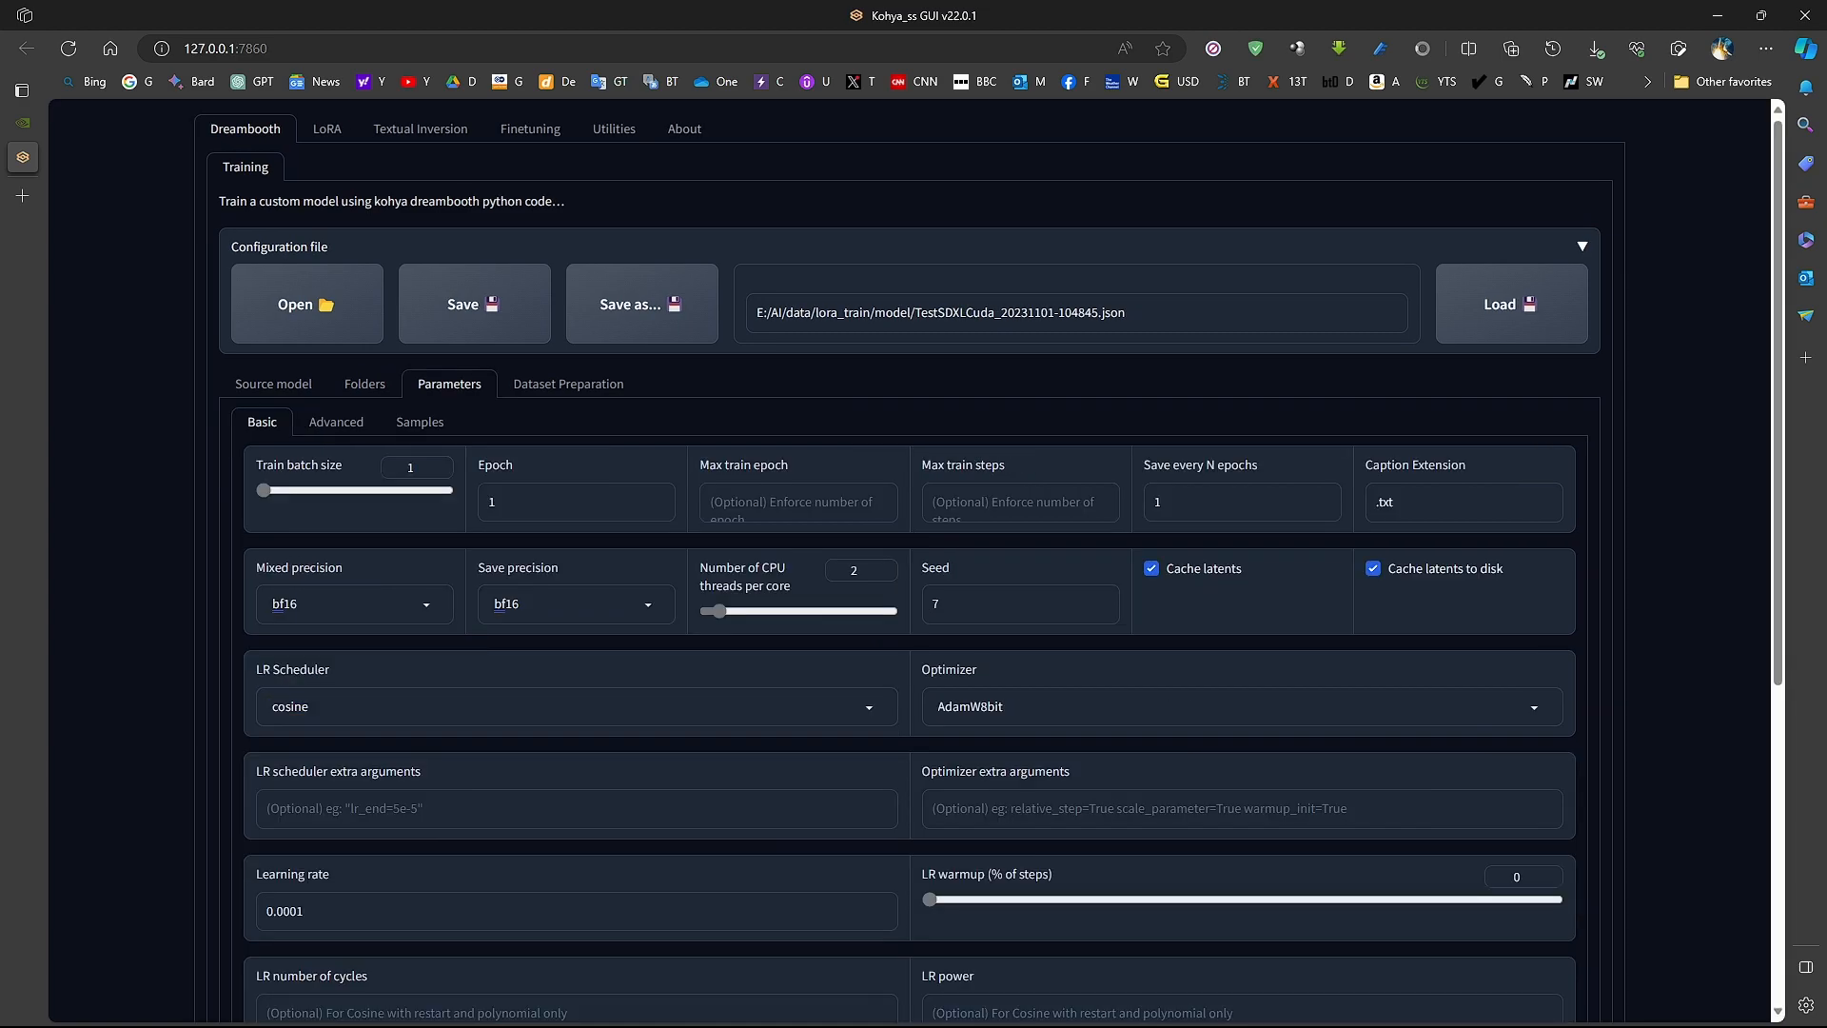
pyautogui.scroll(-3)
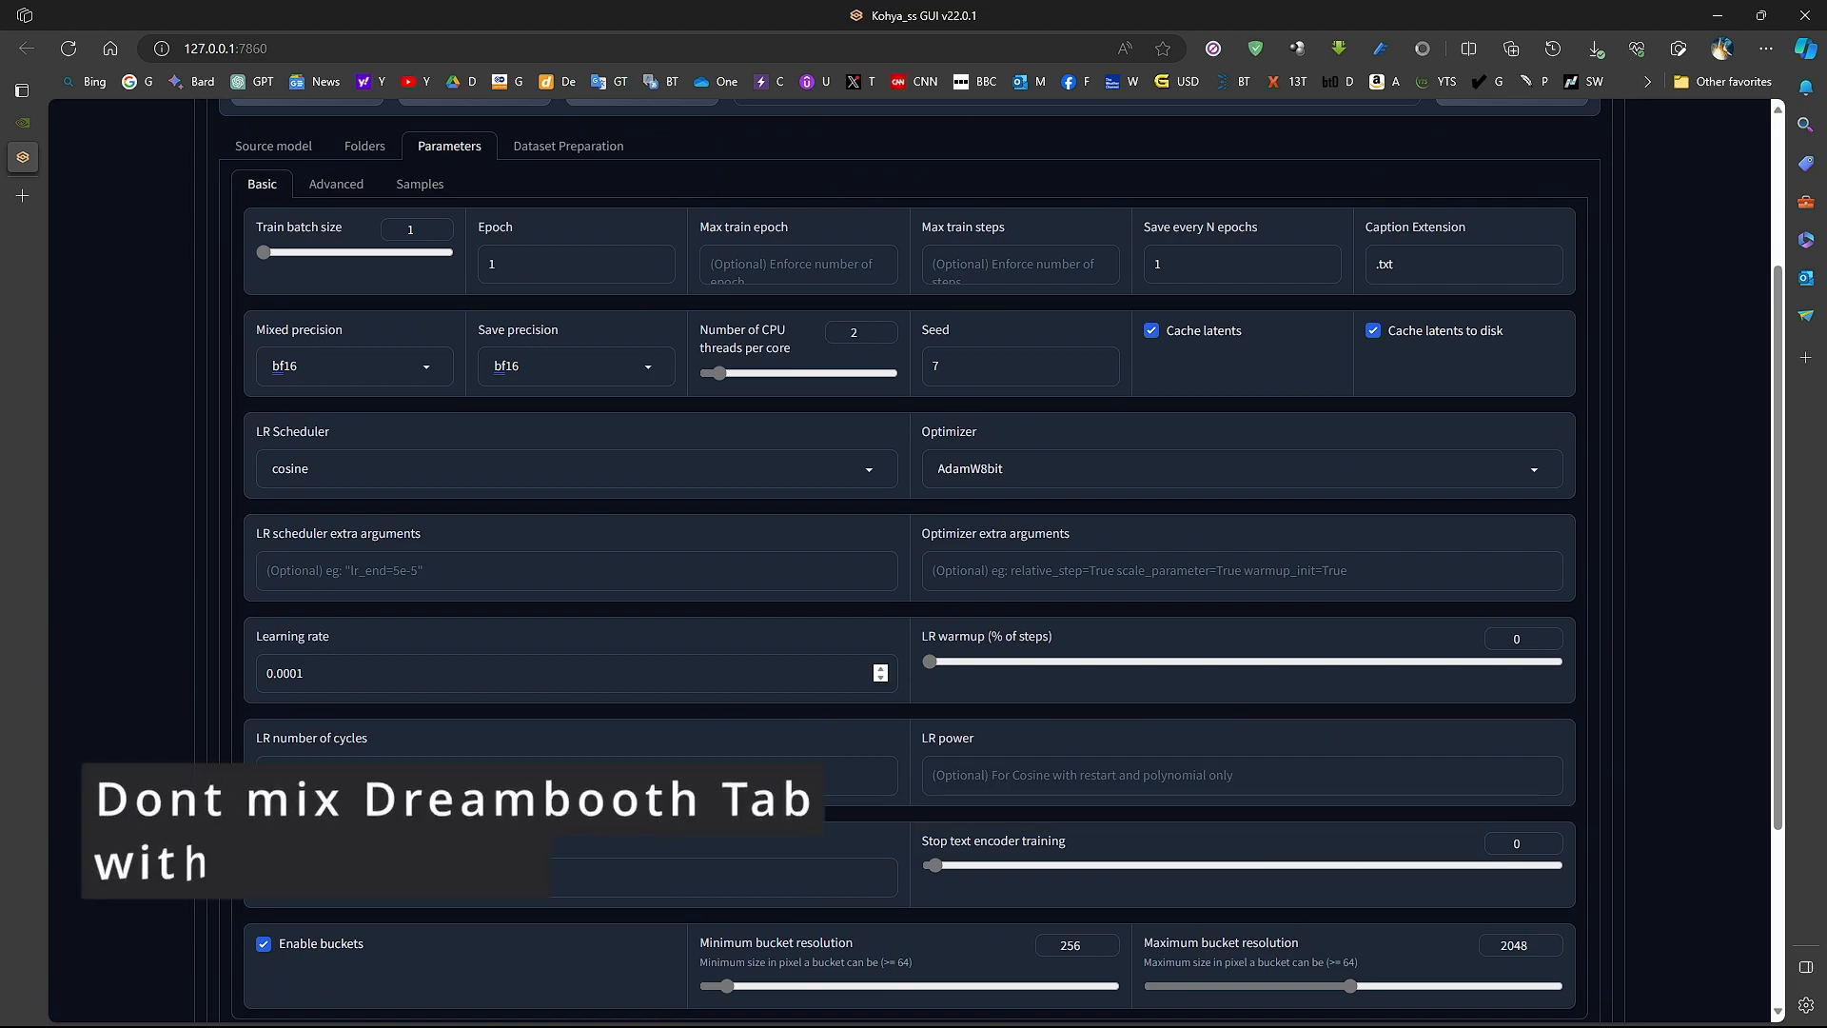
pyautogui.scroll(-3)
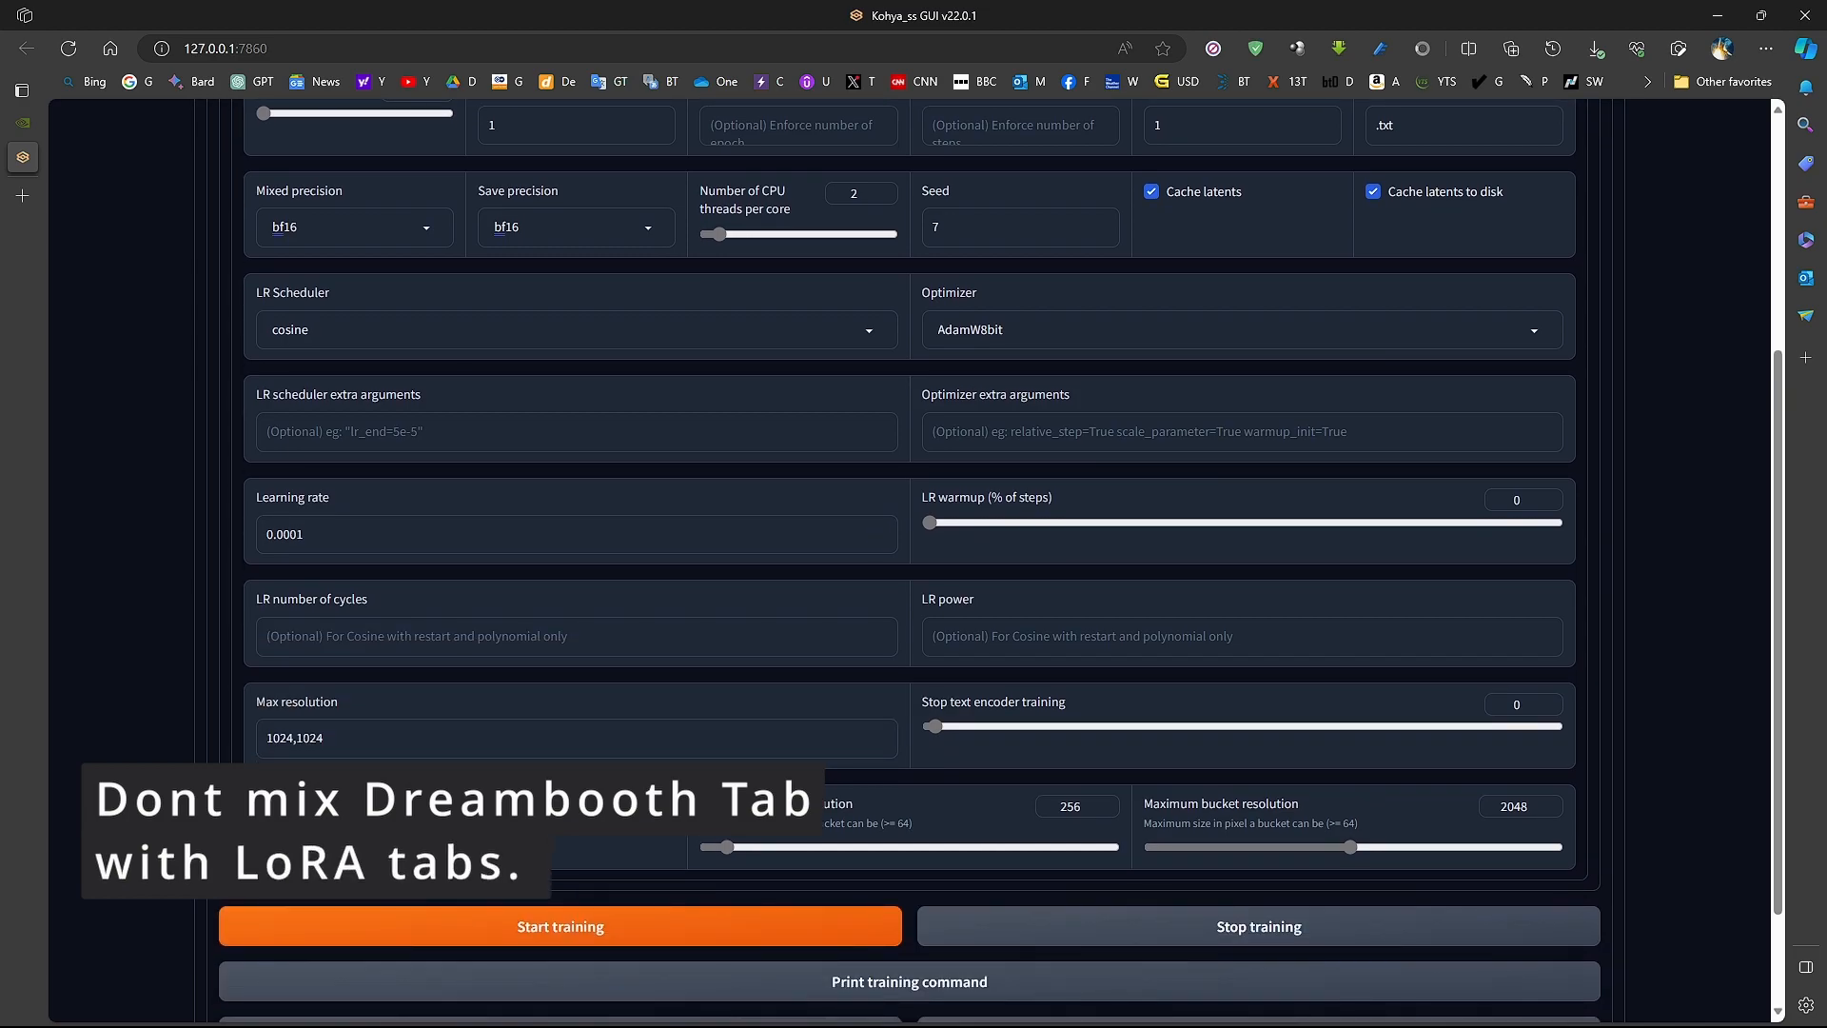
pyautogui.click(575, 738)
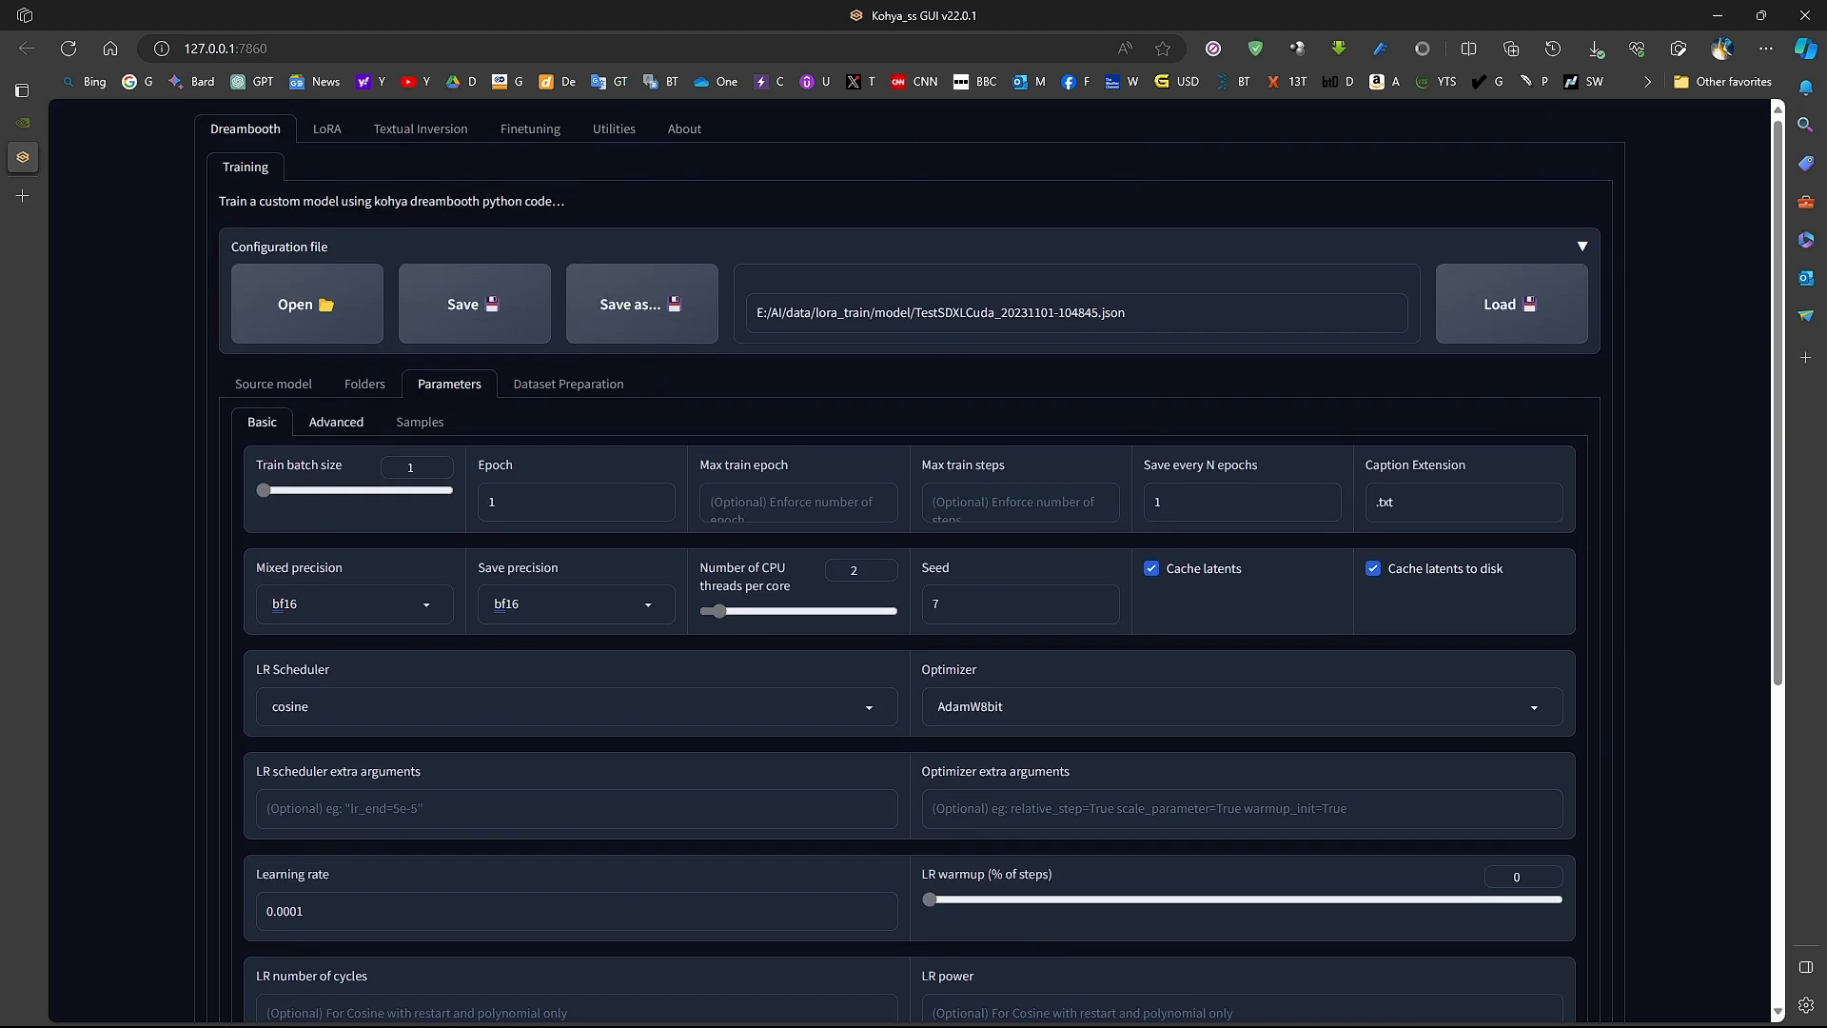
pyautogui.scroll(-3)
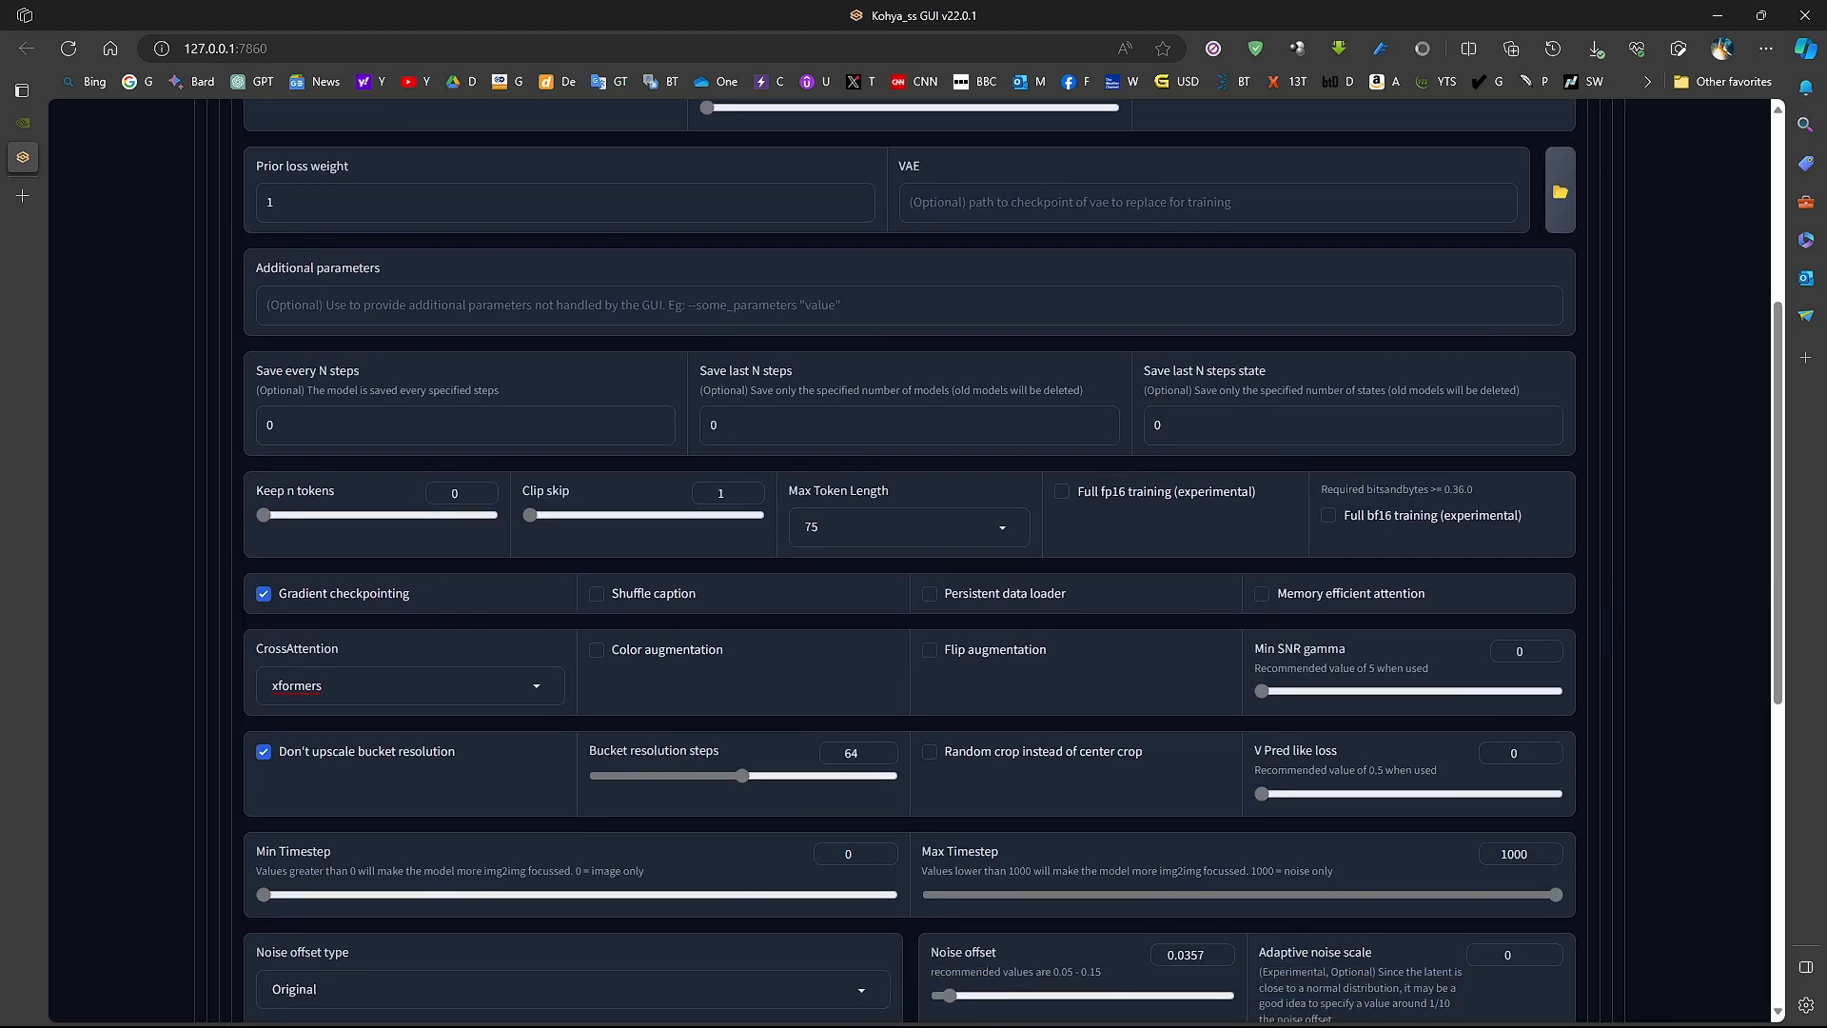
pyautogui.scroll(-3)
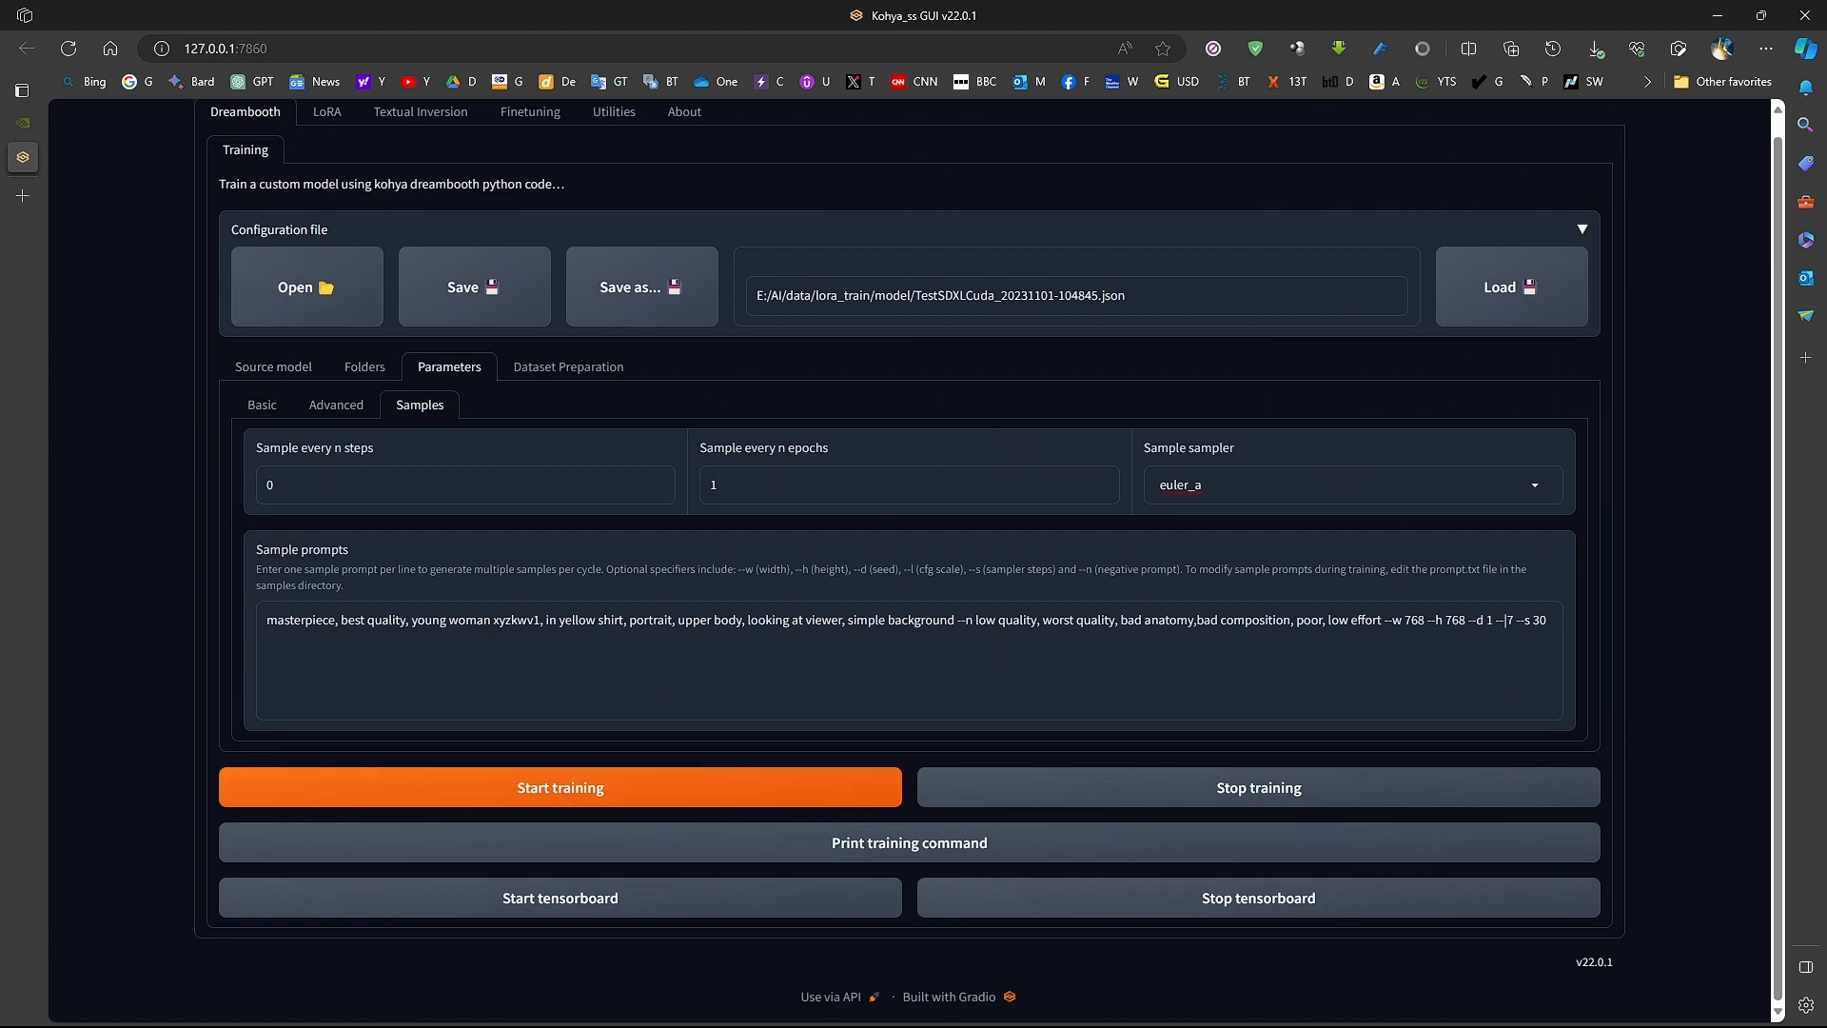
pyautogui.click(560, 786)
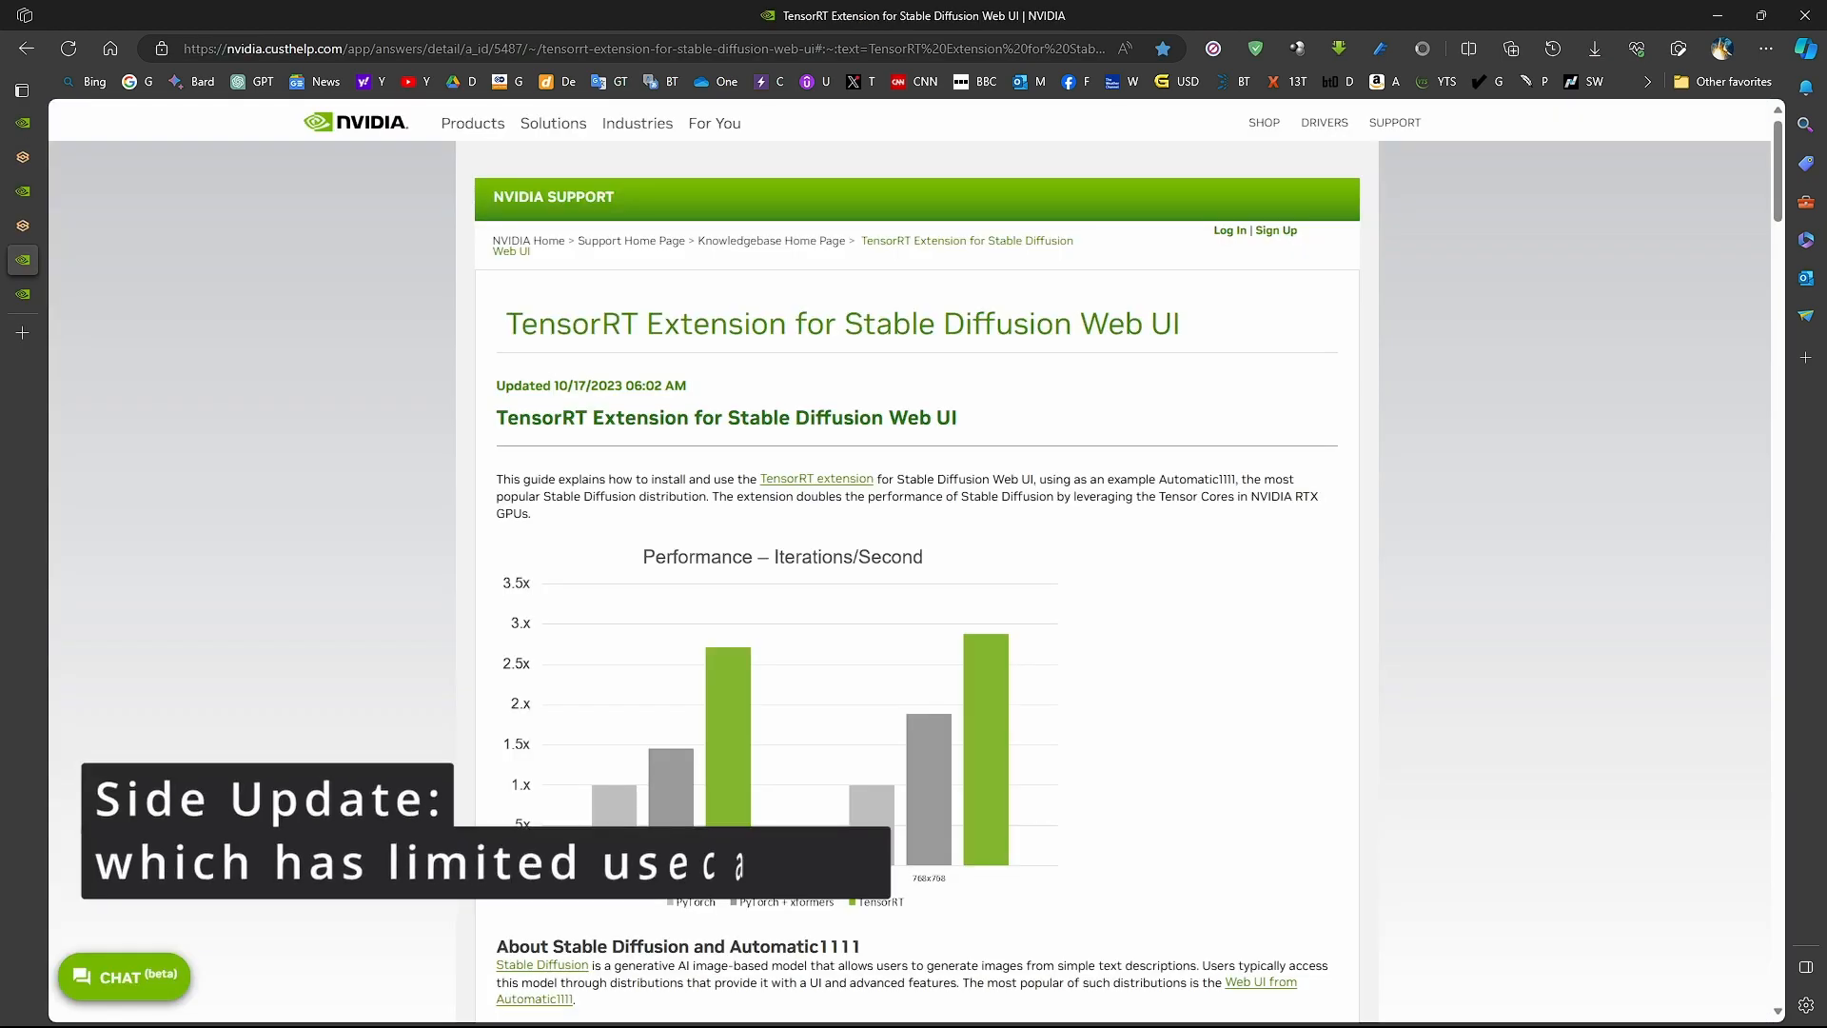
pyautogui.doubleClick(566, 323)
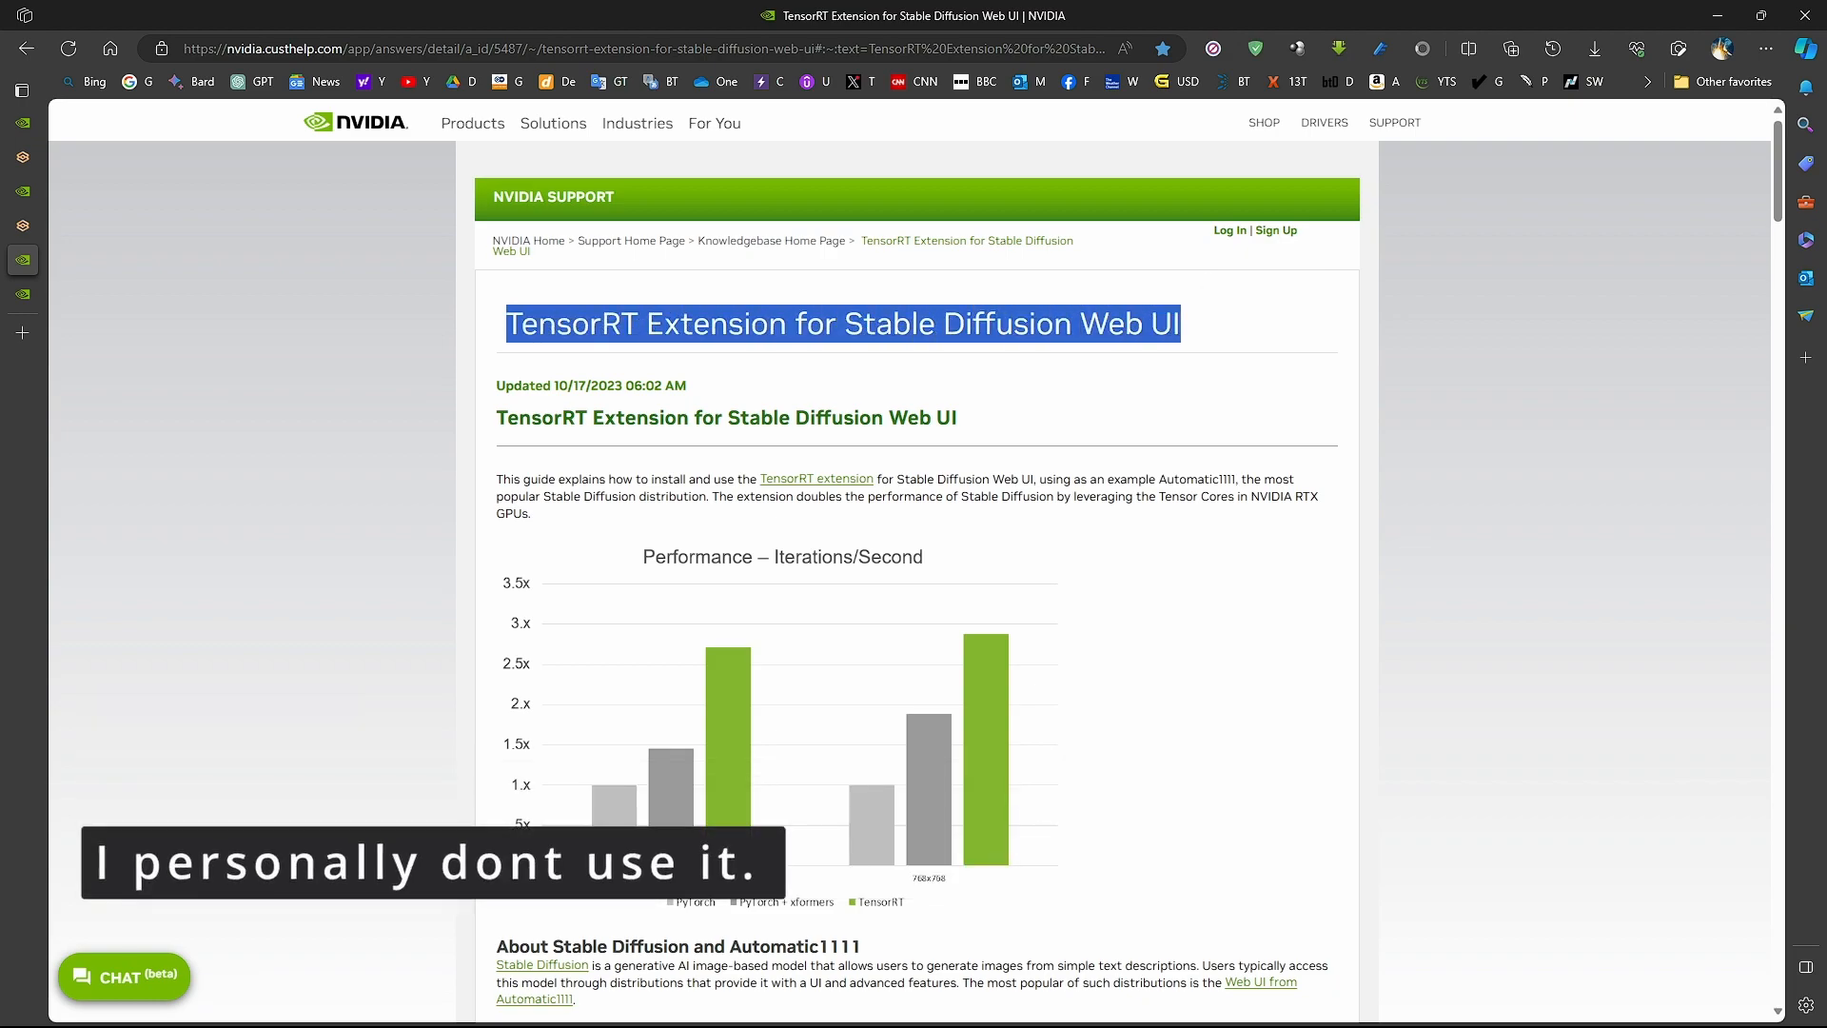
pyautogui.scroll(-3)
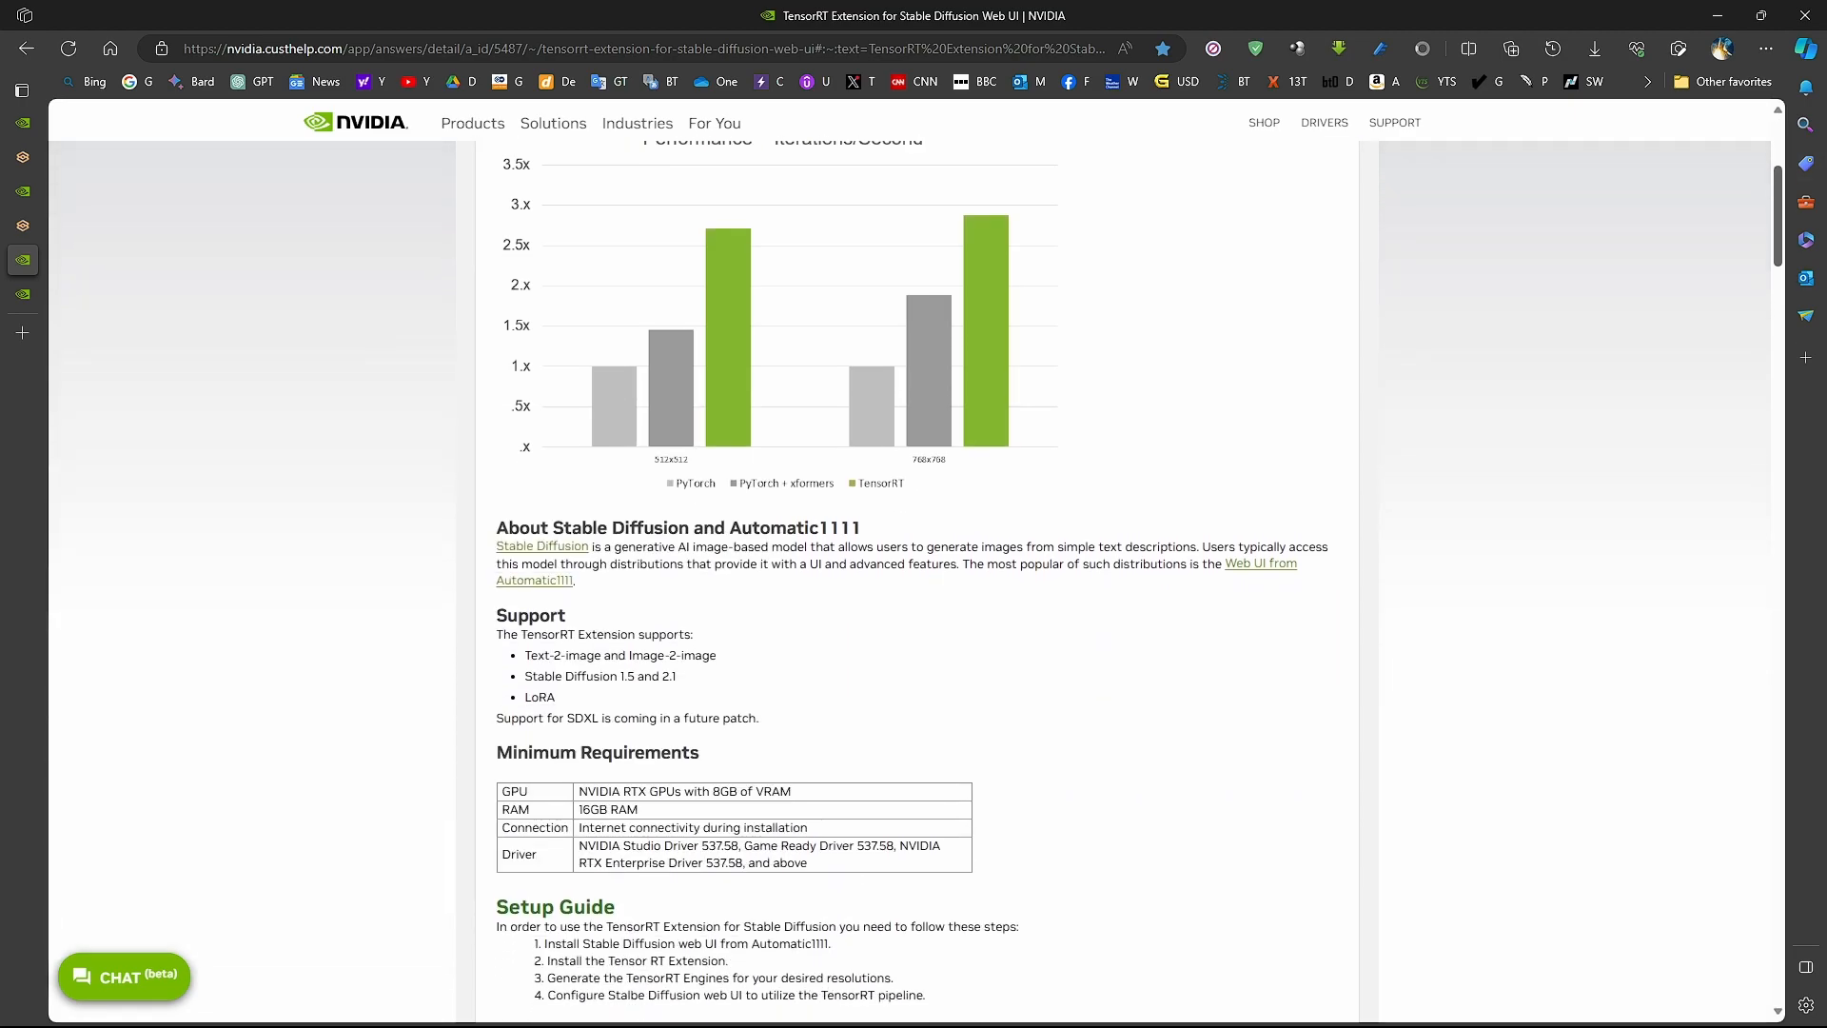
pyautogui.scroll(-3)
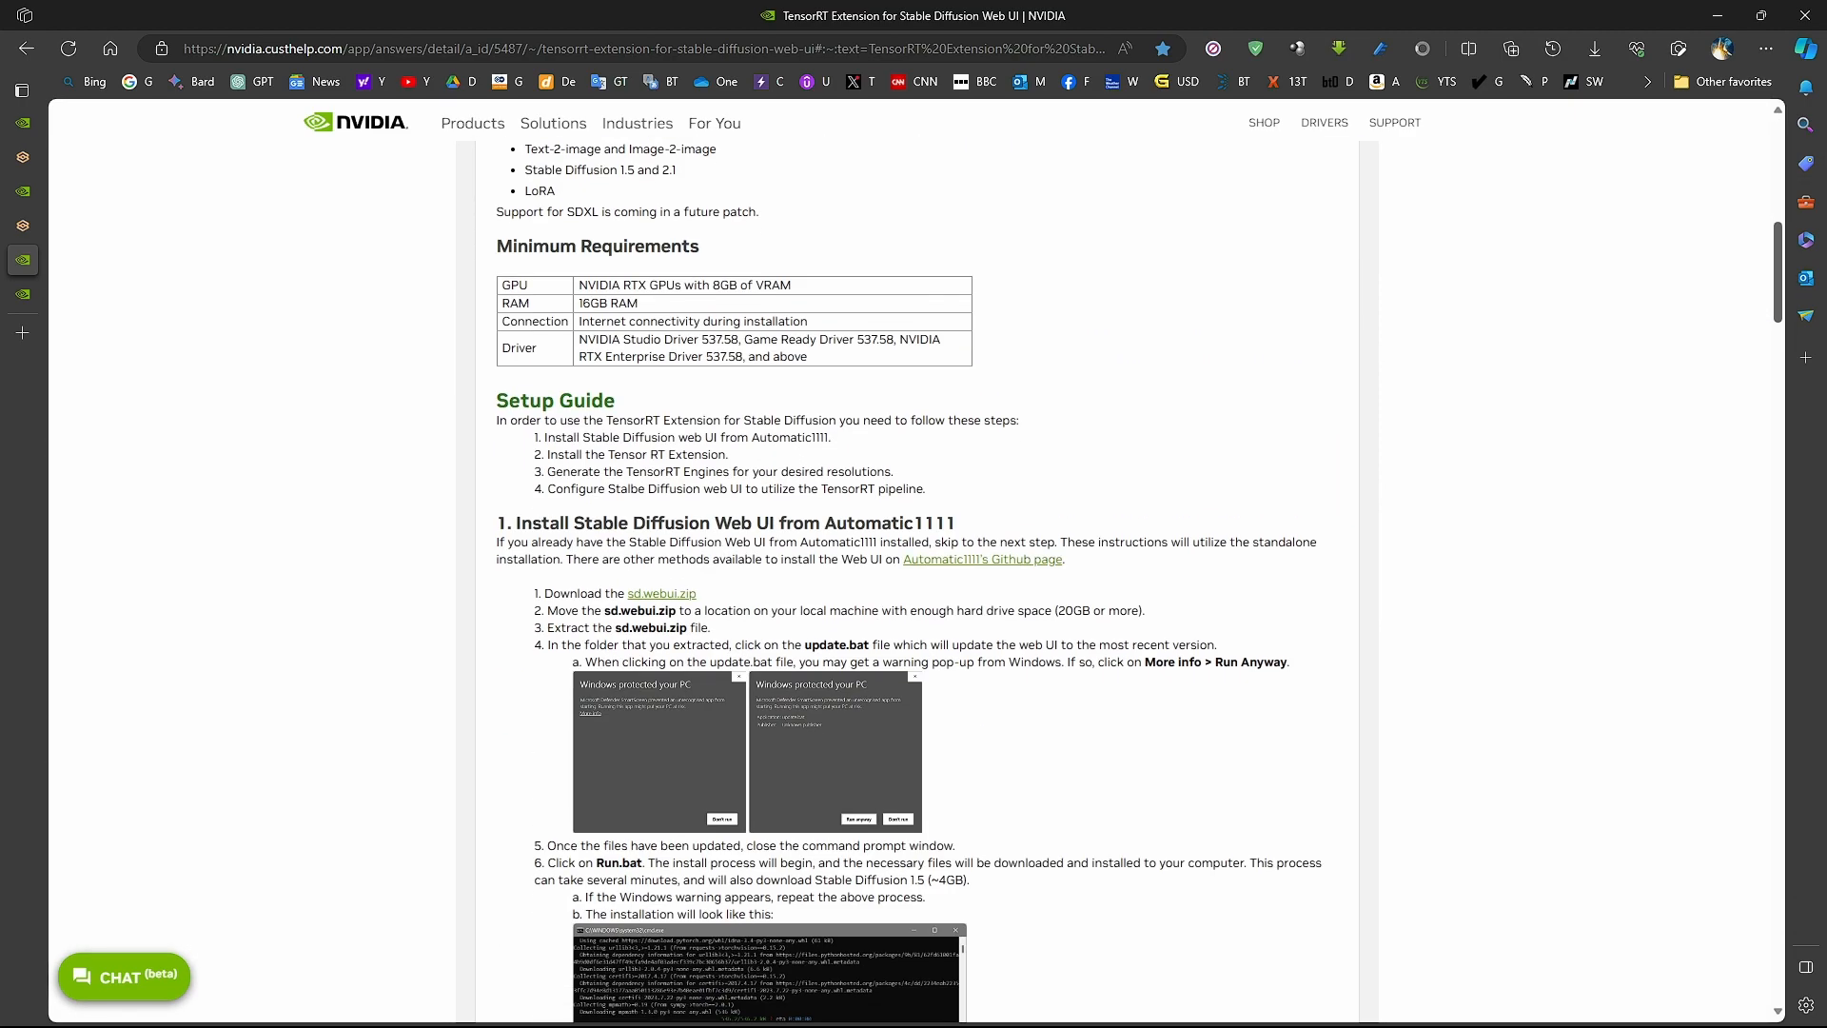
pyautogui.scroll(-3)
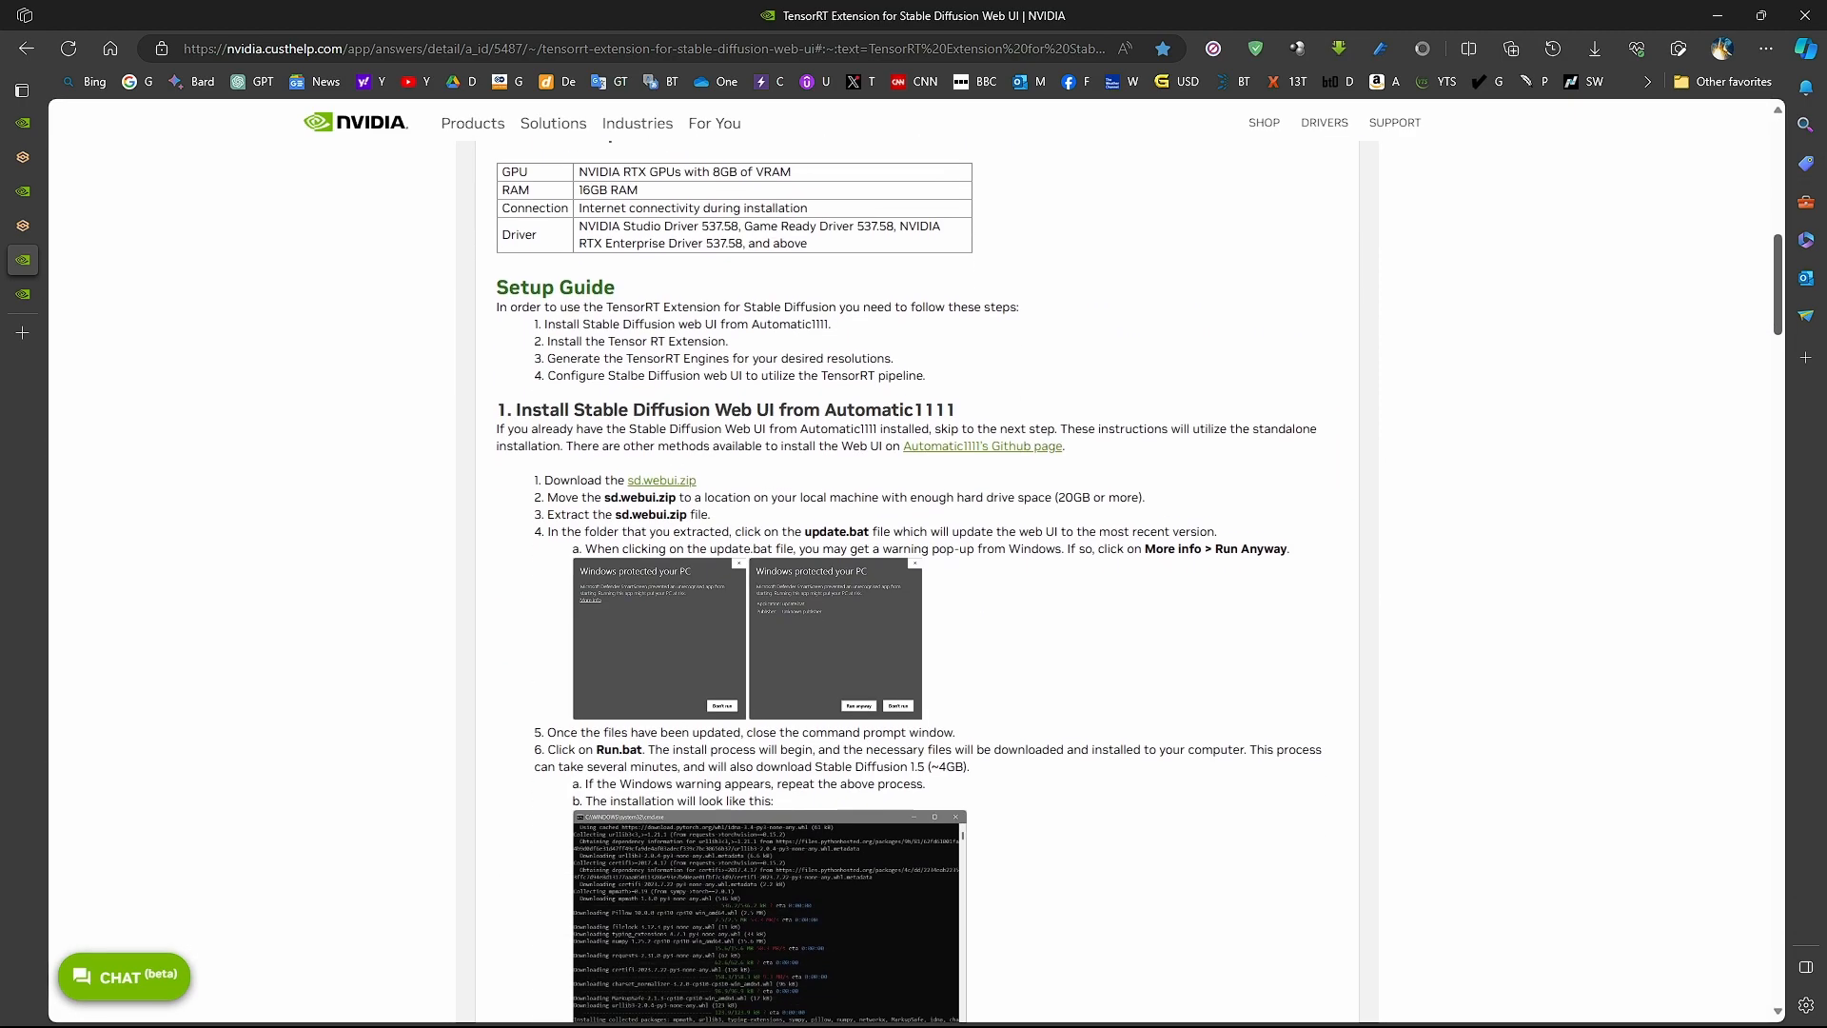
pyautogui.scroll(-3)
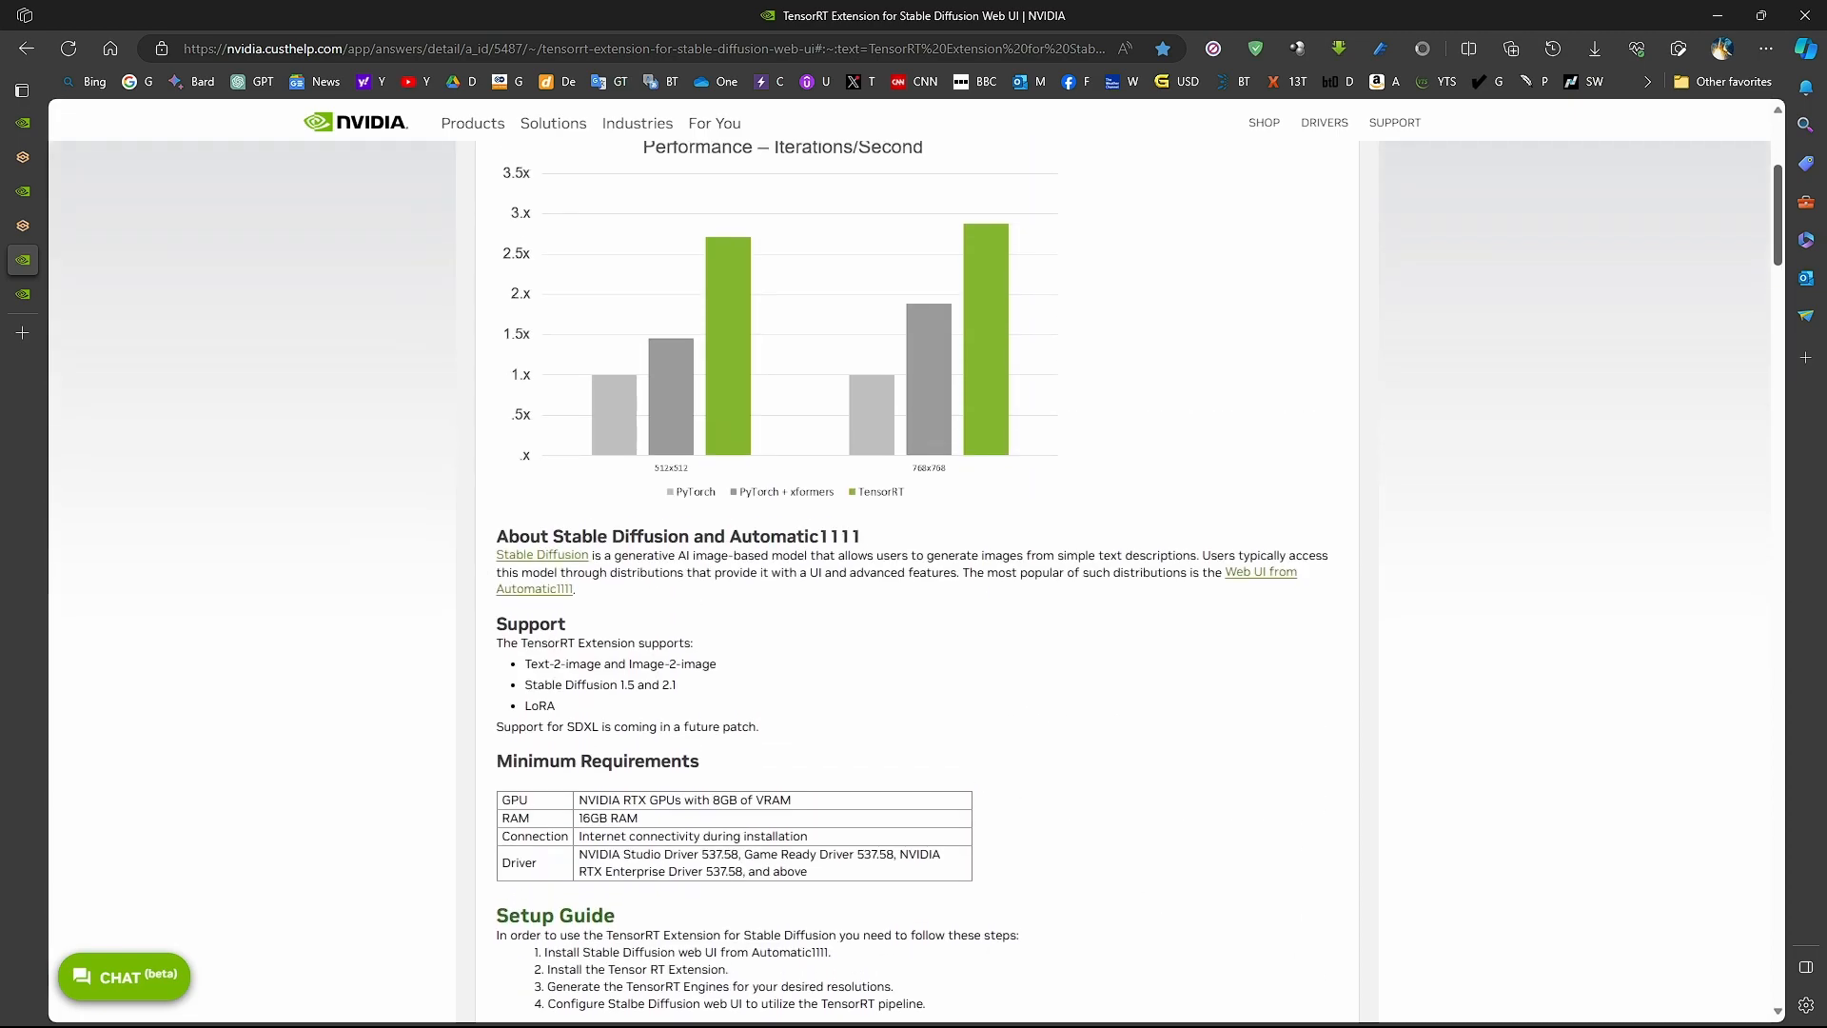
pyautogui.scroll(3)
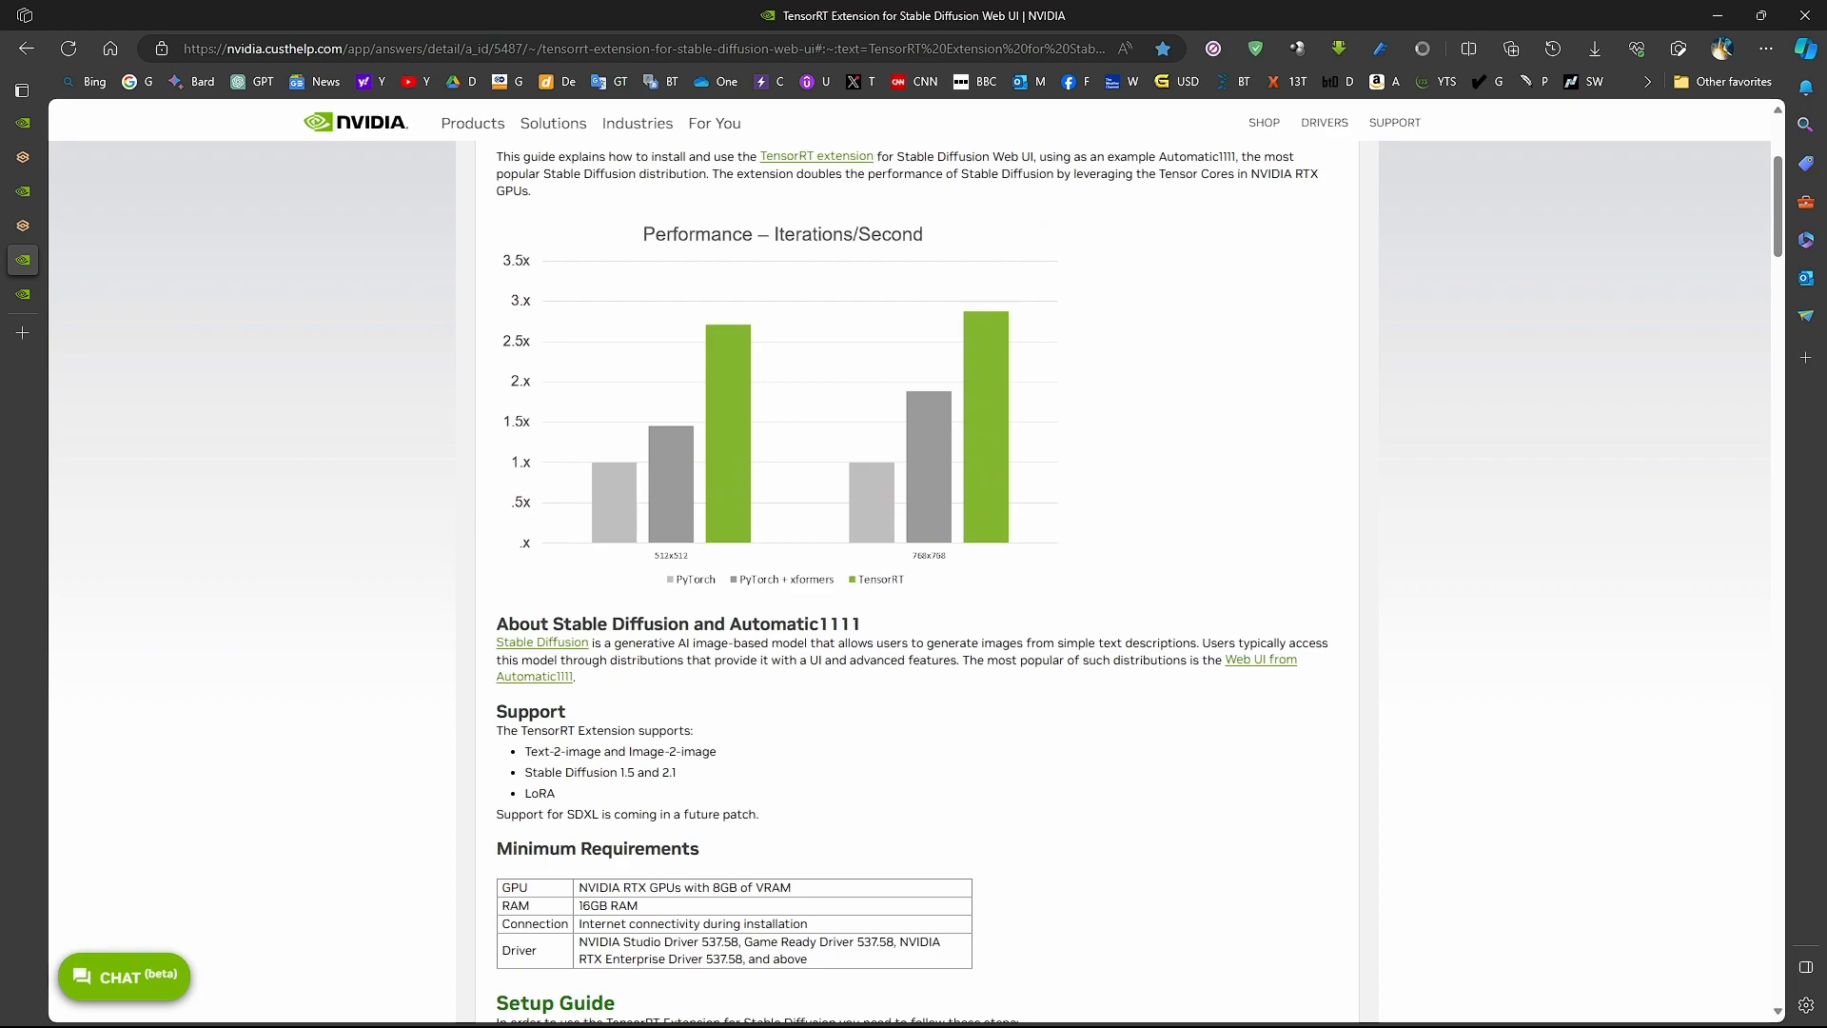
pyautogui.scroll(-3)
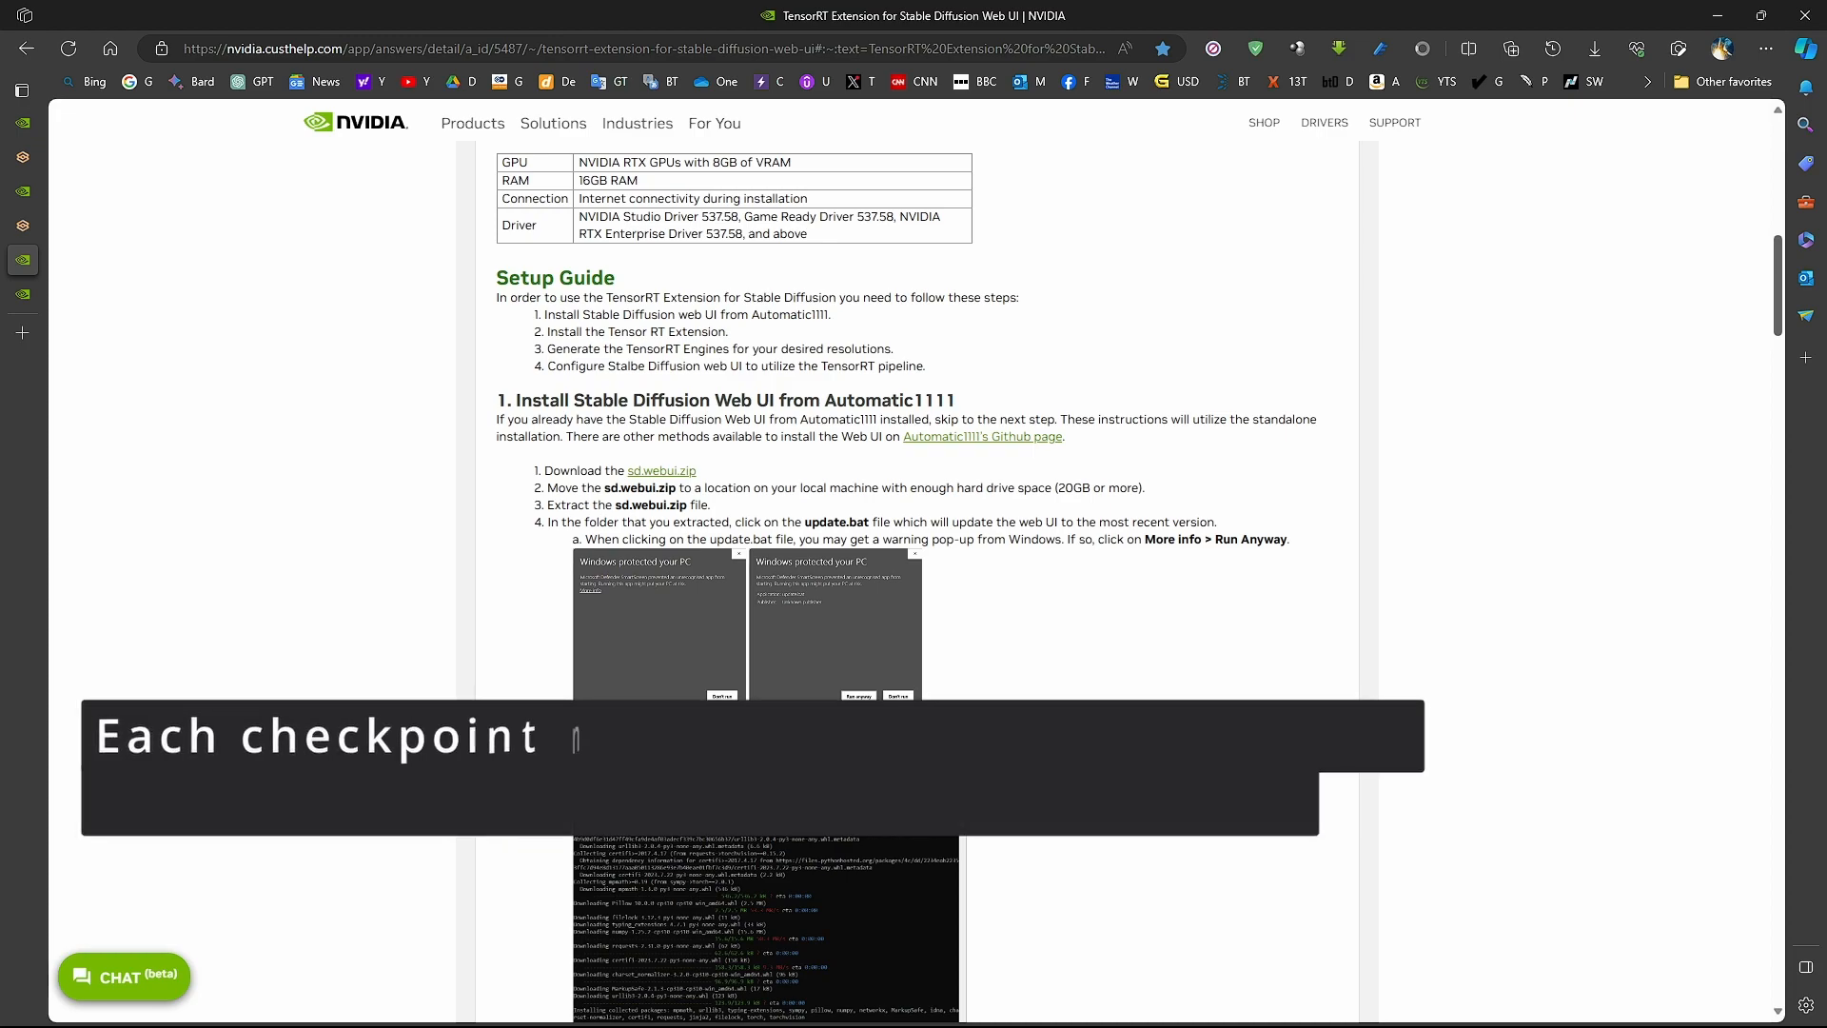
pyautogui.scroll(-3)
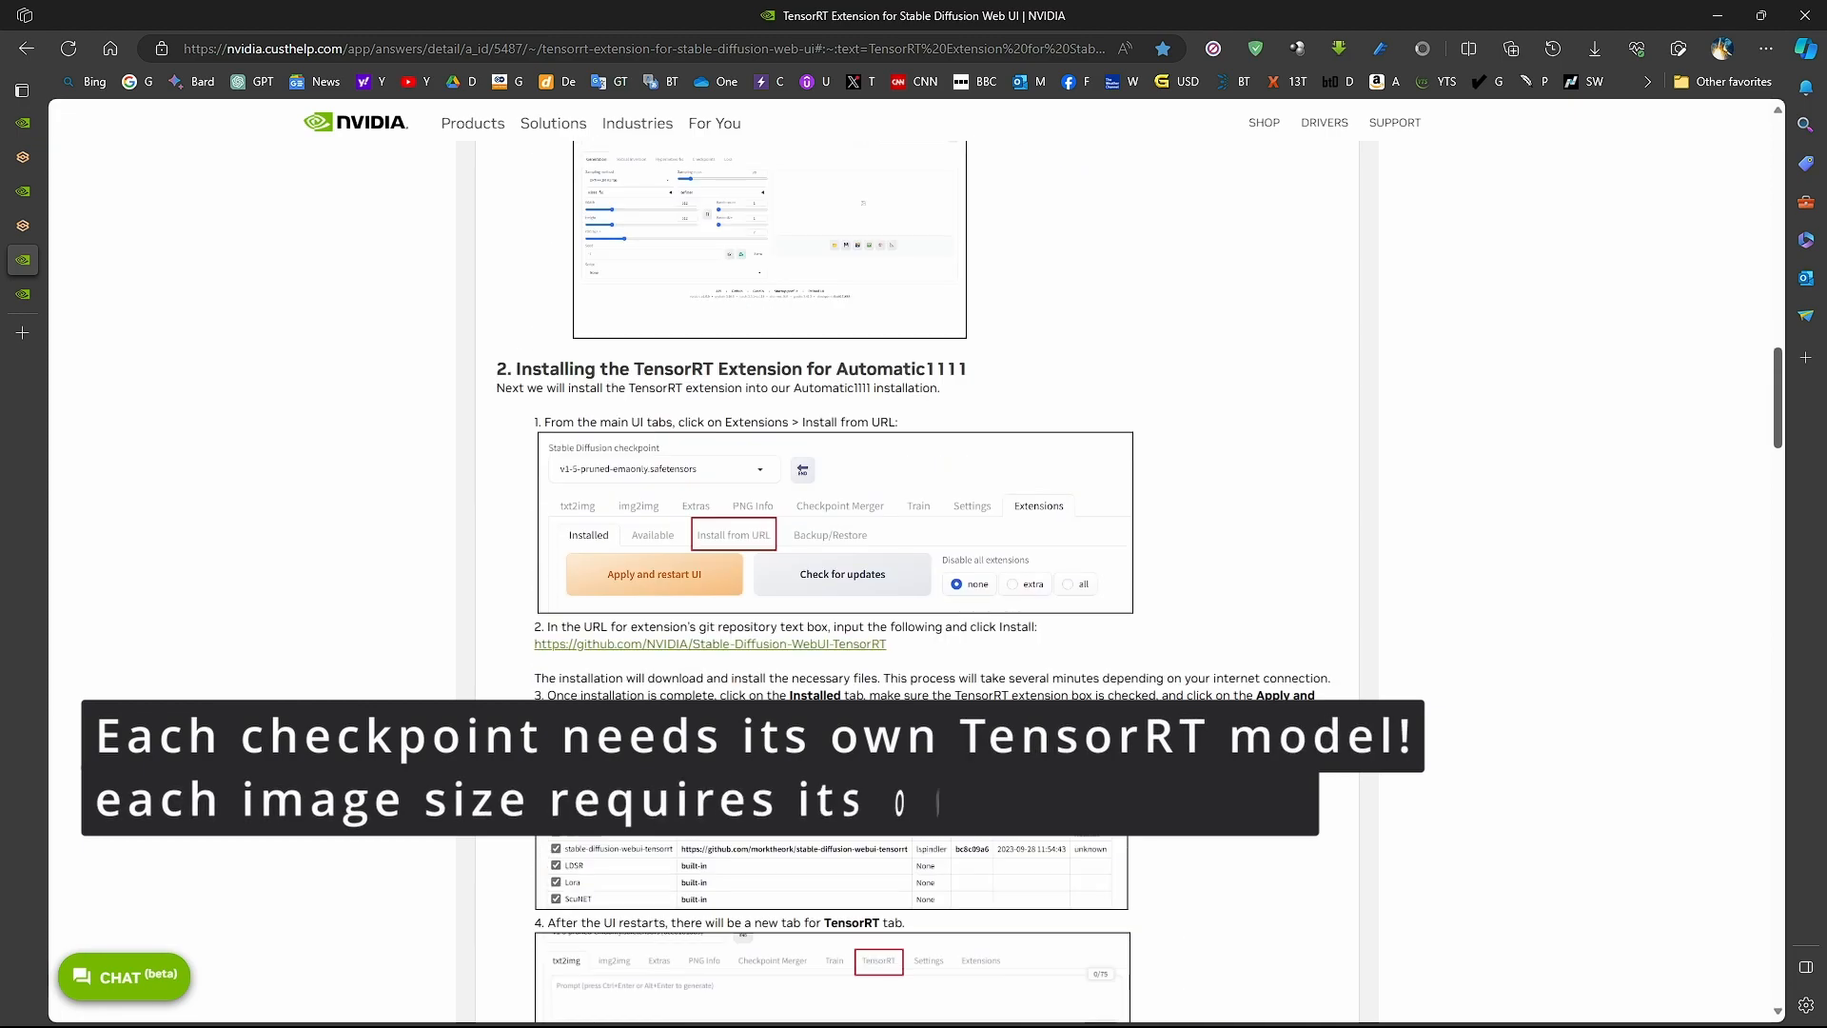
pyautogui.scroll(-3)
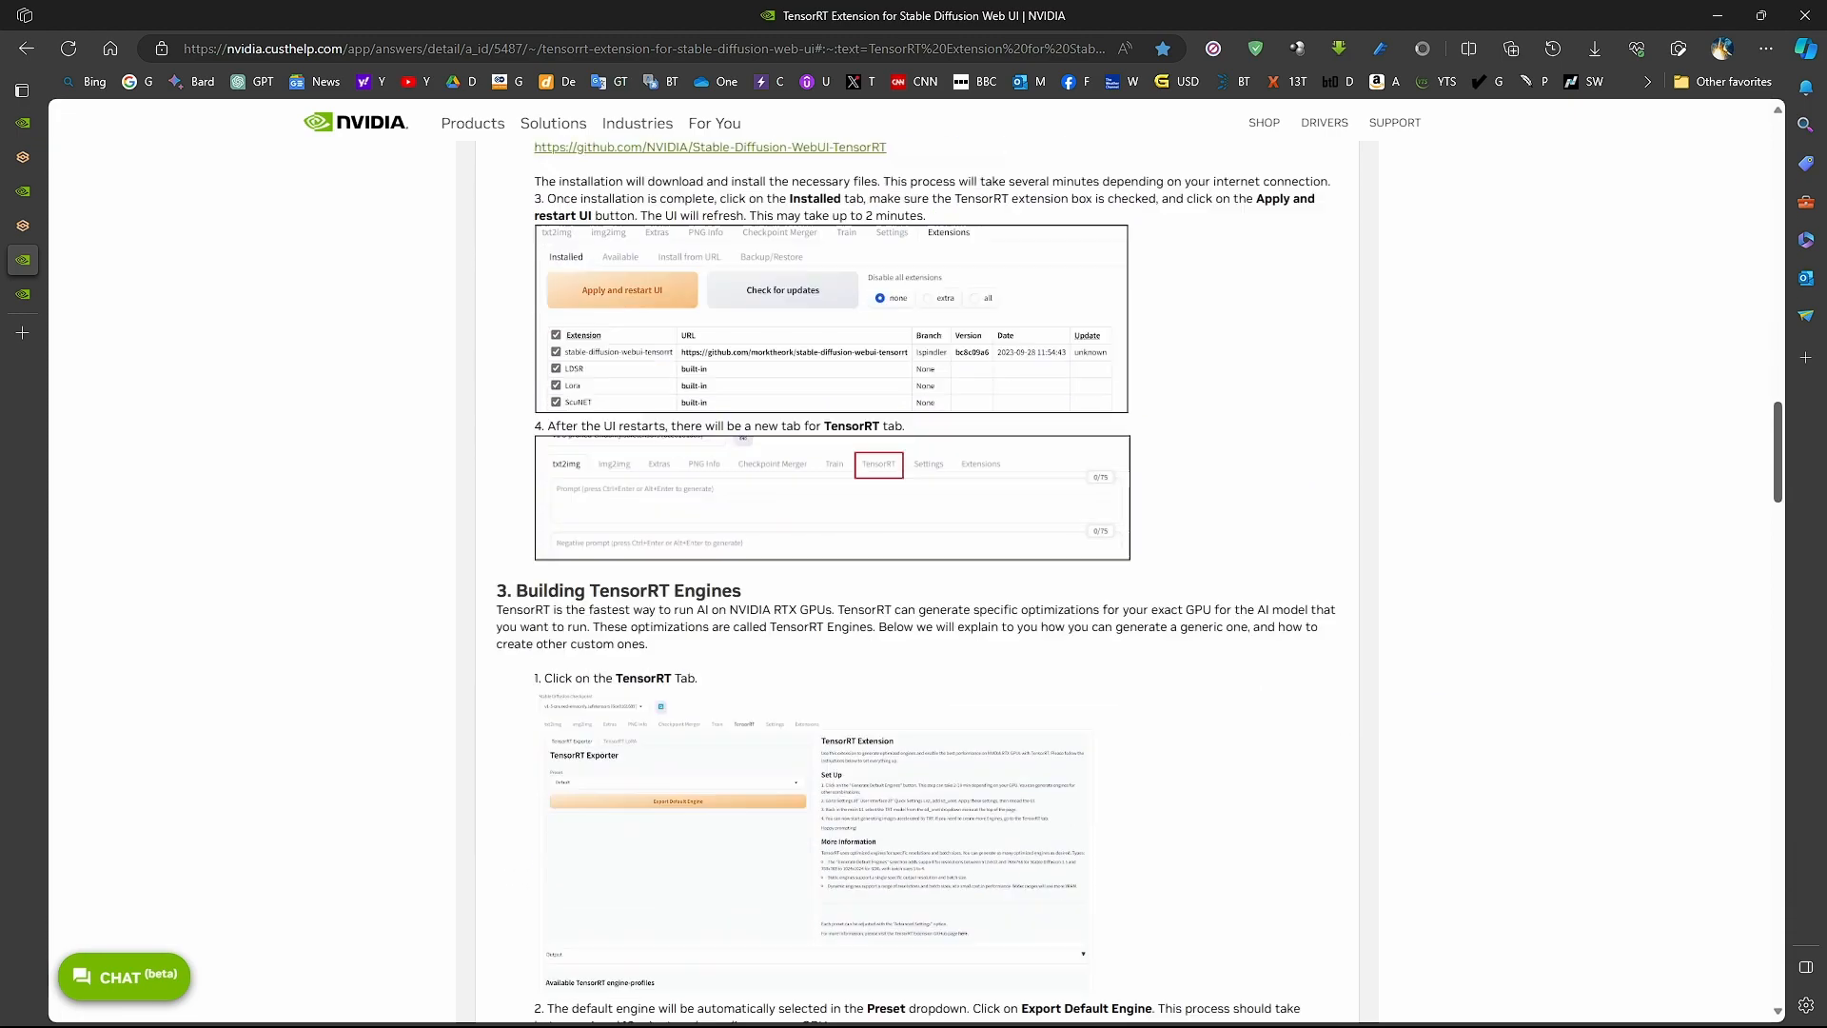
pyautogui.scroll(-3)
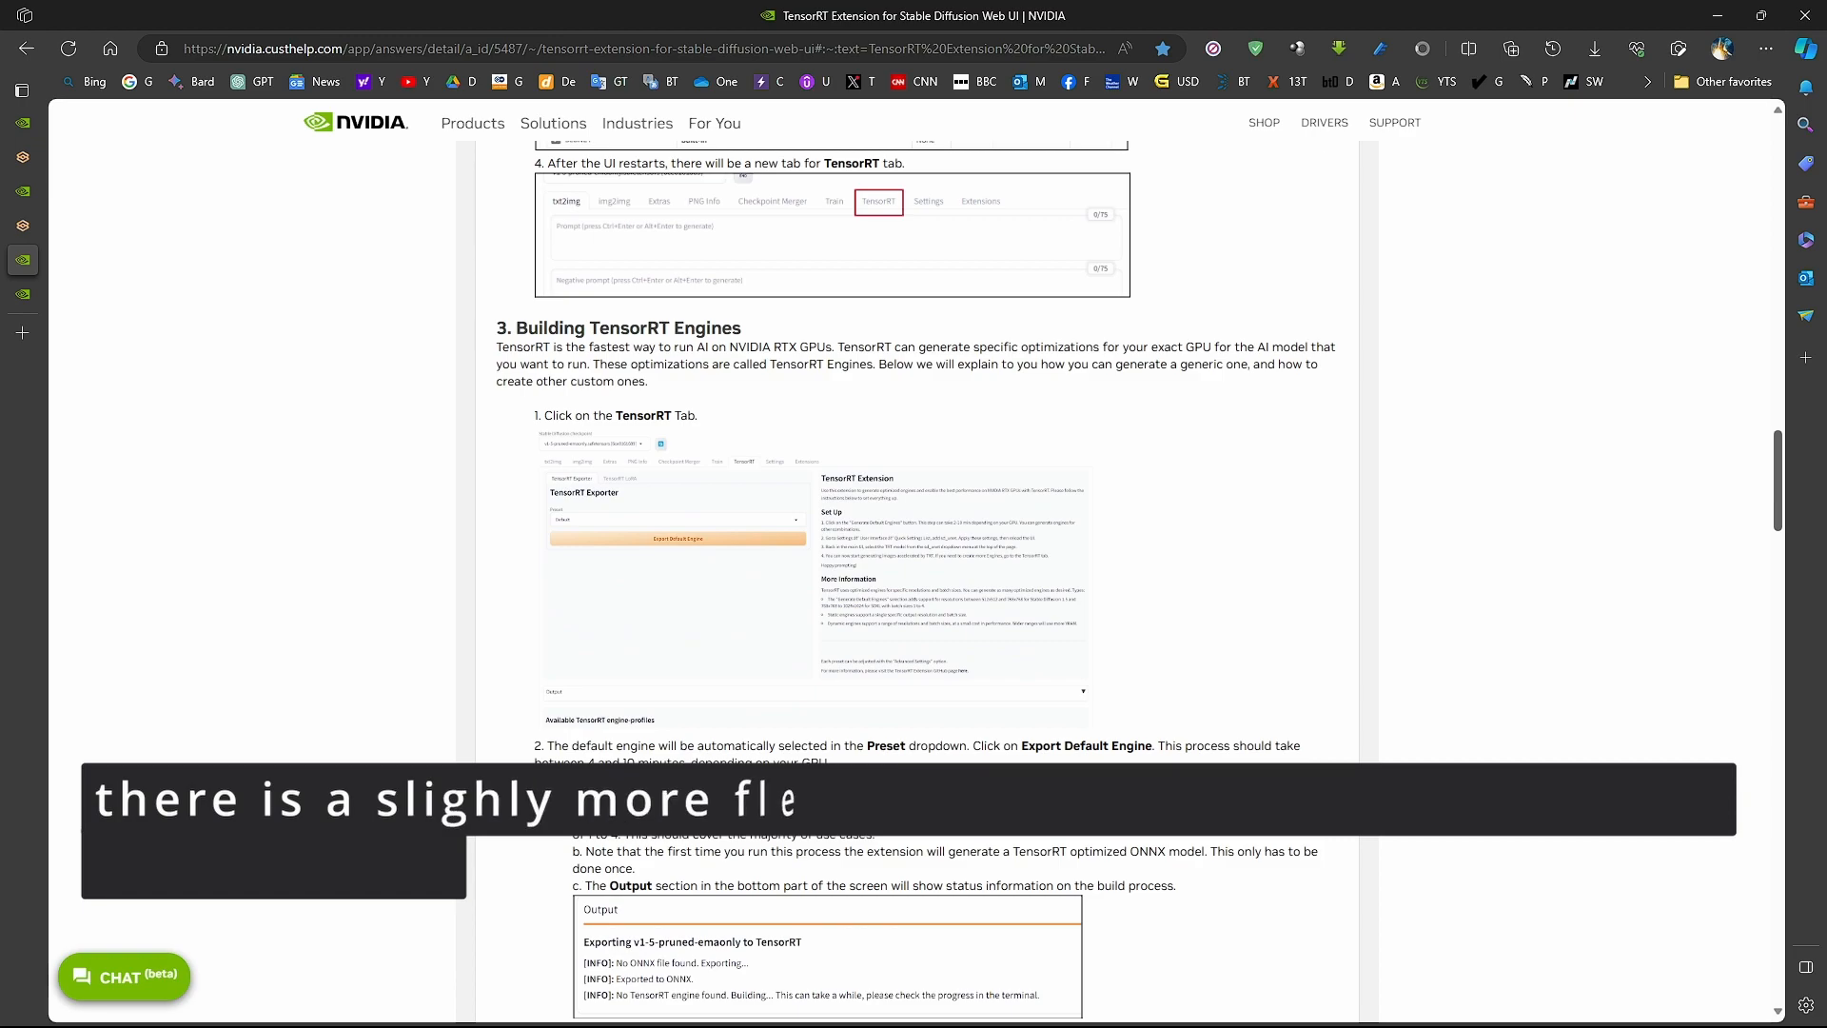
pyautogui.scroll(-3)
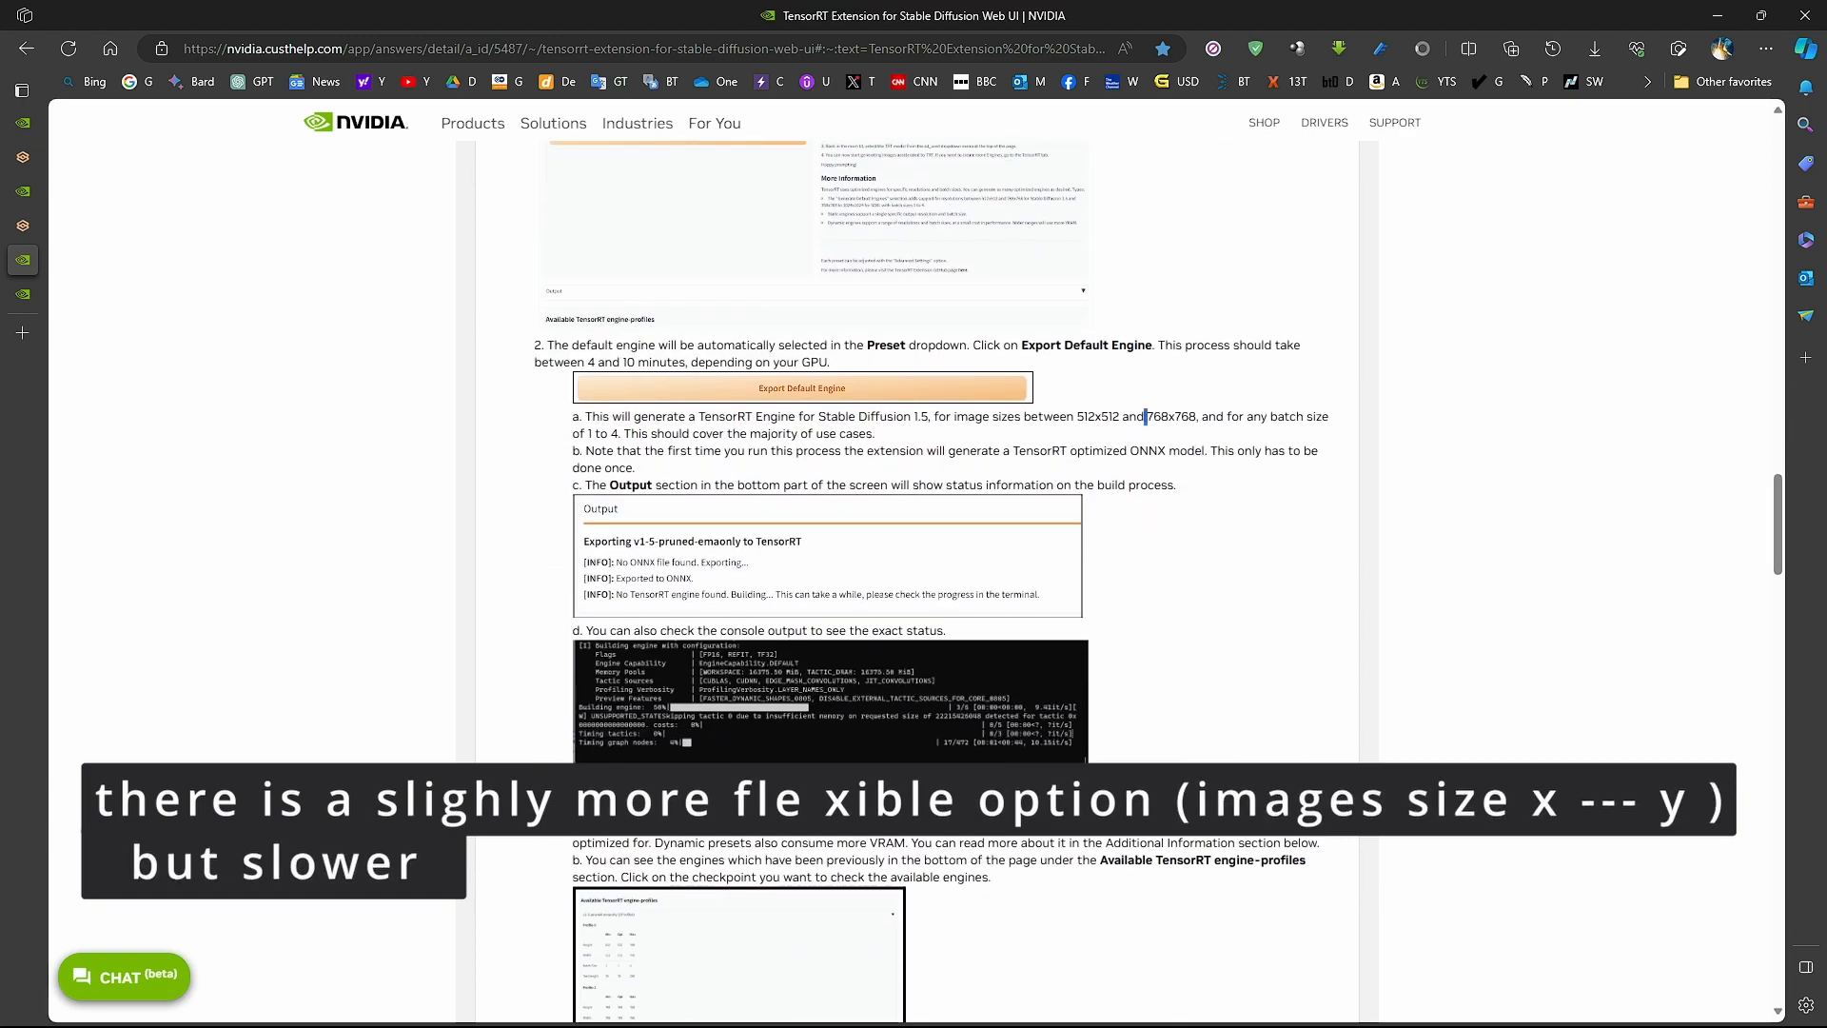
pyautogui.doubleClick(1169, 417)
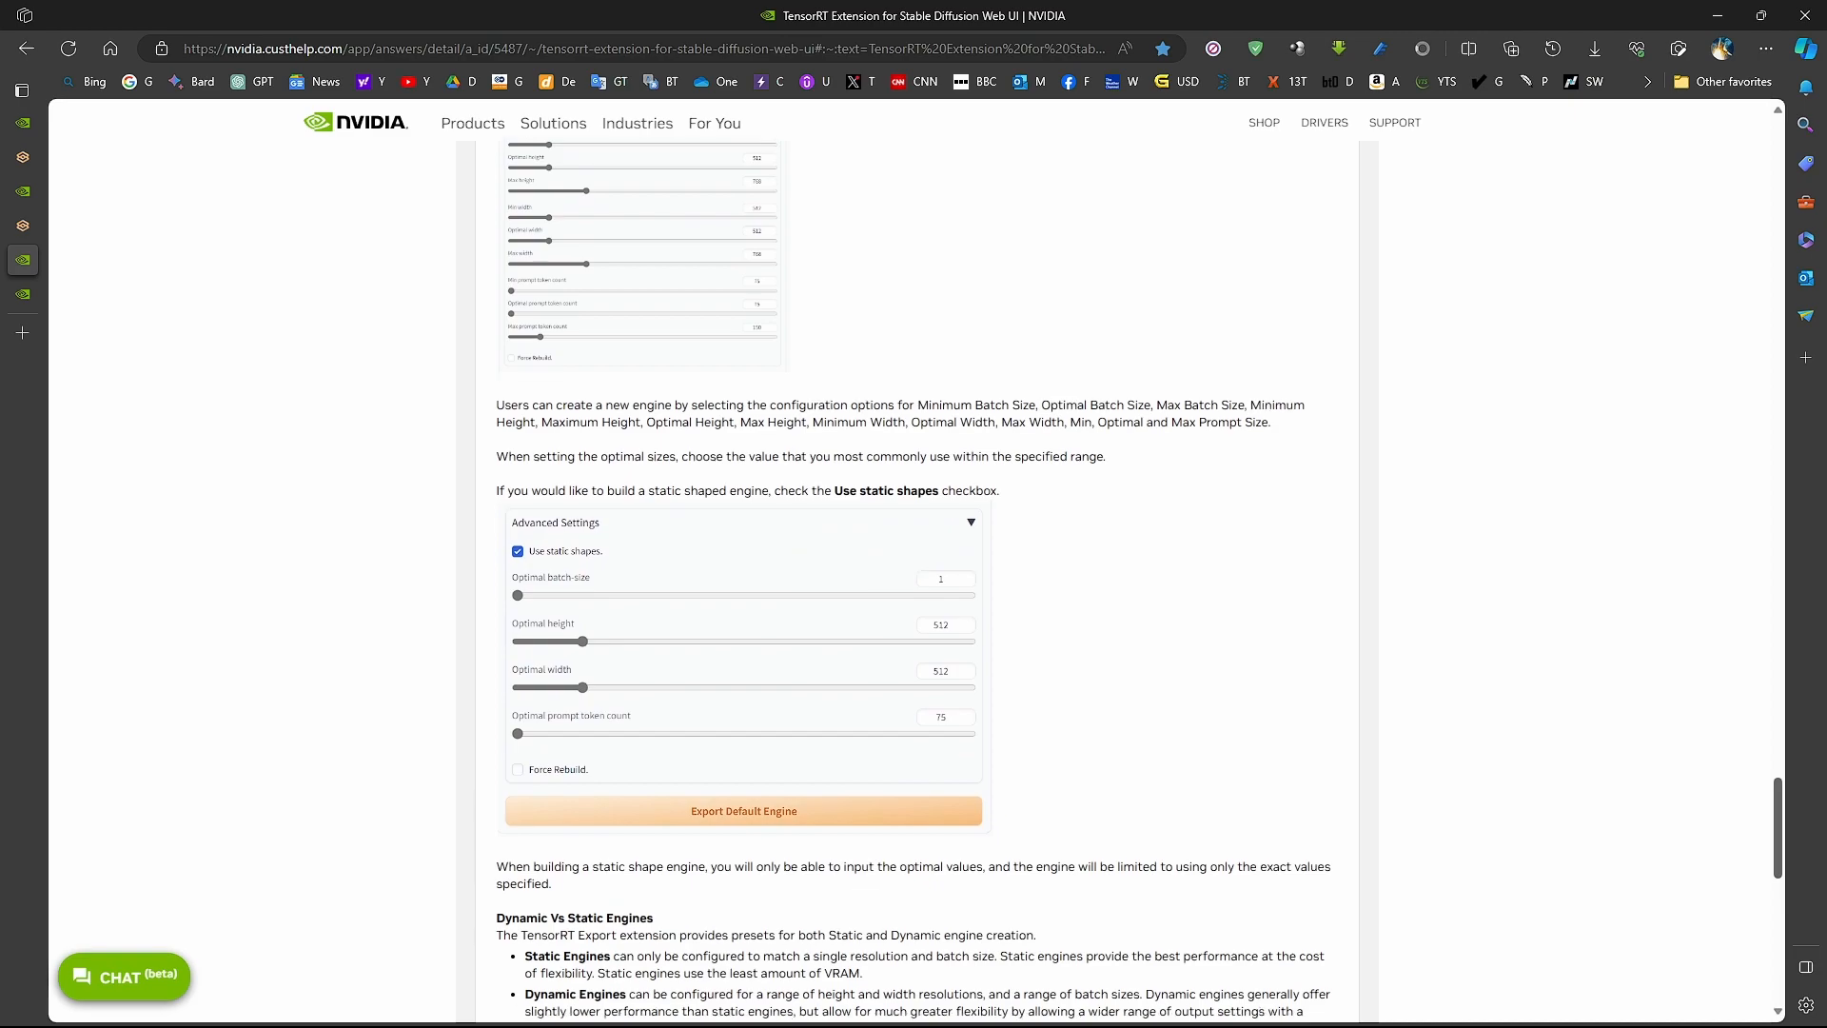
pyautogui.scroll(-3)
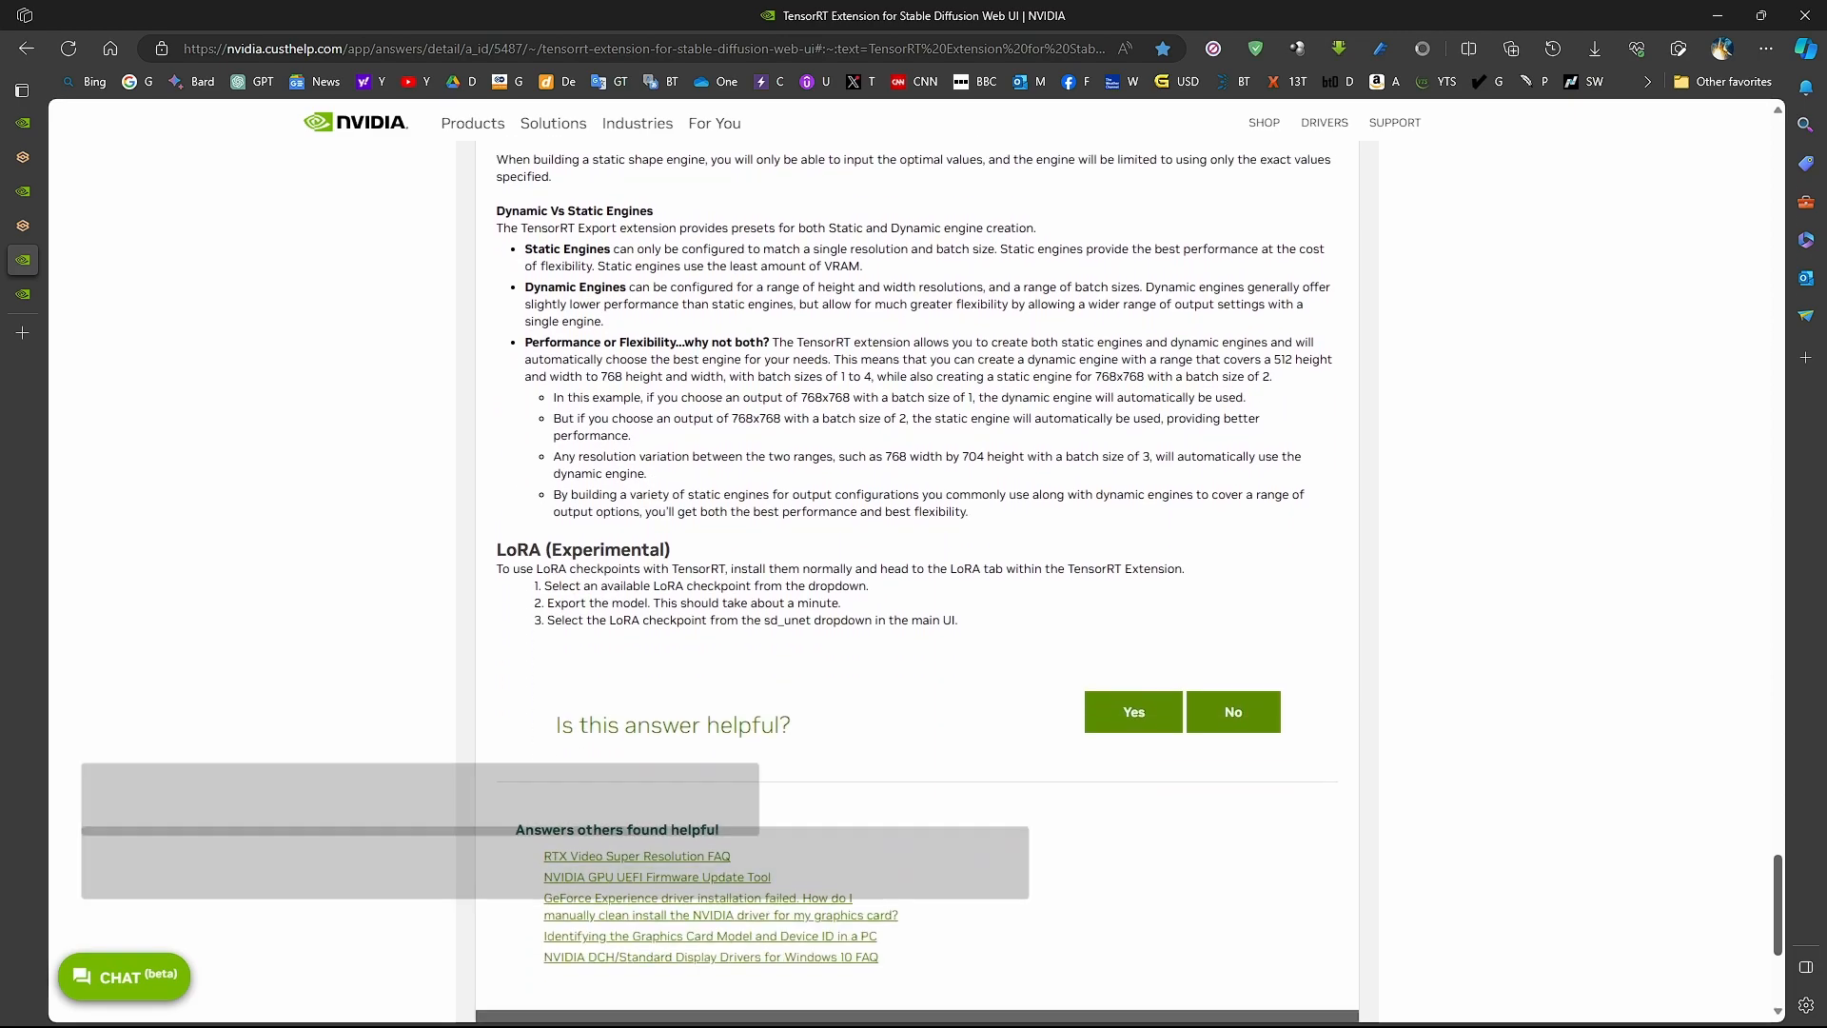